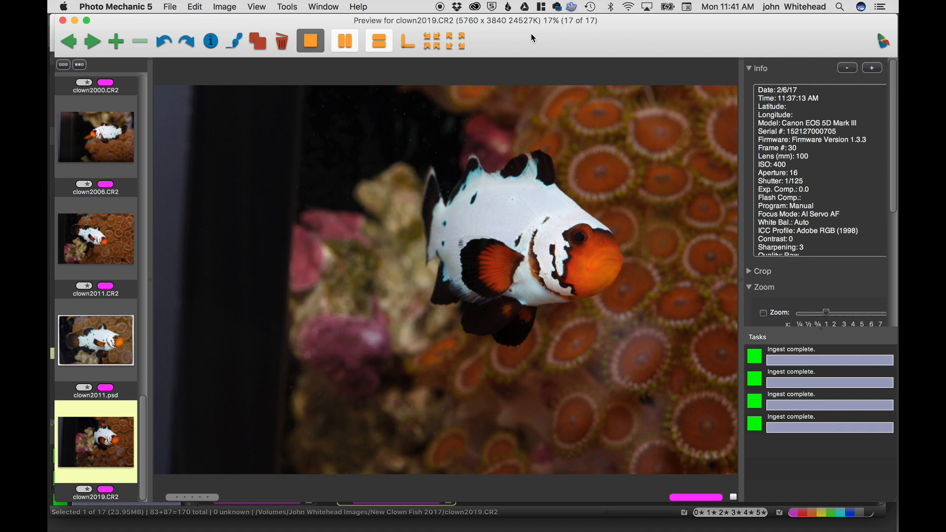
mouse_move(454, 193)
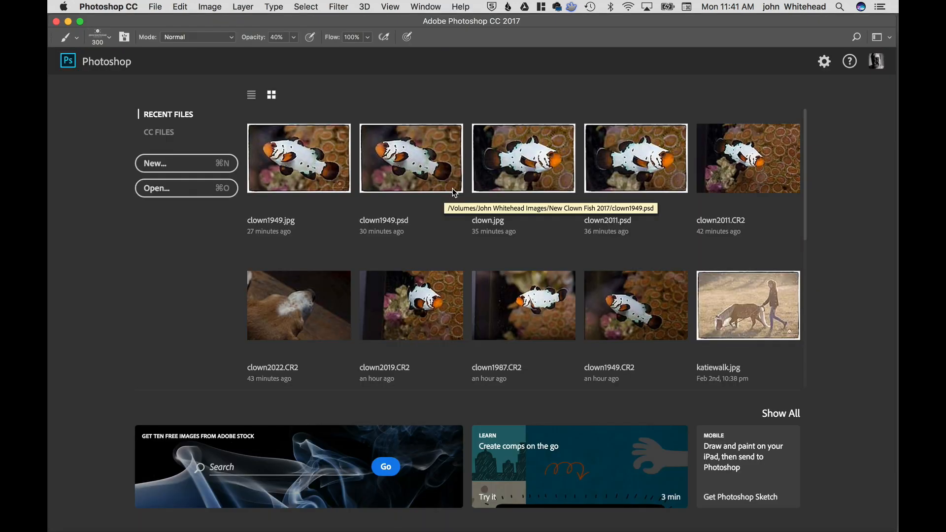
Open the clown2019.CR2 raw clownfish photo from Photo Mechanic into Camera Raw.
double_click(410, 305)
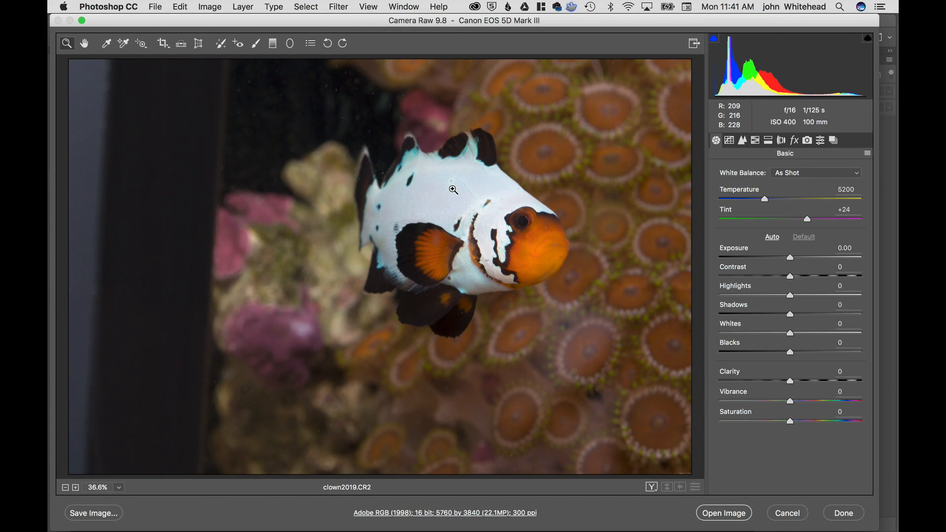
mouse_move(472, 144)
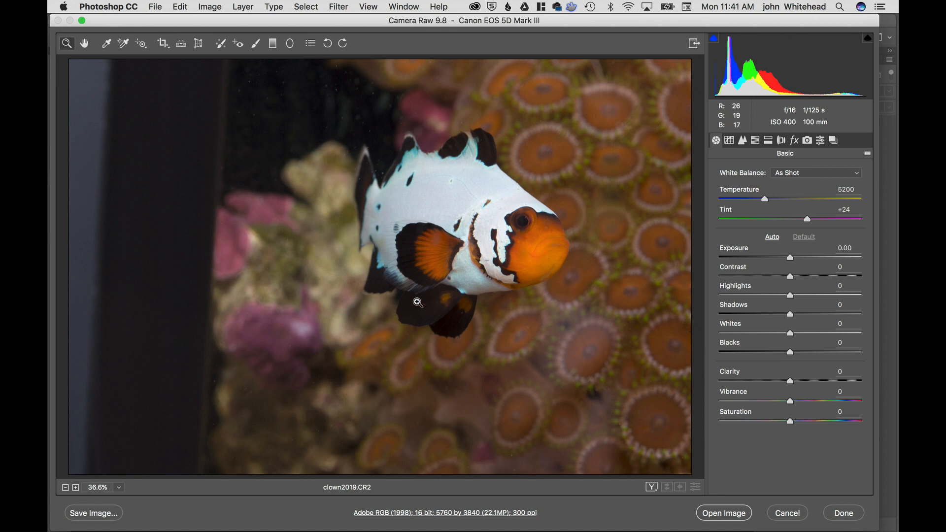
mouse_move(392, 279)
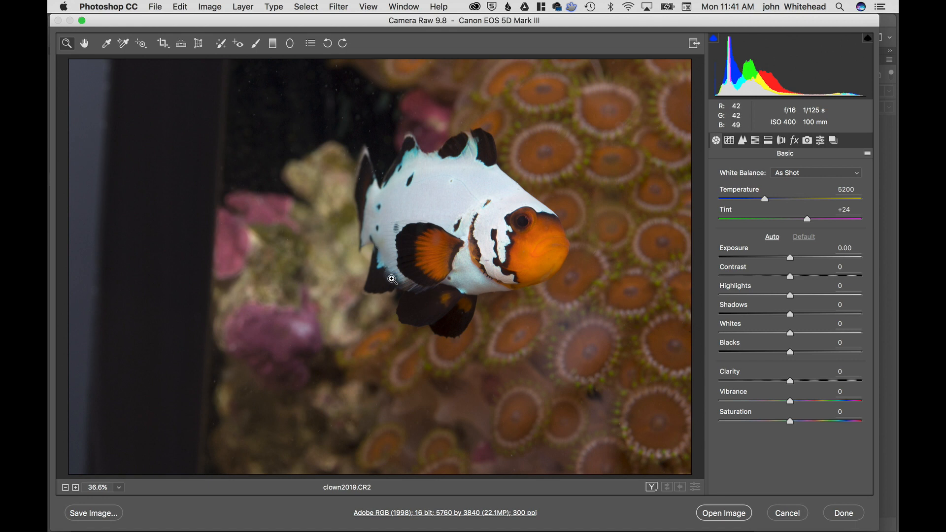
mouse_move(260, 214)
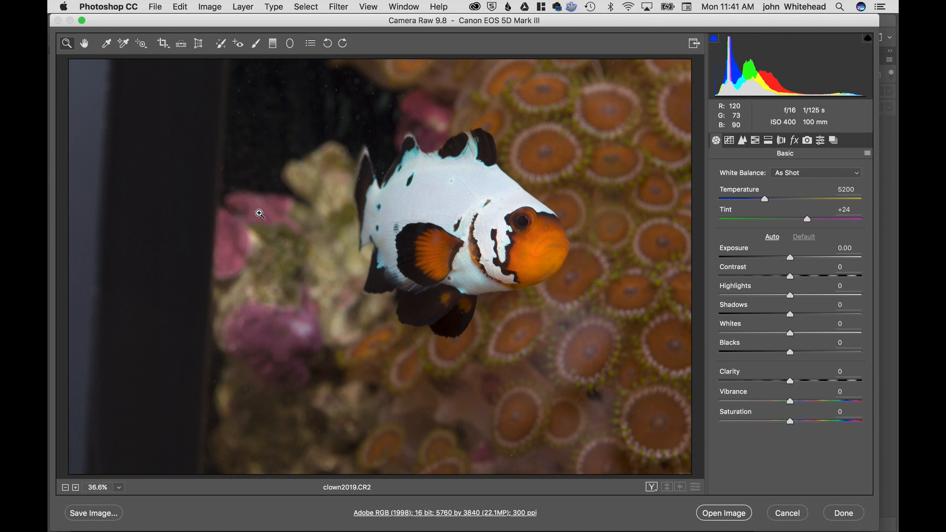
mouse_move(241, 213)
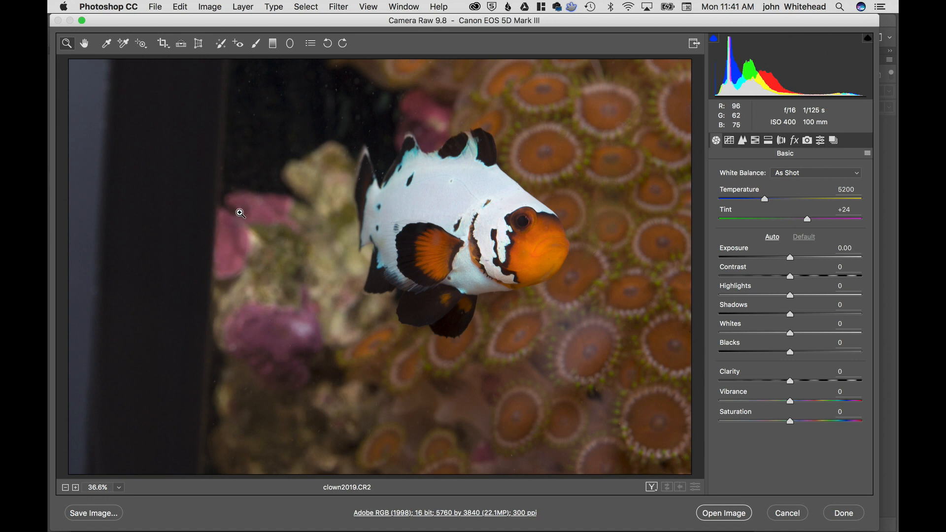
mouse_move(325, 266)
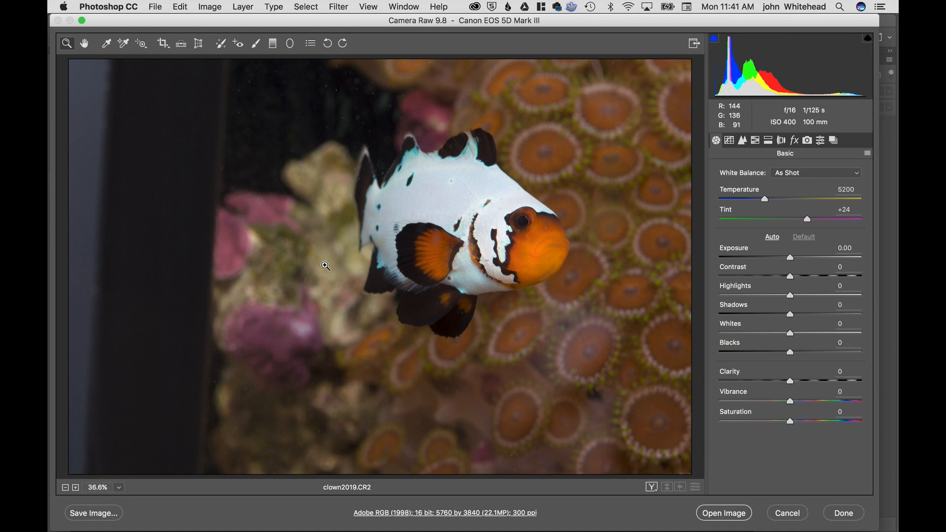
mouse_move(329, 267)
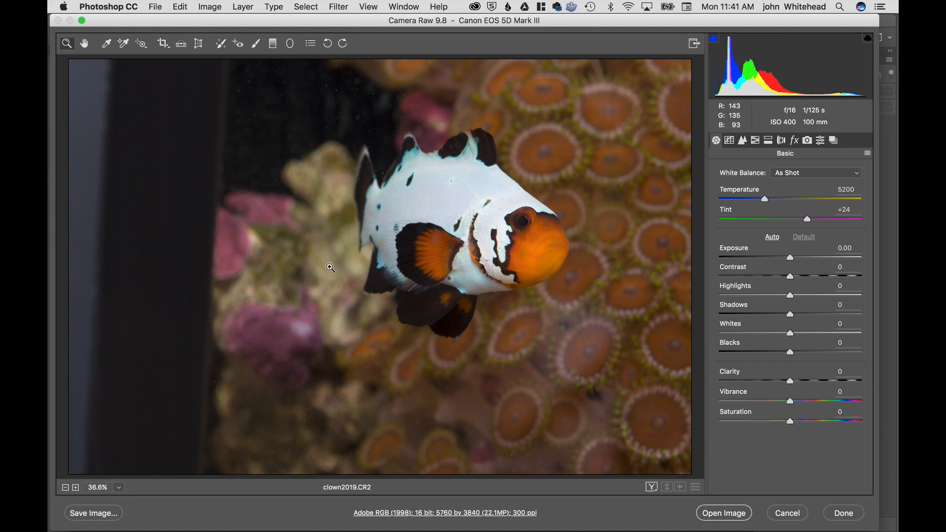
mouse_move(383, 378)
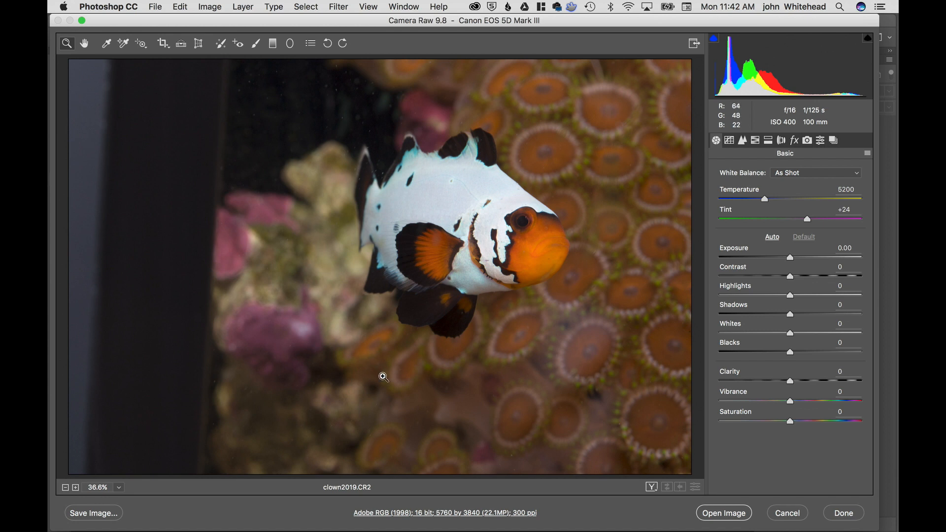
mouse_move(431, 515)
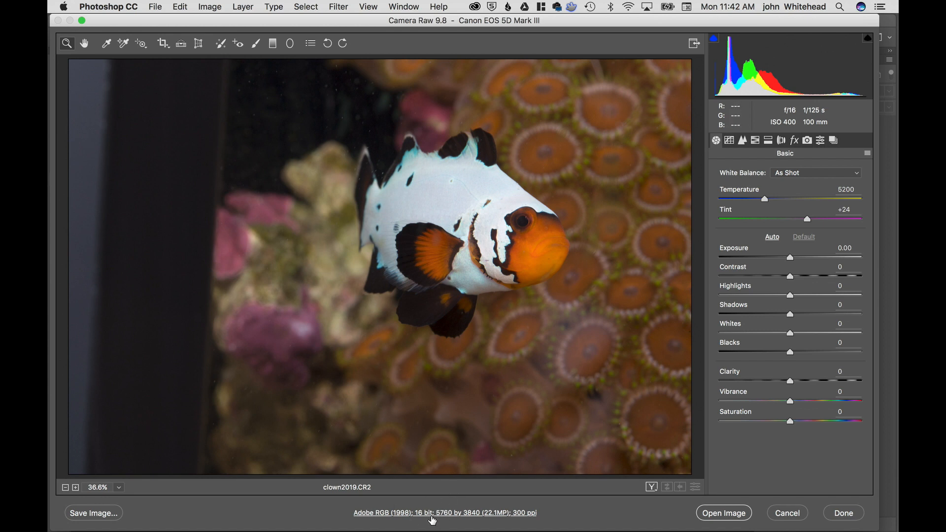
mouse_move(397, 518)
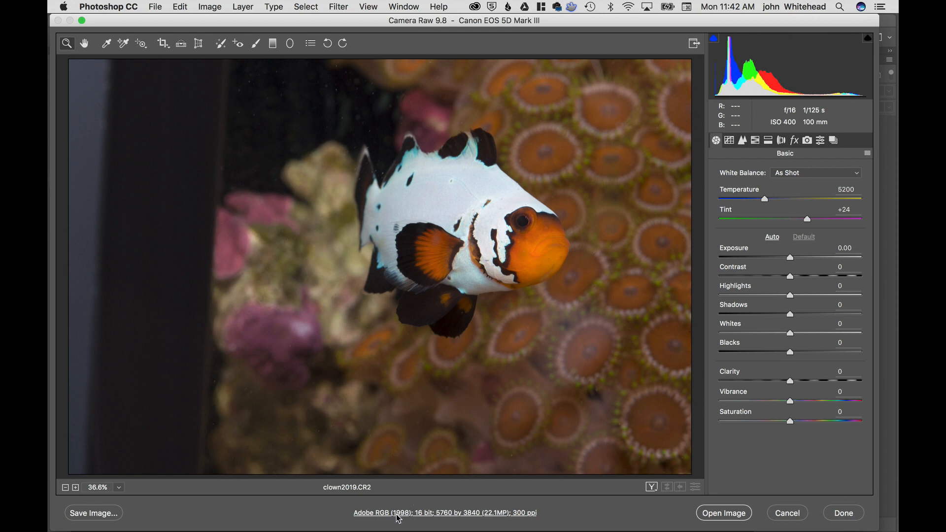
Show the Workflow Options: Adobe RGB (1998), 16 bits per channel, 300 ppi.
left_click(444, 512)
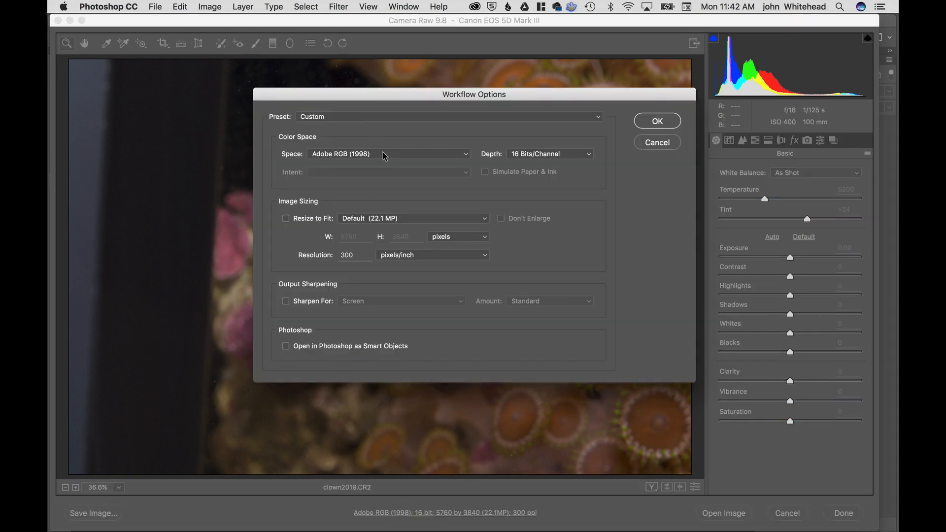
mouse_move(317, 157)
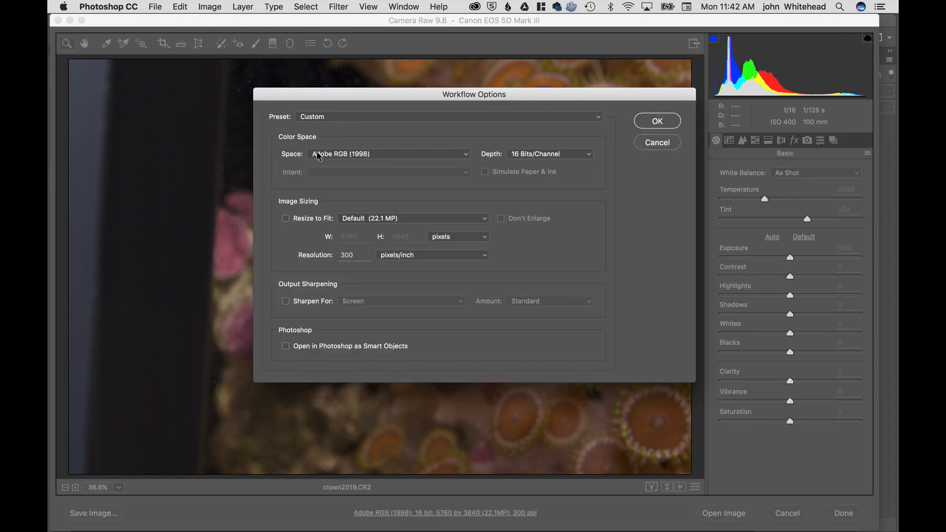
mouse_move(331, 163)
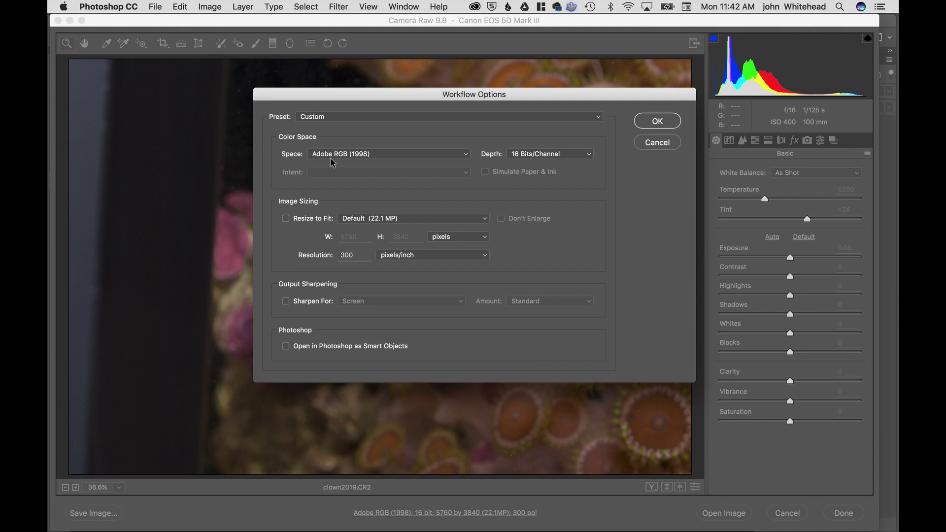
mouse_move(434, 157)
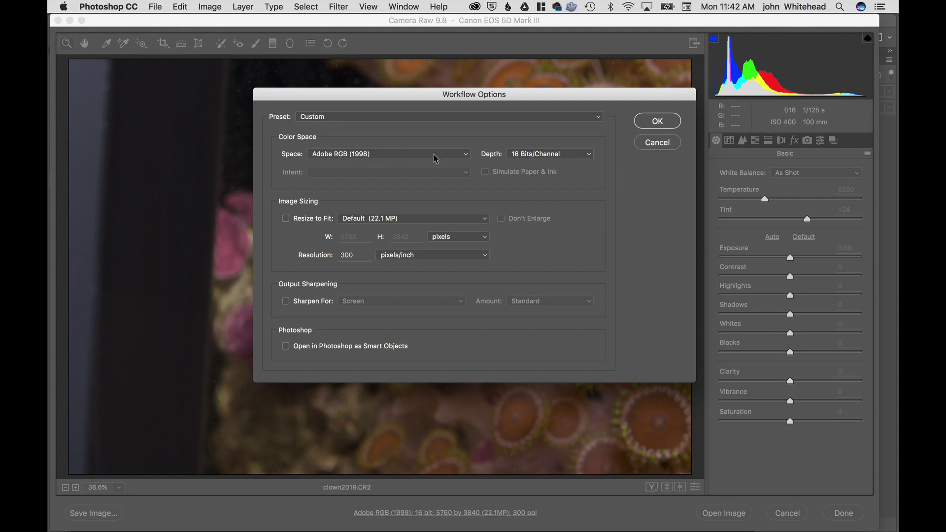
mouse_move(560, 157)
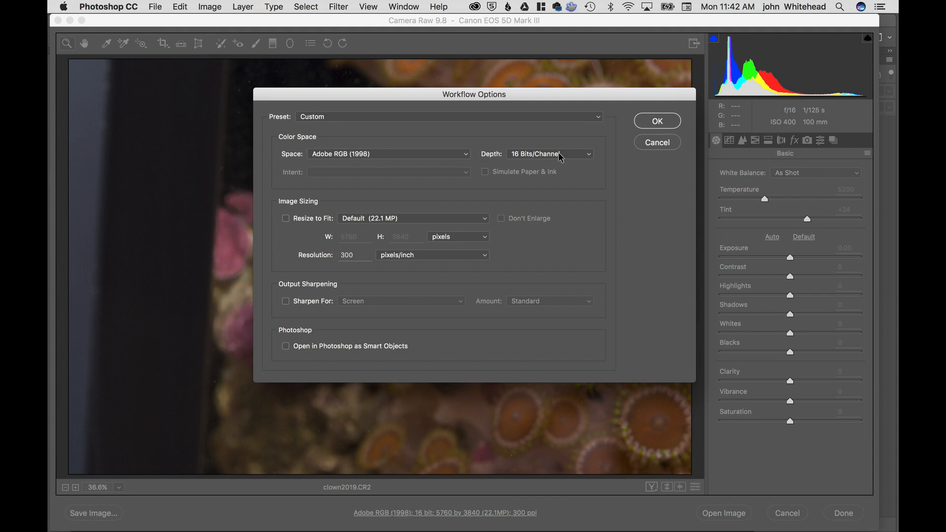
mouse_move(555, 159)
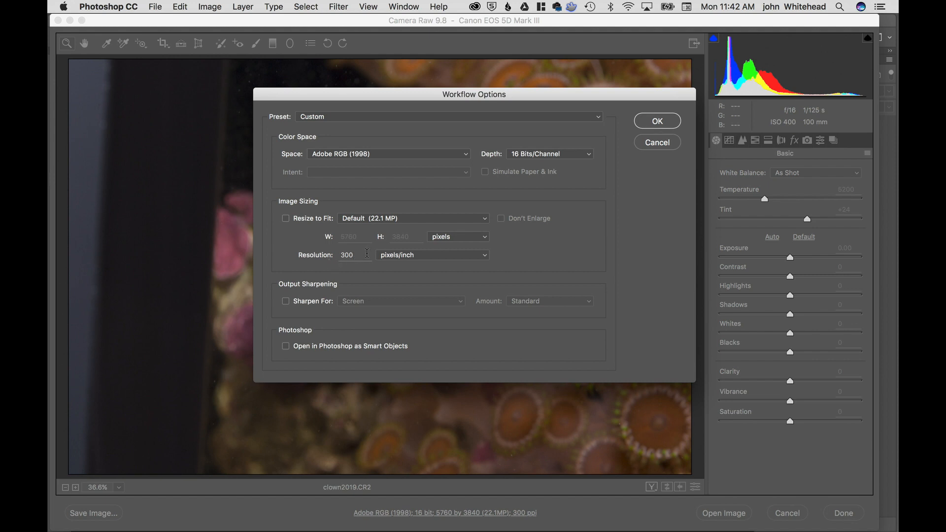
mouse_move(338, 260)
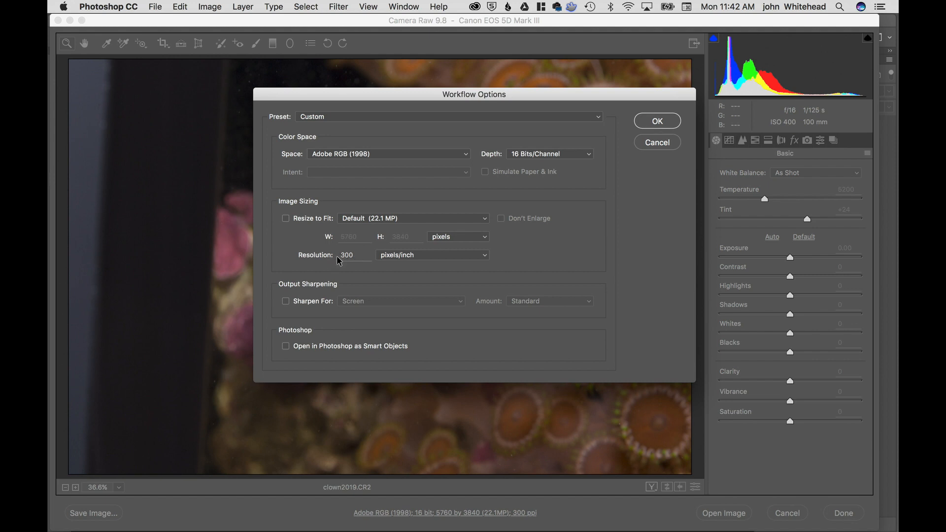
mouse_move(512, 163)
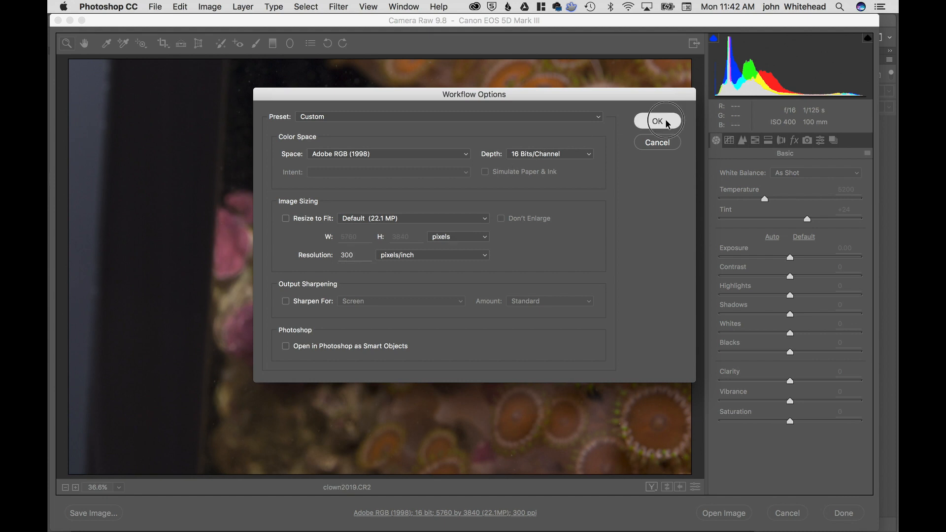
left_click(657, 120)
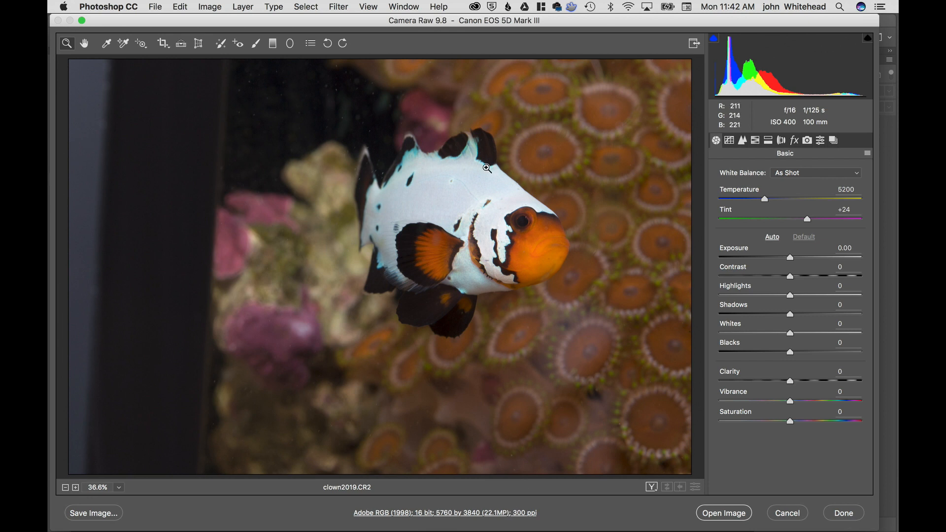
mouse_move(498, 517)
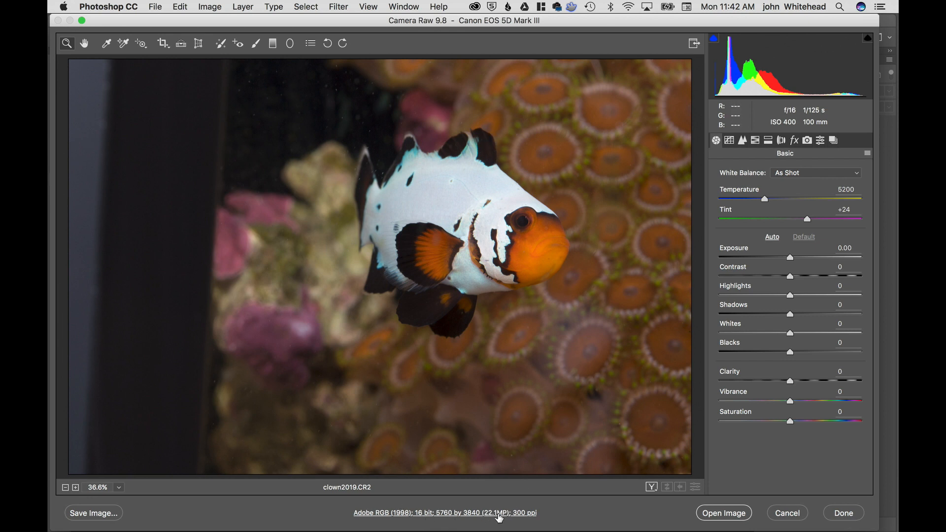
mouse_move(457, 520)
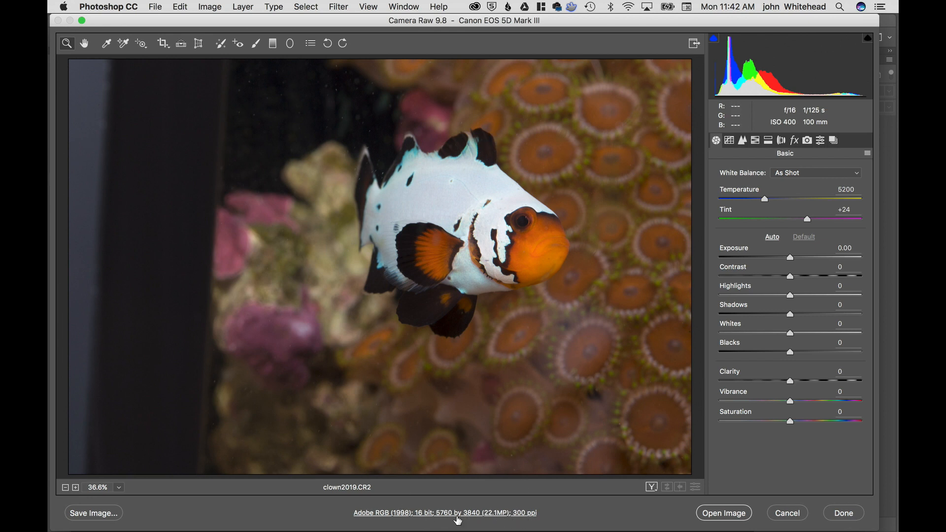
mouse_move(515, 66)
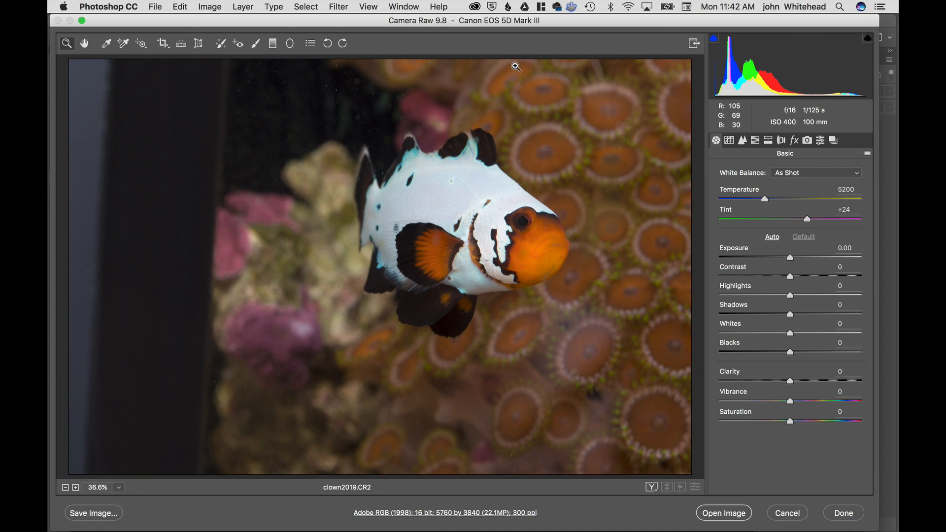
mouse_move(72, 70)
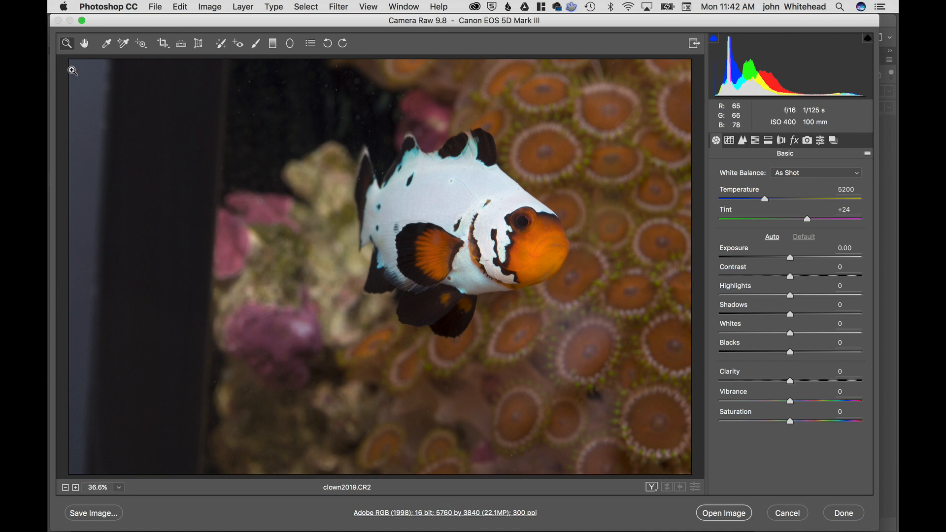
mouse_move(401, 172)
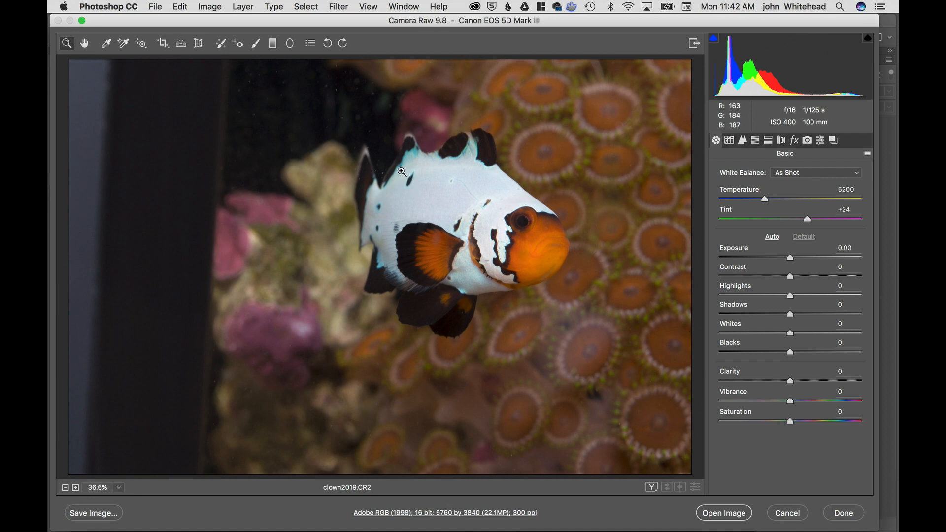
mouse_move(416, 180)
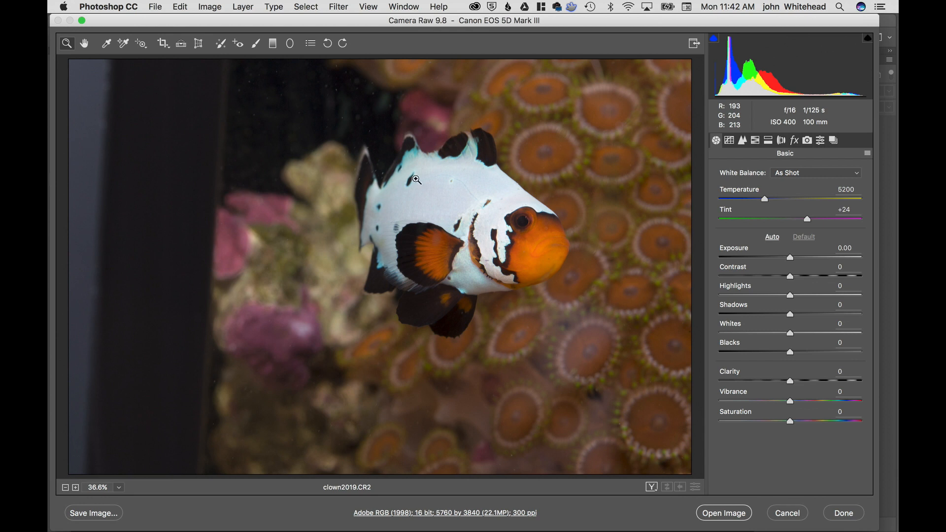
mouse_move(573, 337)
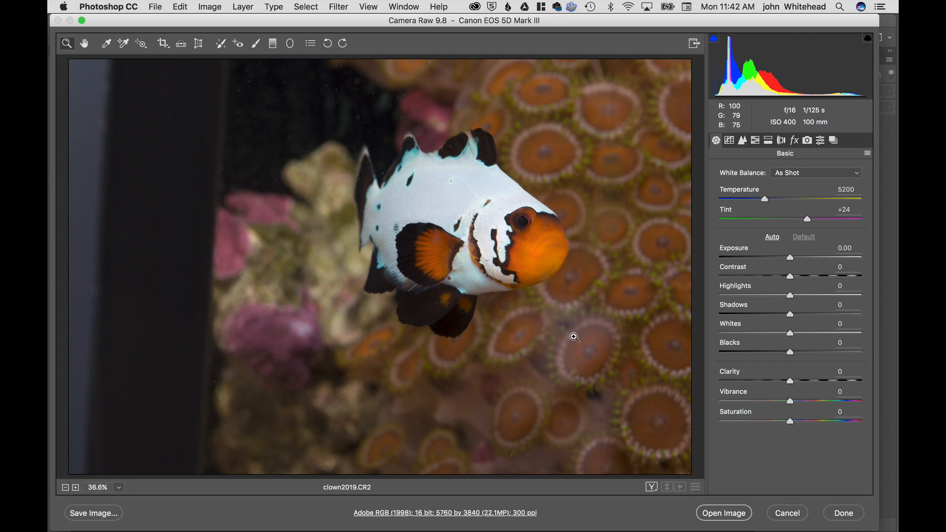
mouse_move(62, 6)
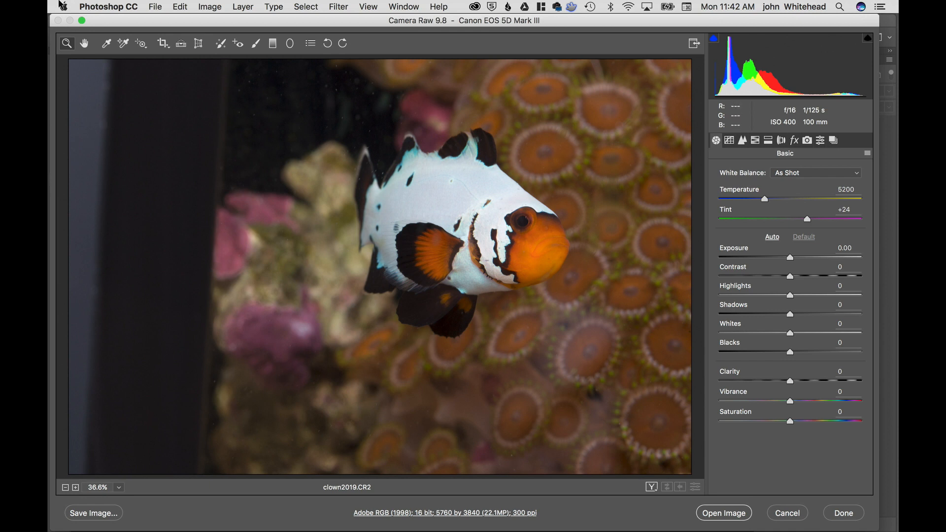
mouse_move(391, 257)
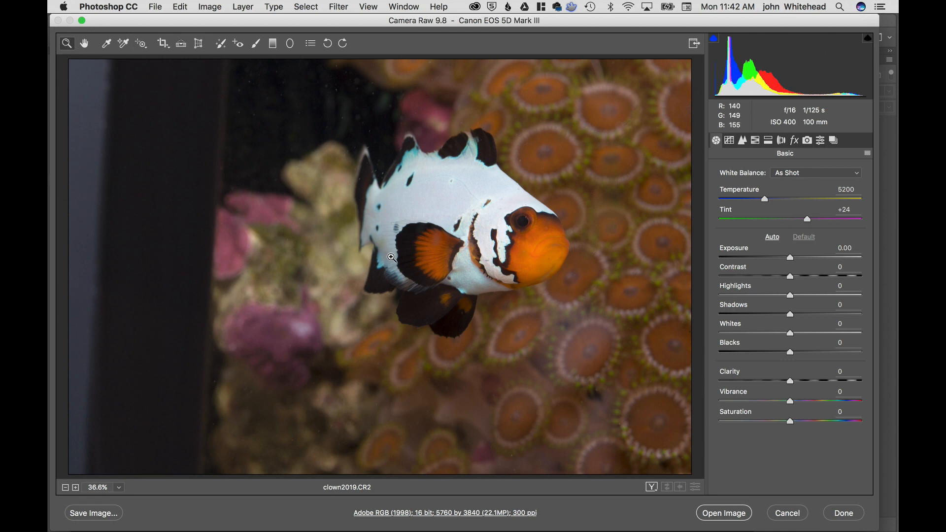
mouse_move(814, 373)
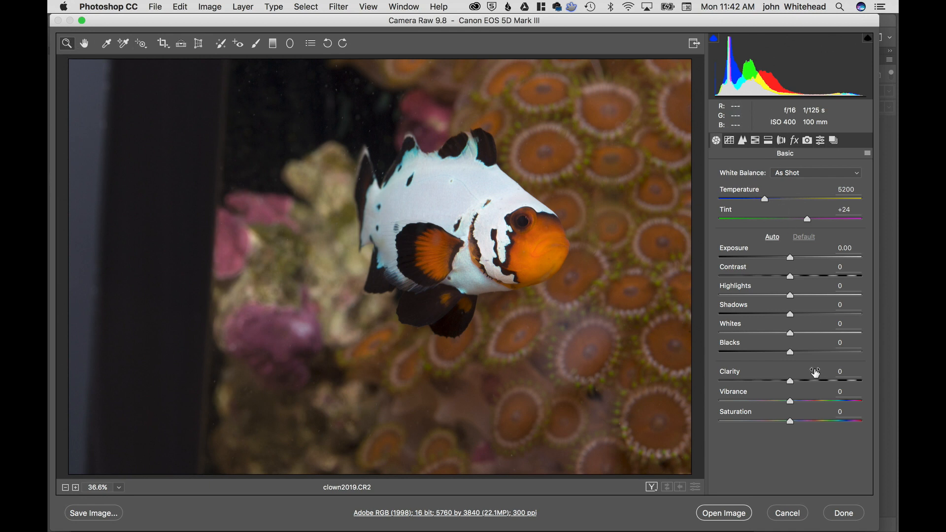
mouse_move(803, 172)
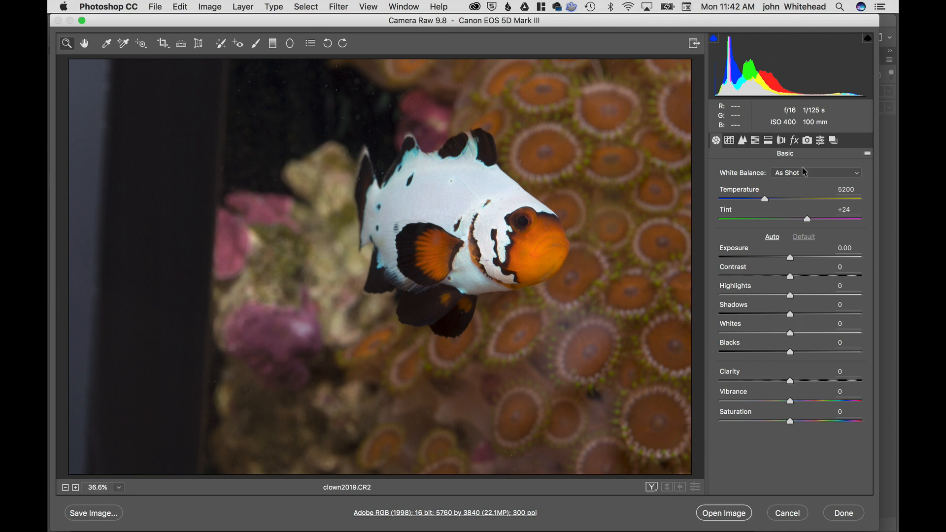
Try Auto and Daylight white balance presets, then settle on a custom temperature of 5150.
left_click(815, 172)
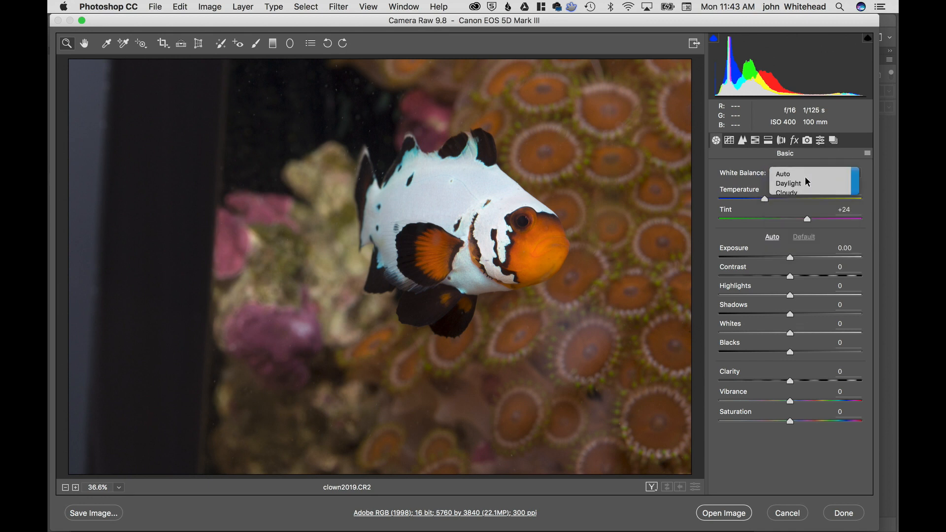
left_click(813, 181)
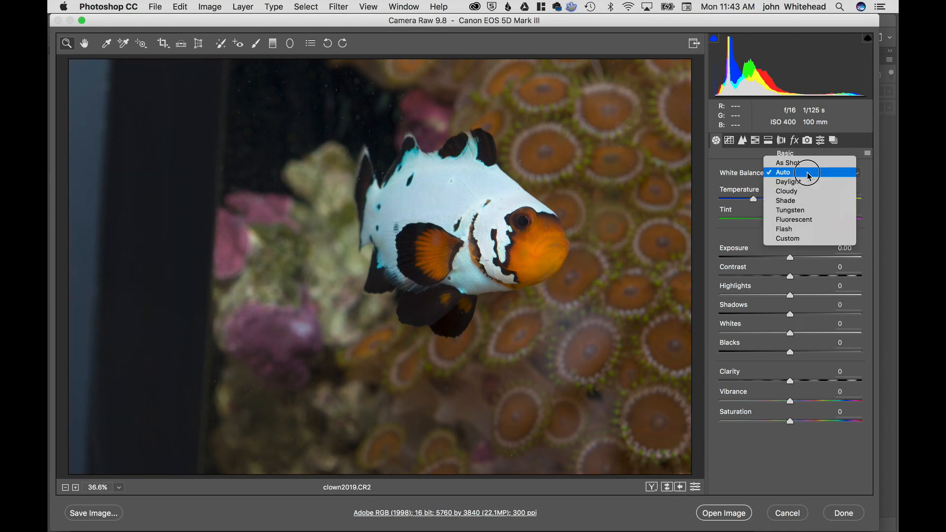
mouse_move(808, 181)
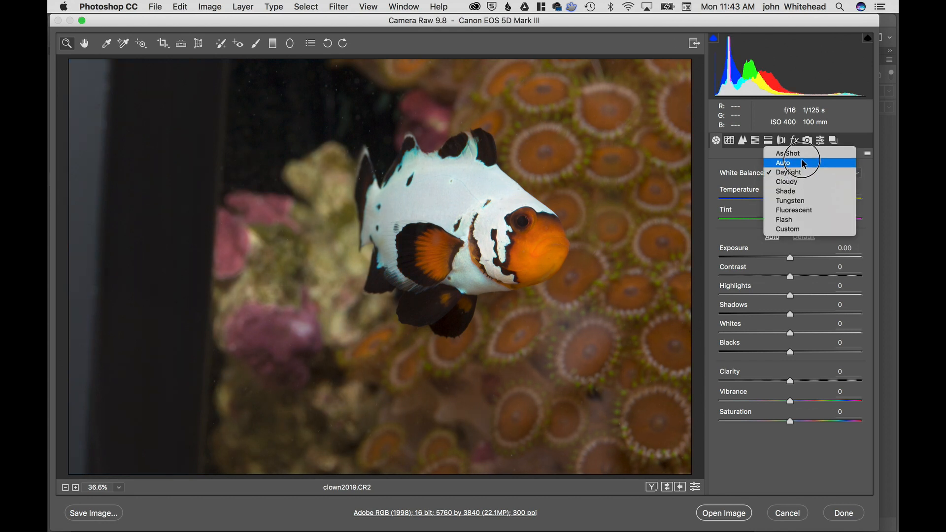
left_click(788, 152)
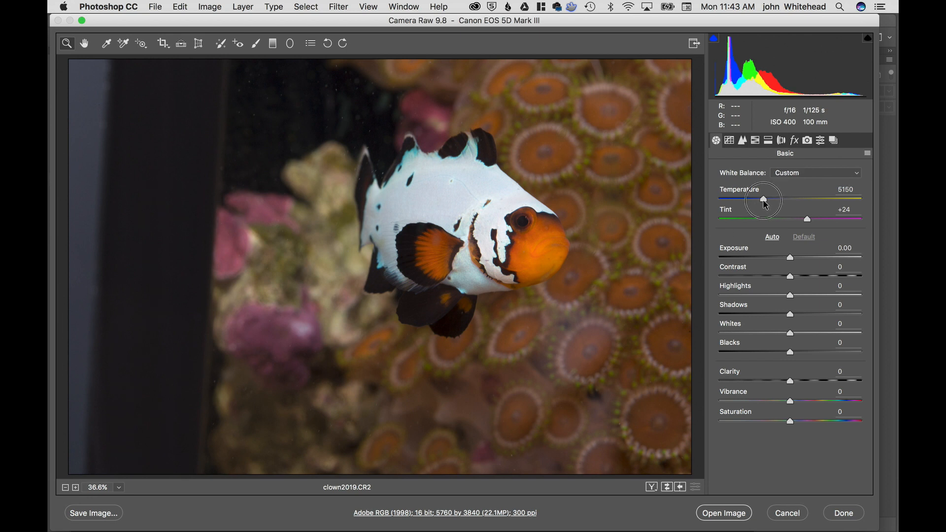
left_click(845, 189)
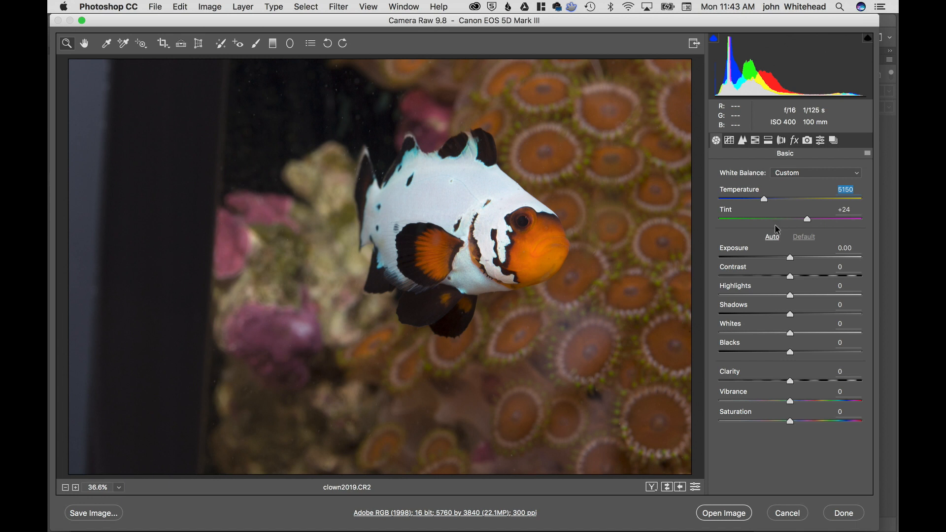
mouse_move(776, 243)
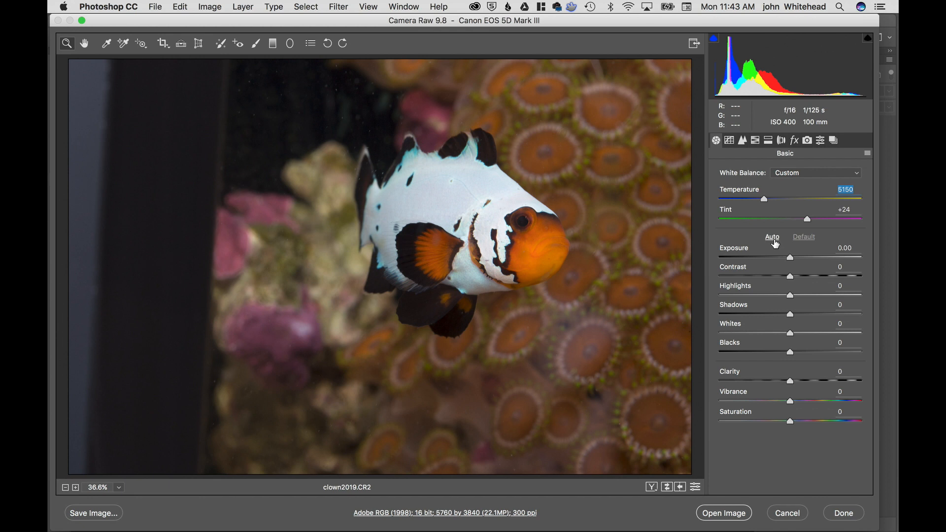
Try automatic tone corrections, then reset the tones back to defaults.
left_click(771, 237)
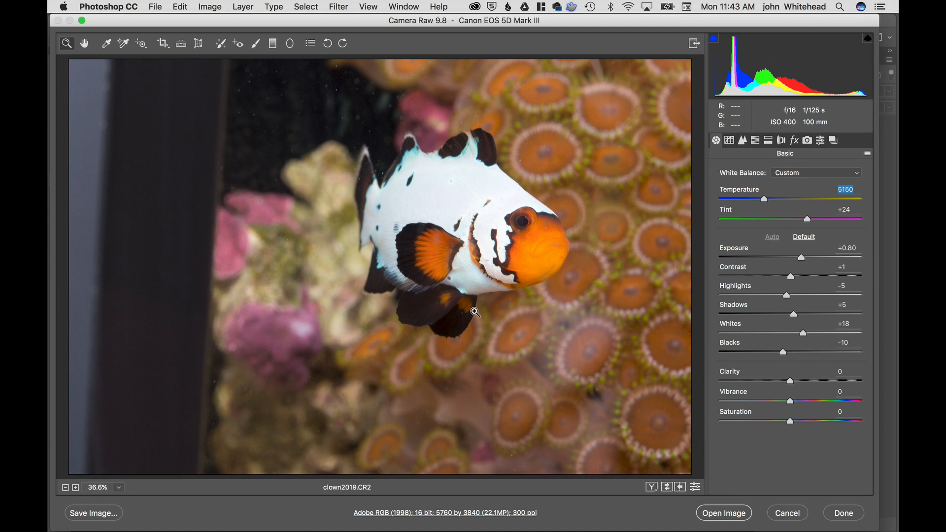
mouse_move(335, 261)
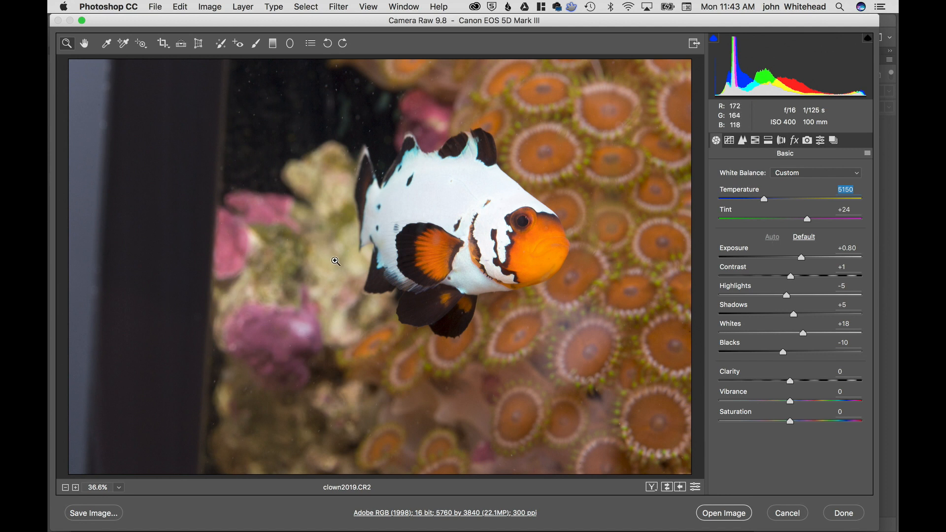
mouse_move(748, 211)
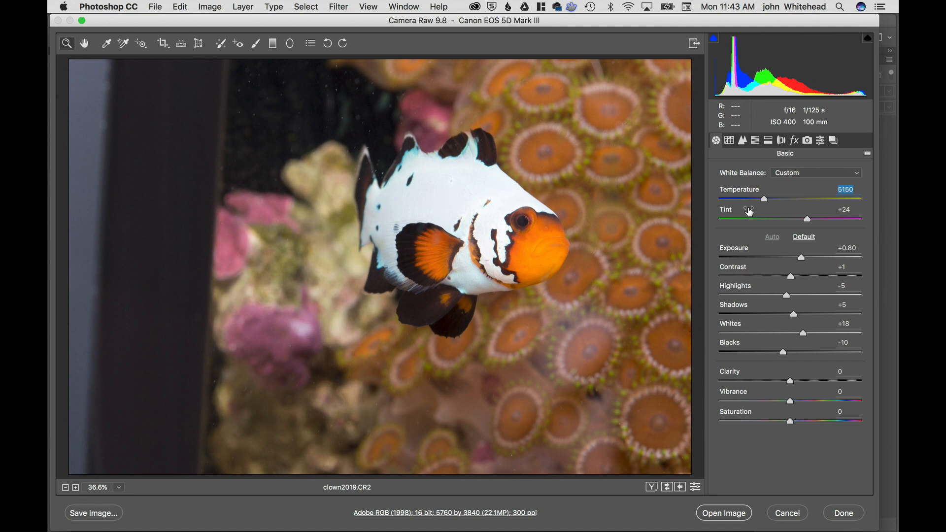
left_click(803, 236)
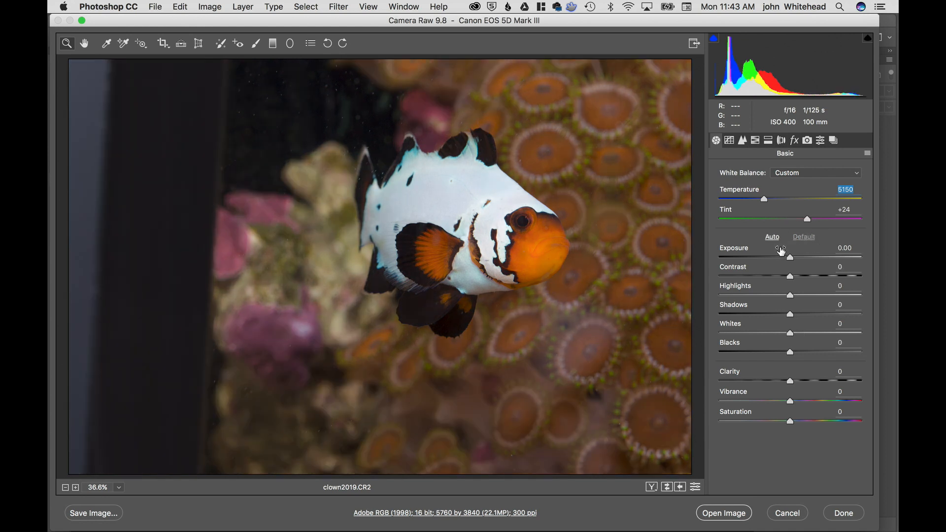
mouse_move(790, 262)
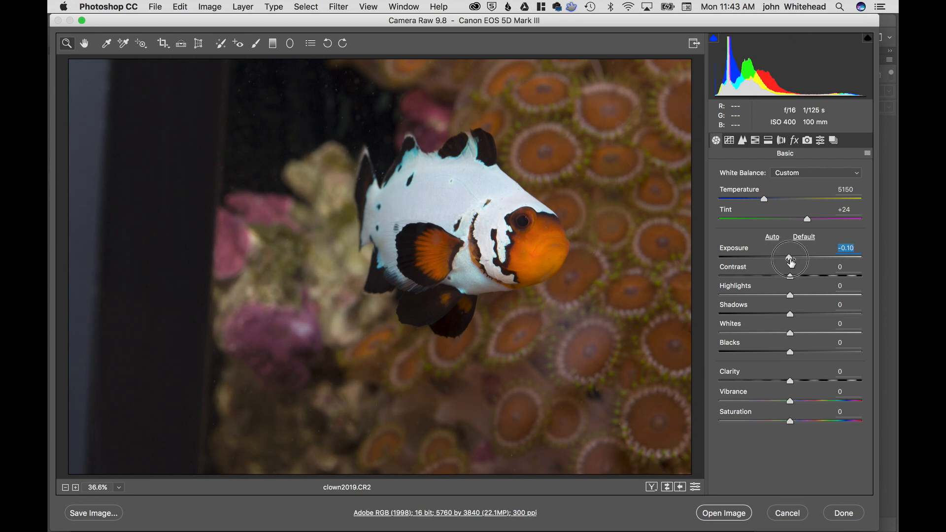
mouse_move(797, 271)
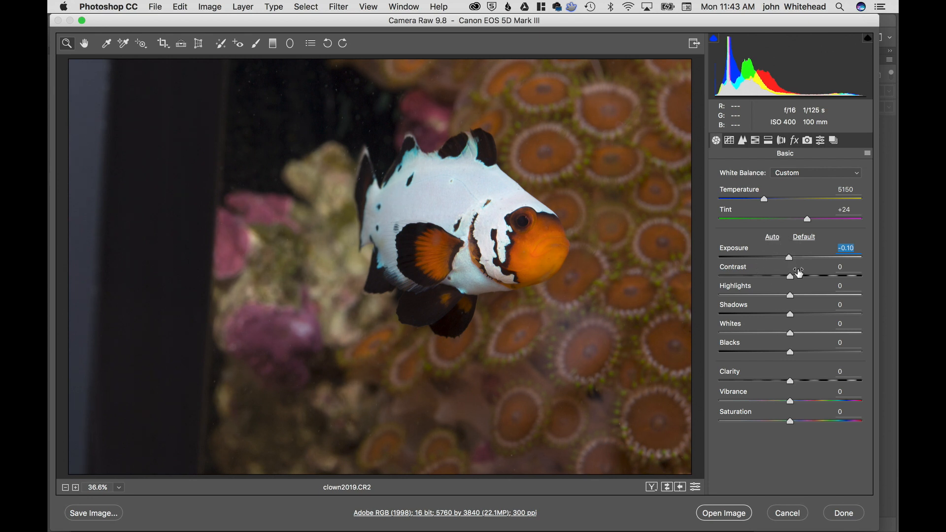
mouse_move(744, 249)
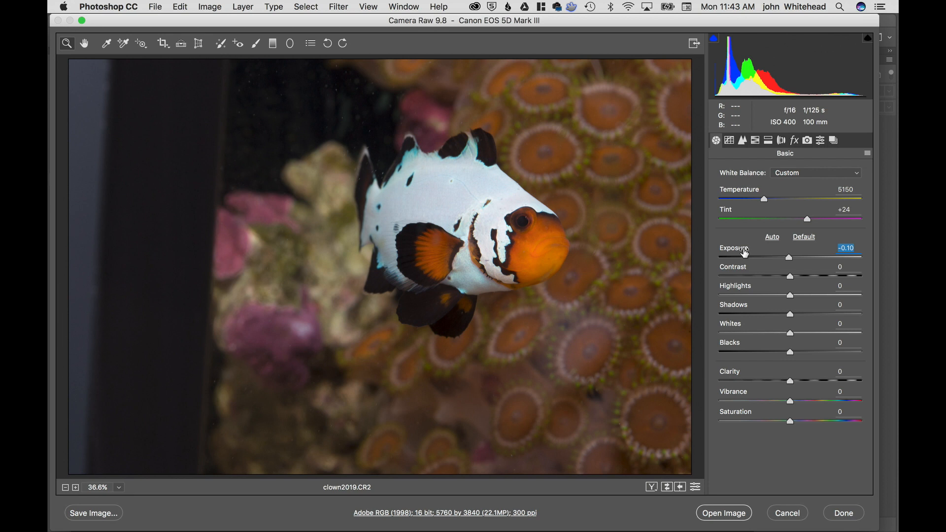
mouse_move(746, 307)
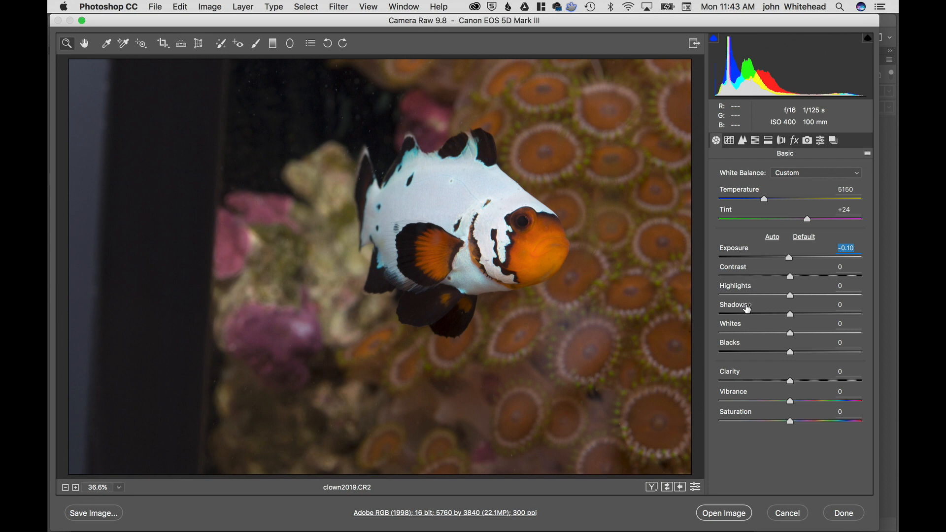
mouse_move(735, 365)
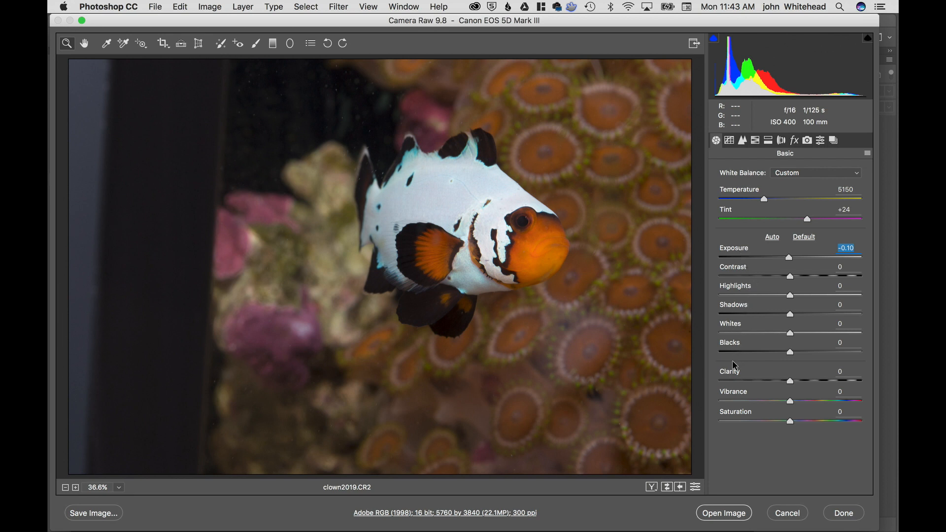
mouse_move(466, 339)
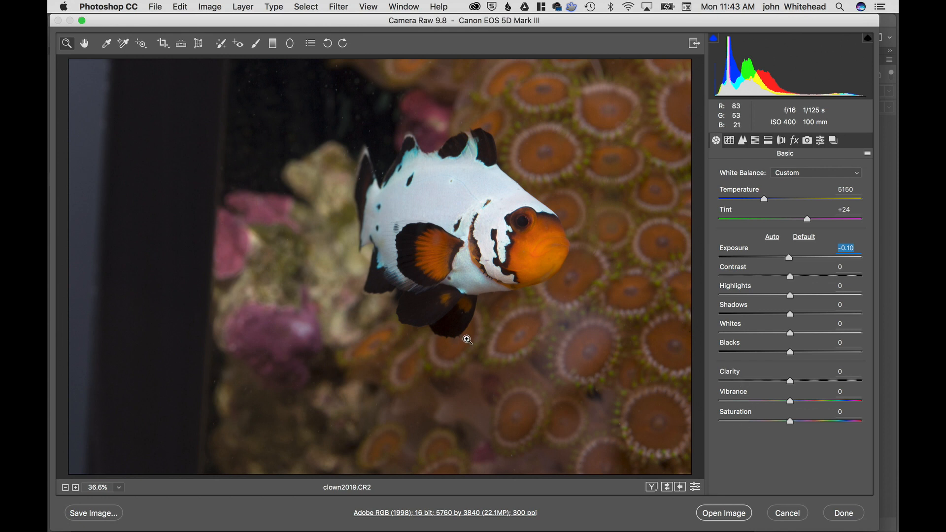
mouse_move(597, 233)
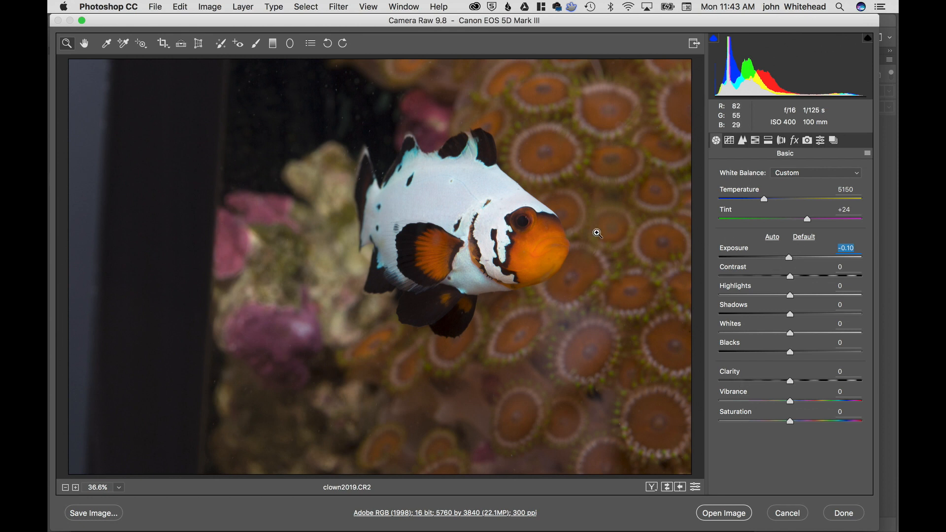
mouse_move(335, 77)
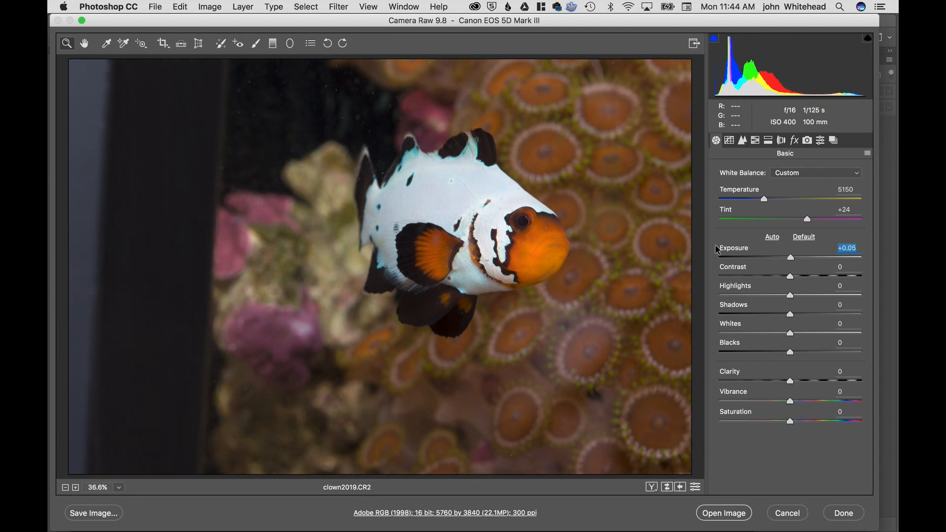
mouse_move(604, 199)
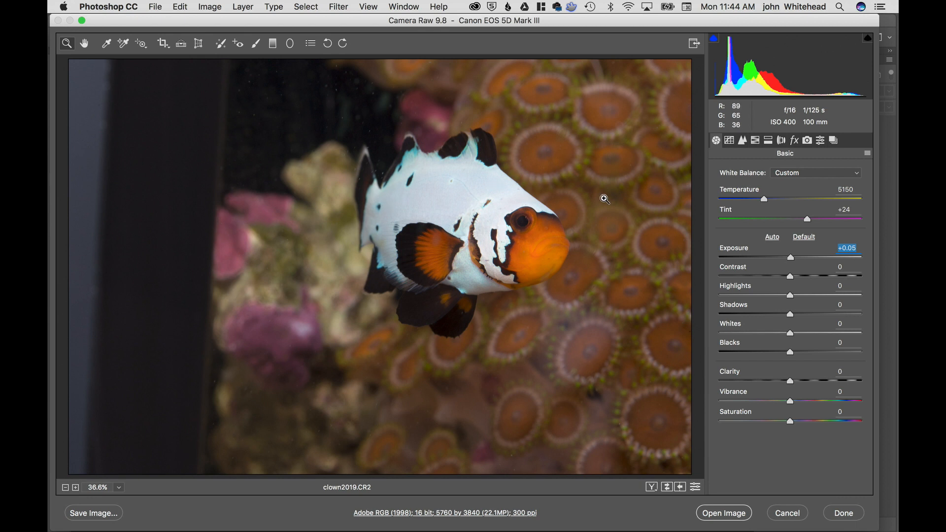
mouse_move(350, 157)
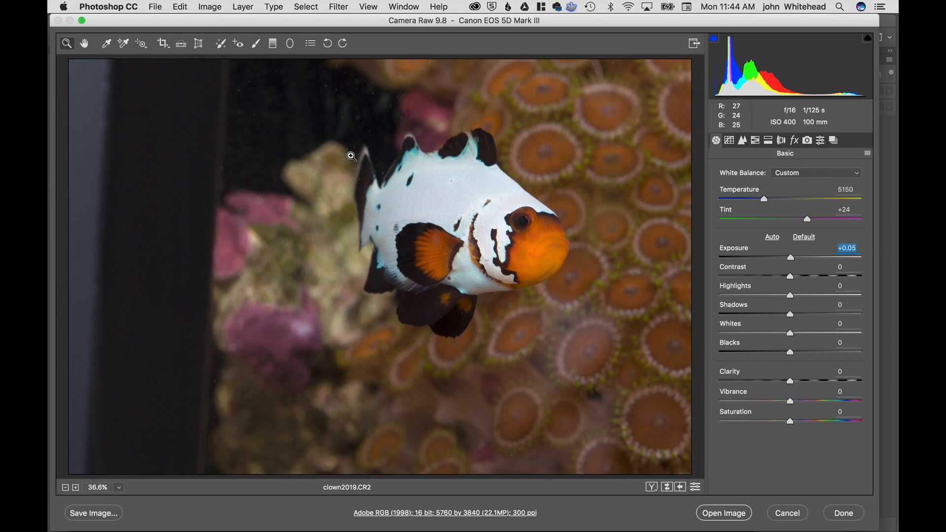
mouse_move(253, 82)
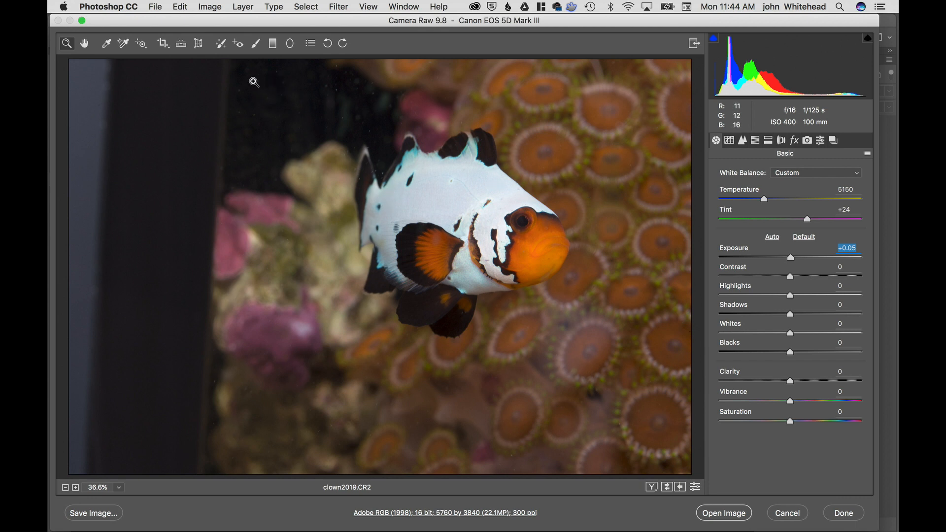
mouse_move(256, 42)
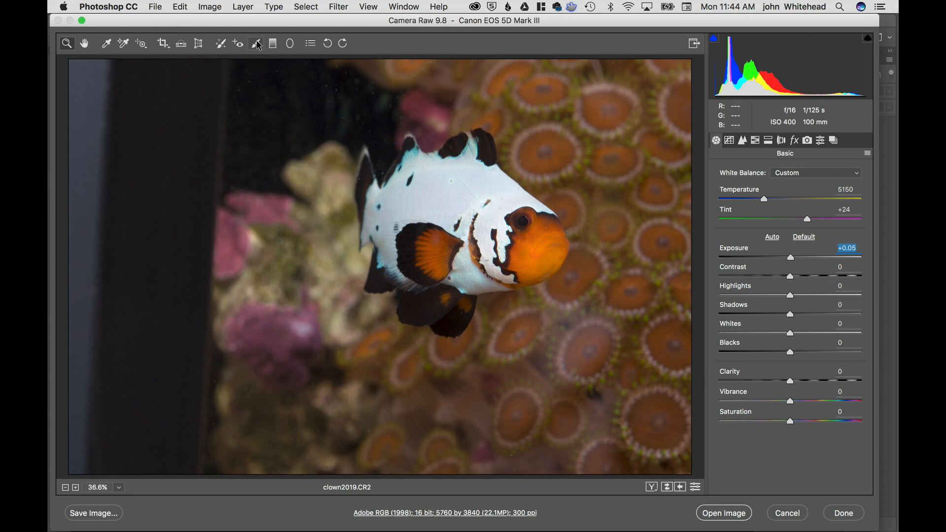
Select the Adjustment Brush for painting localized edits onto the photo.
left_click(255, 42)
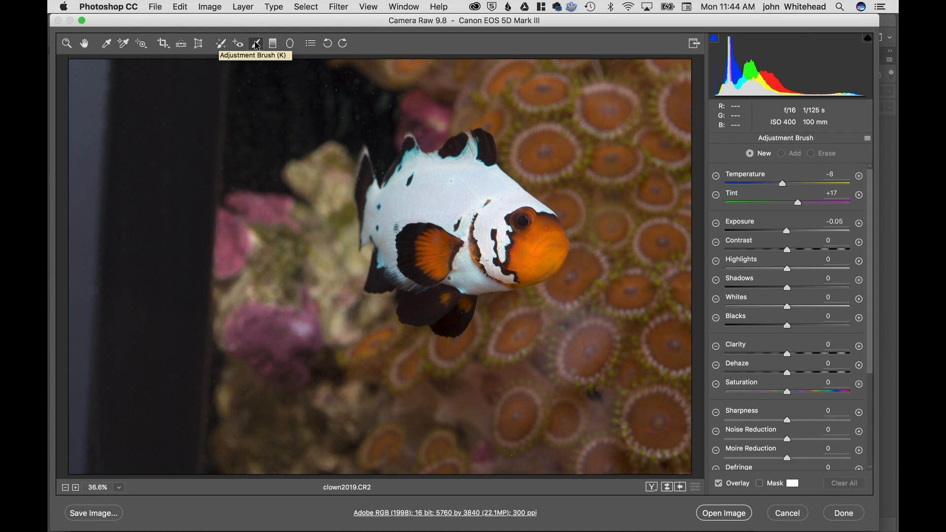
mouse_move(594, 152)
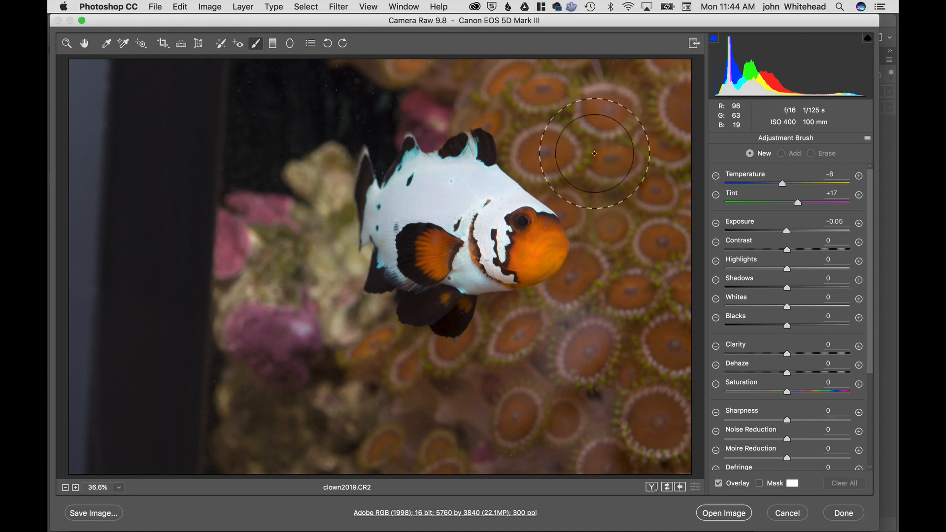
mouse_move(592, 151)
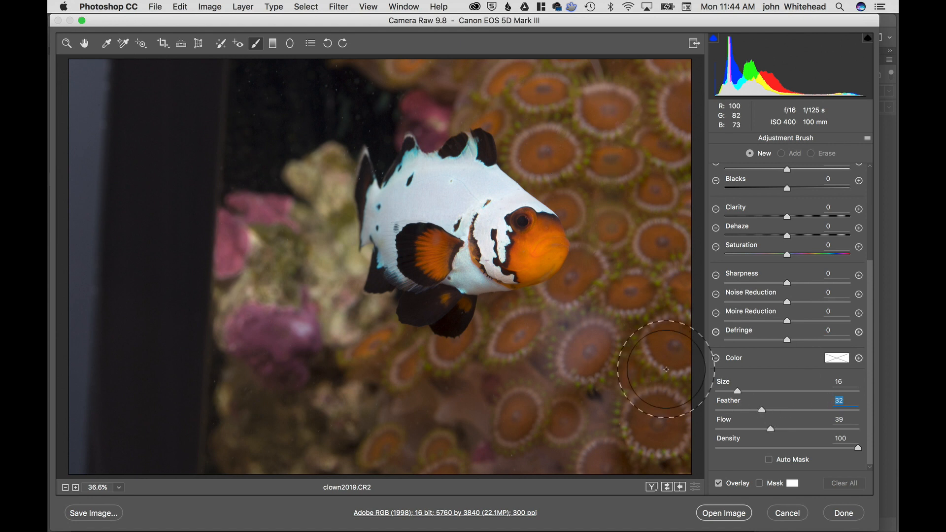
mouse_move(534, 188)
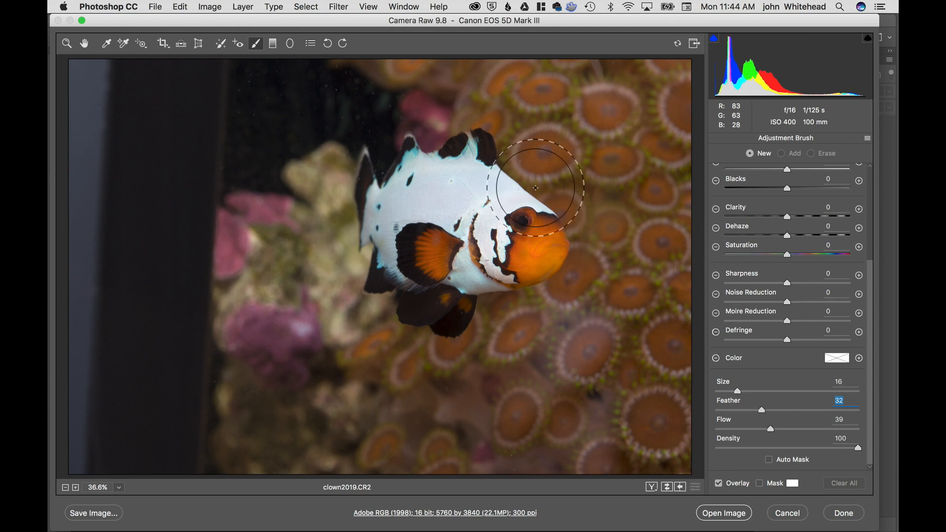
mouse_move(588, 165)
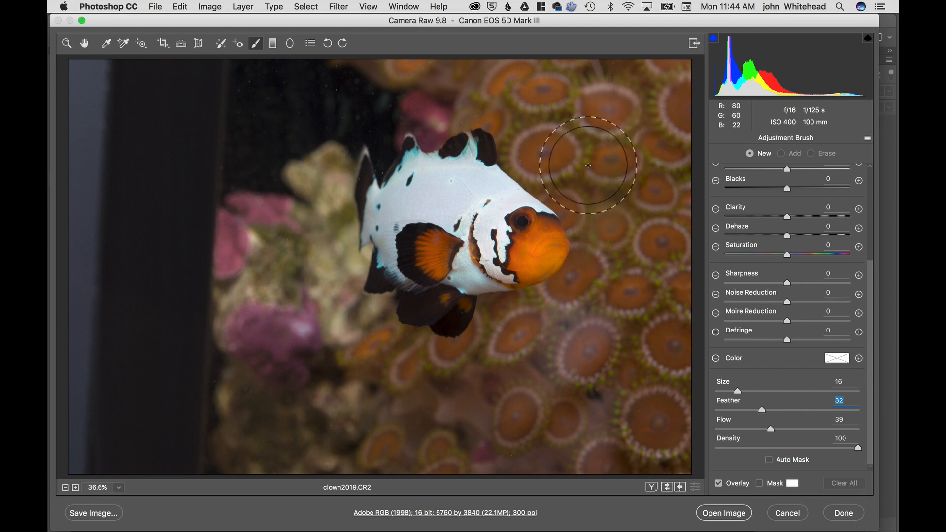
mouse_move(633, 200)
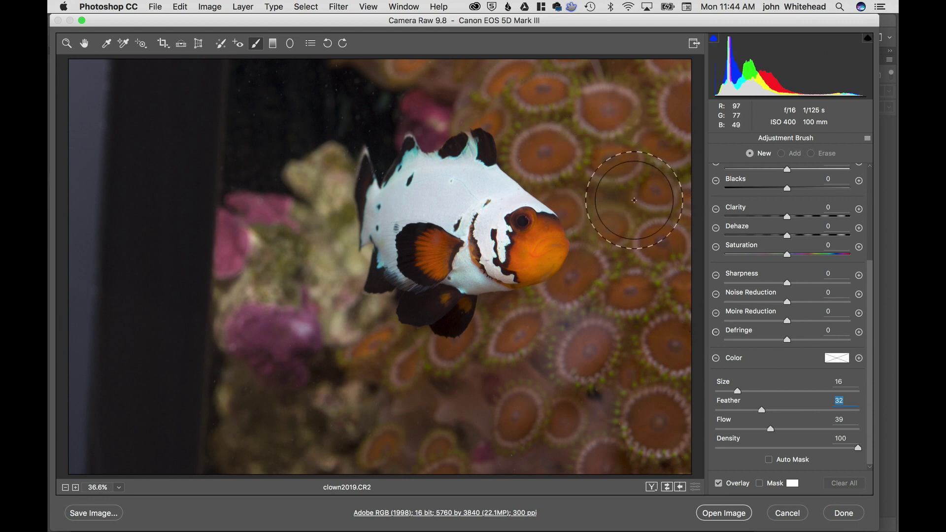
mouse_move(699, 182)
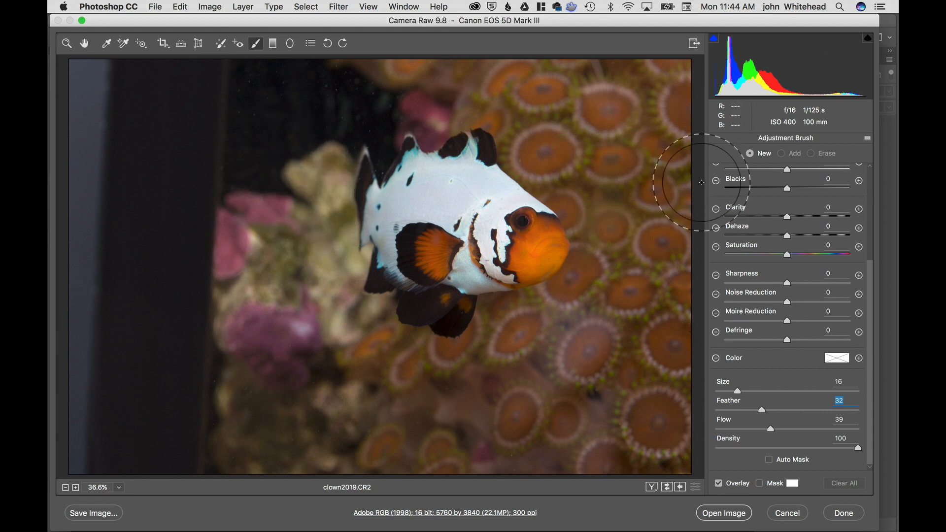
mouse_move(573, 156)
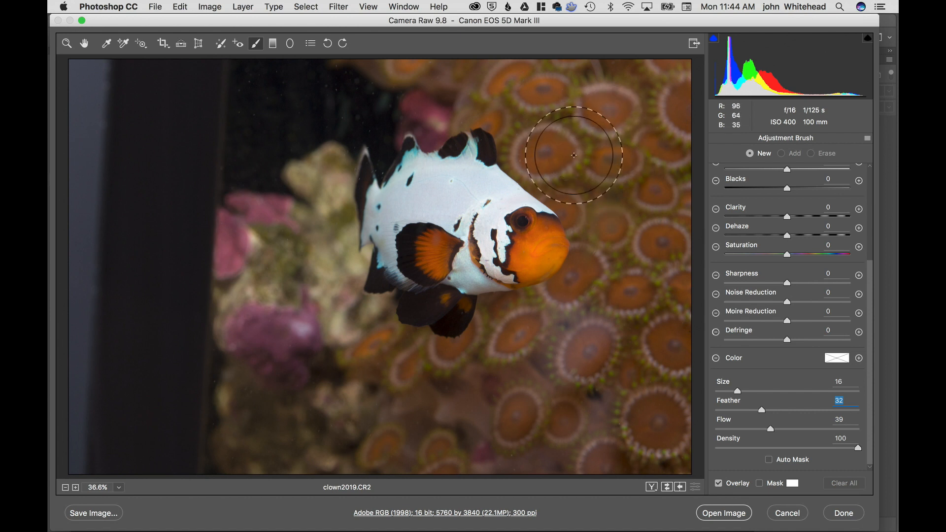
mouse_move(582, 140)
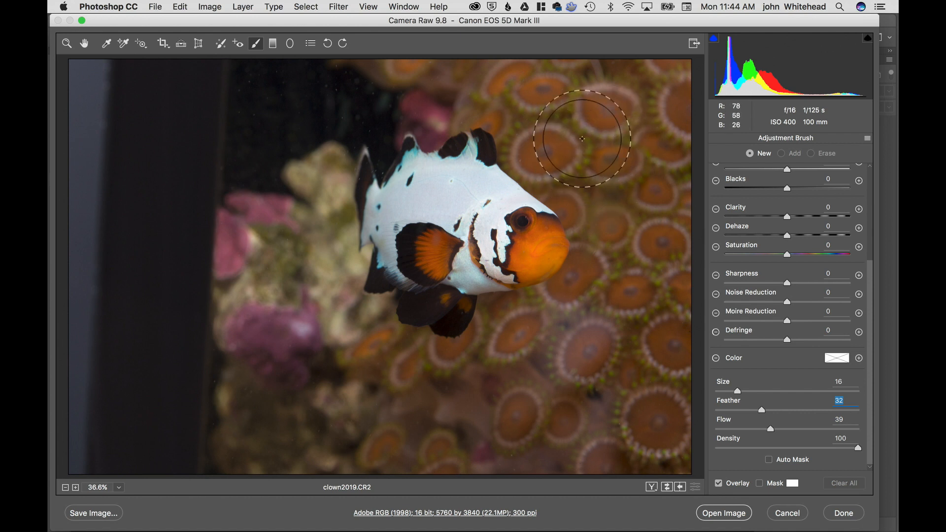
mouse_move(565, 119)
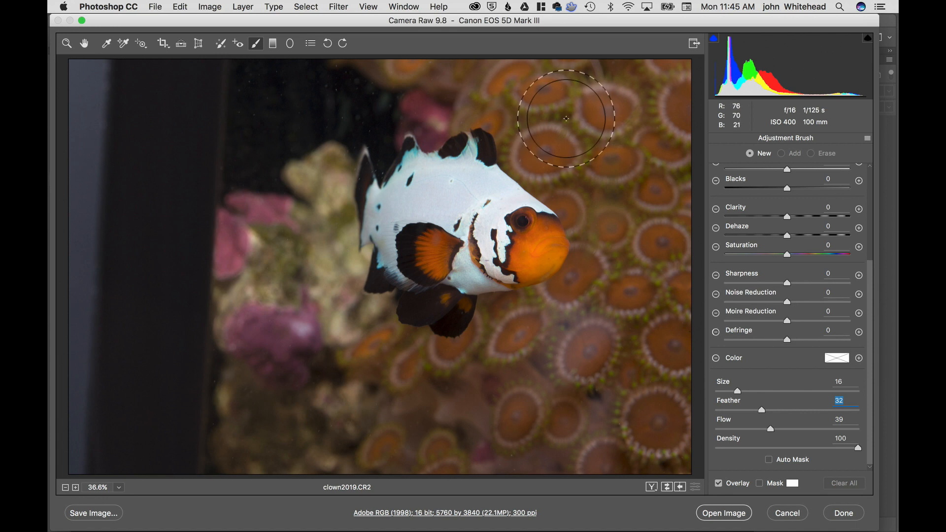
mouse_move(544, 120)
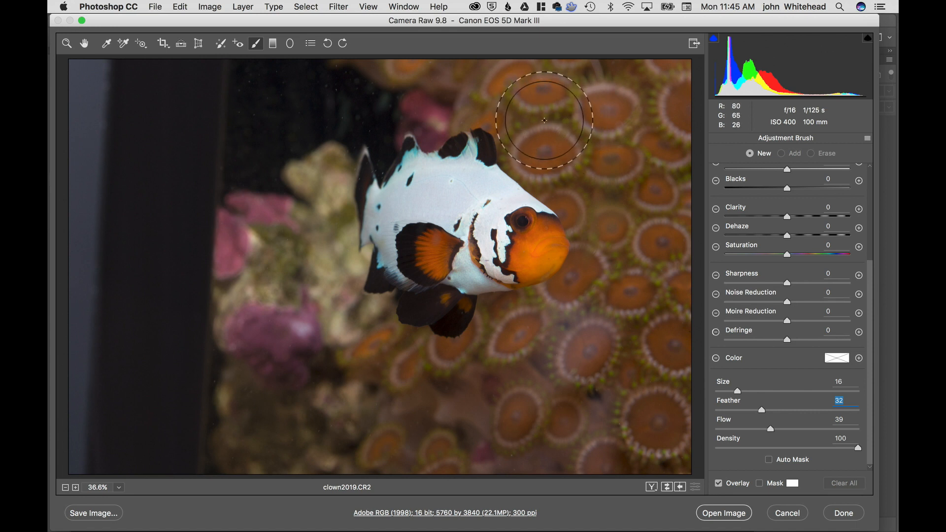
Paint the pale rock behind the fish and ease its exposure reduction to -0.25.
scroll("up", 3)
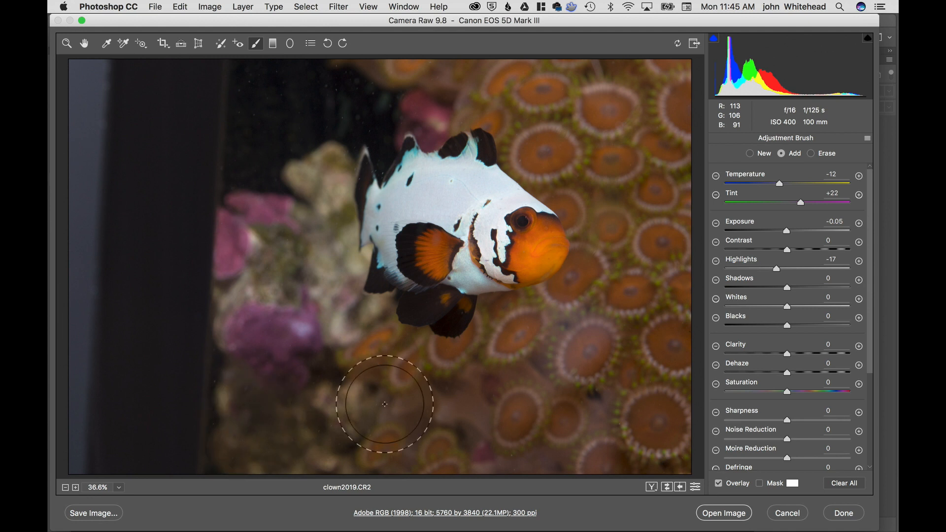
mouse_move(301, 165)
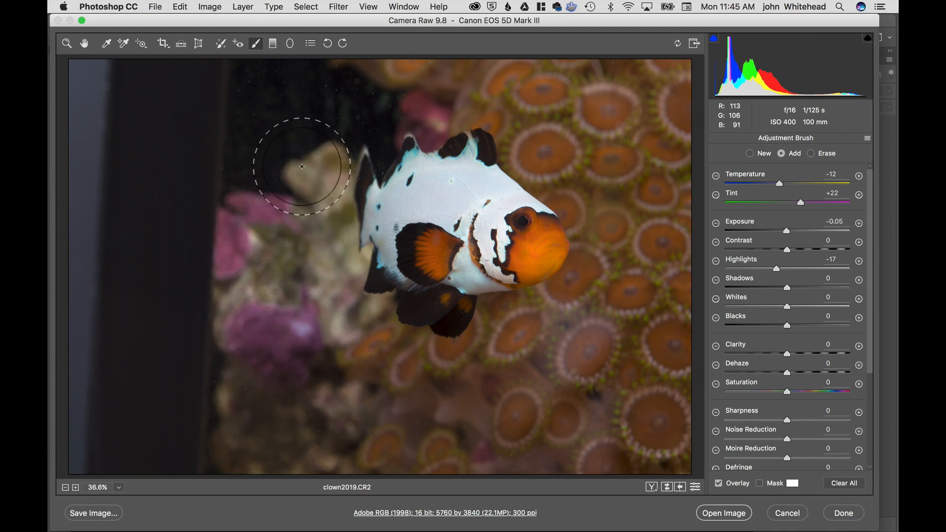
left_click(313, 188)
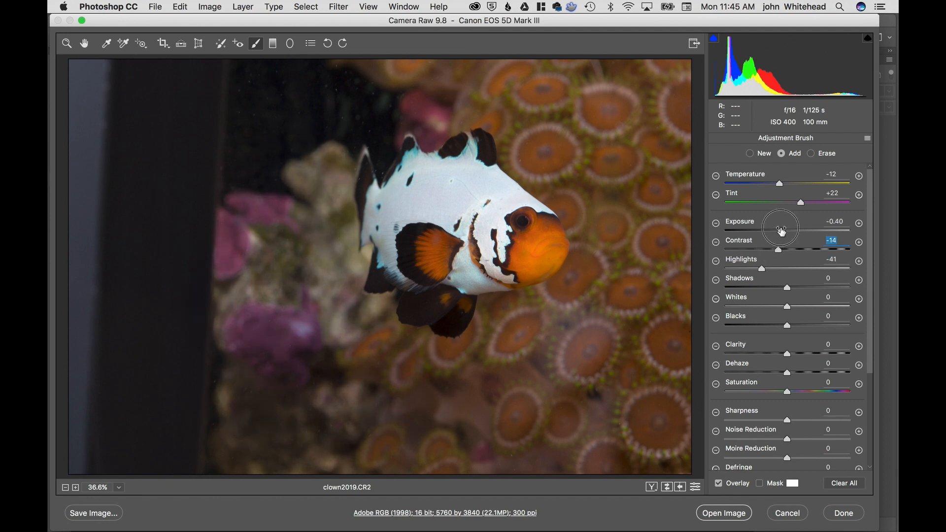
left_click(313, 188)
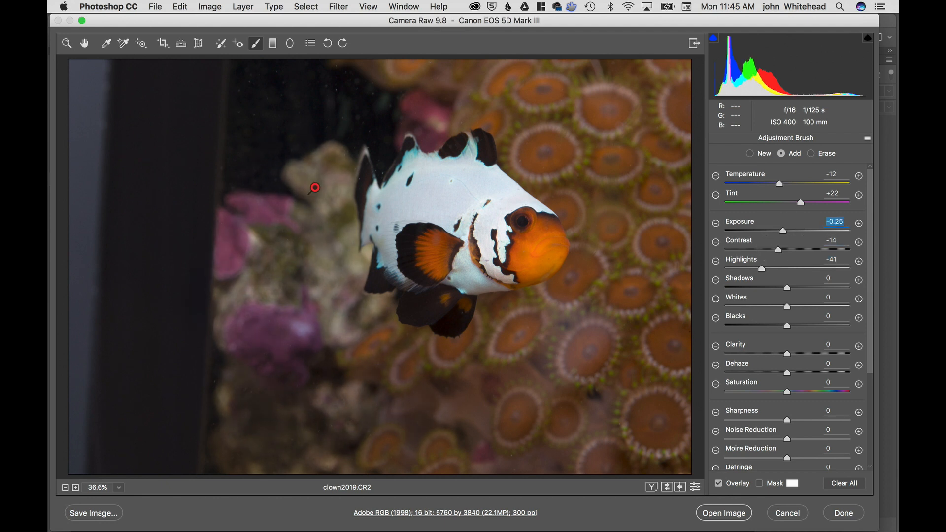
mouse_move(316, 191)
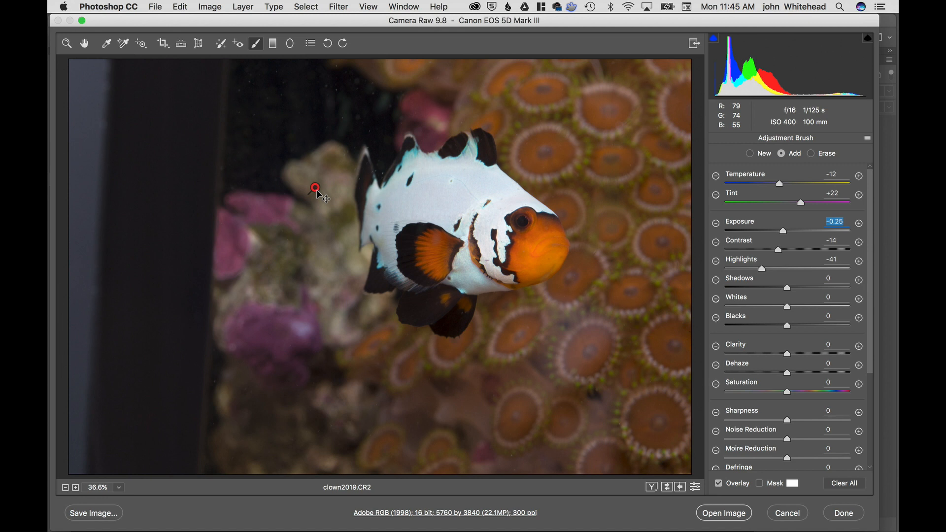
mouse_move(622, 161)
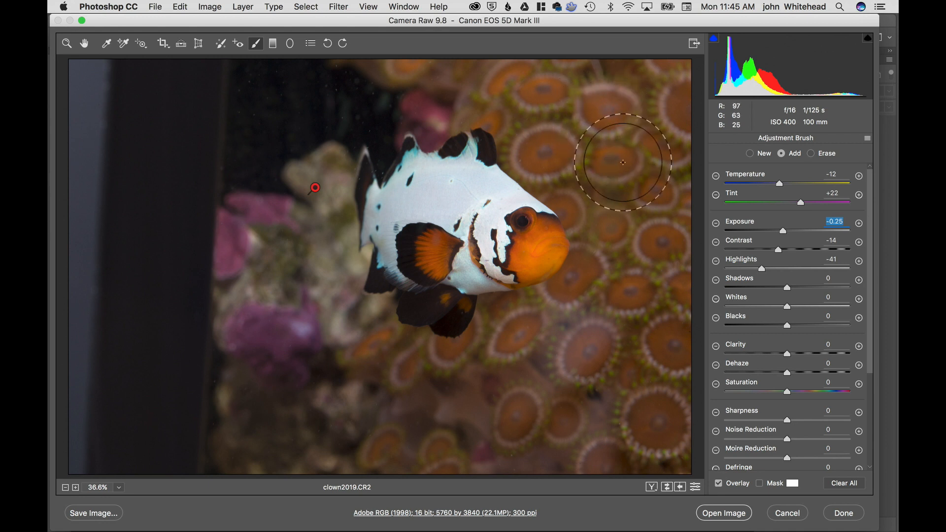
mouse_move(617, 159)
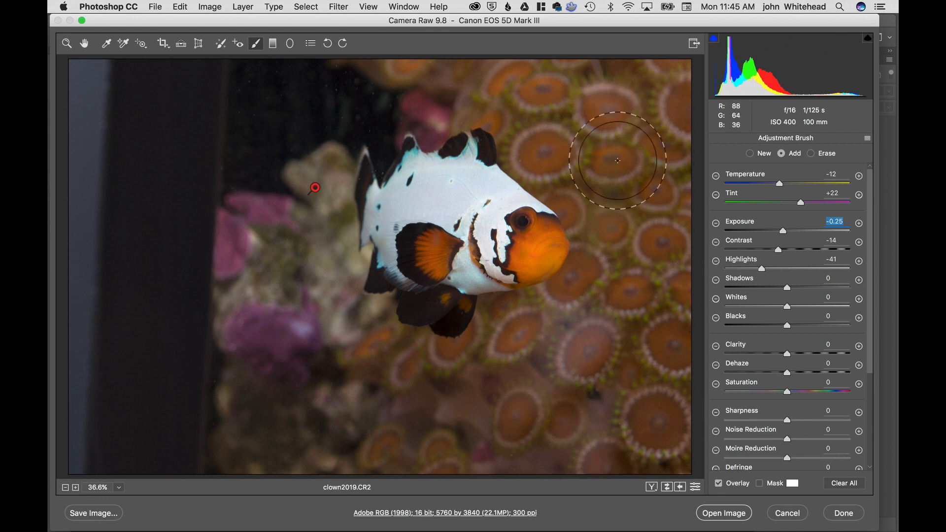
mouse_move(766, 169)
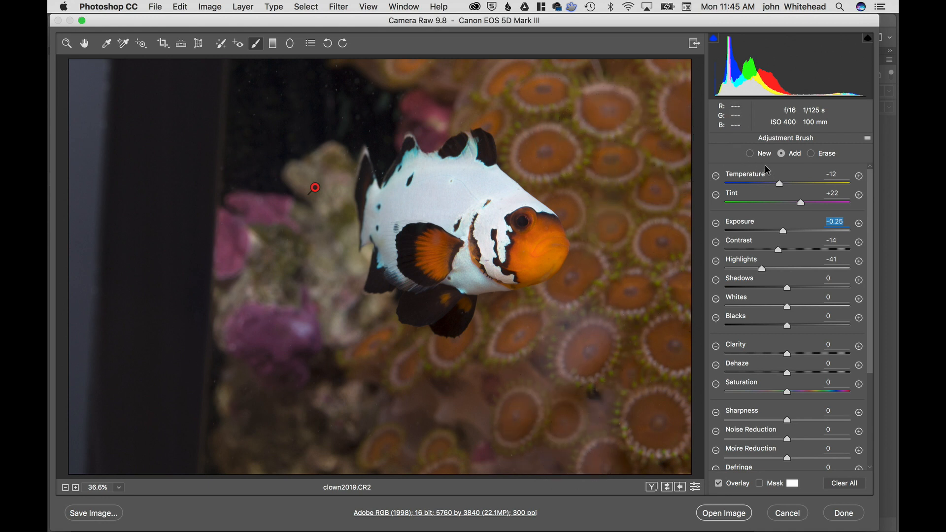
Start a second brushed adjustment for the coral, then erase from the first adjustment's mask.
left_click(750, 153)
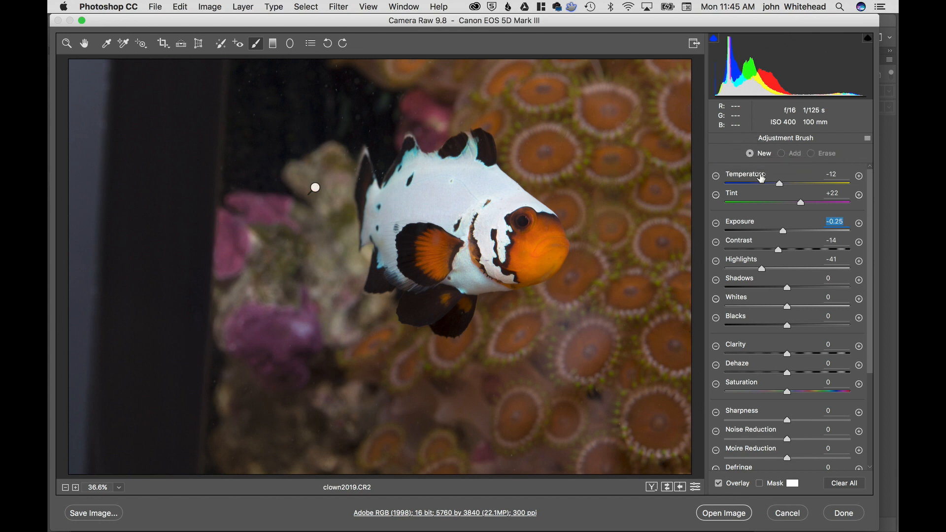
mouse_move(758, 267)
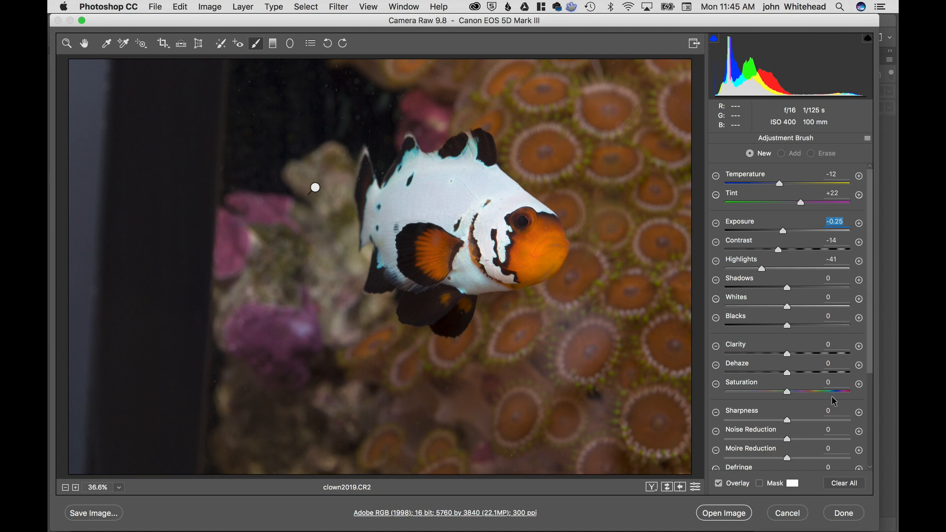
mouse_move(793, 238)
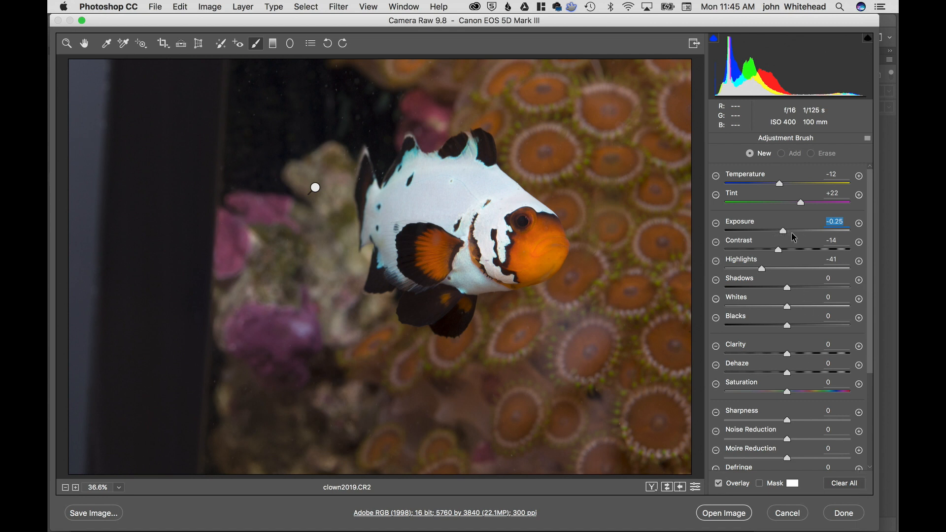
mouse_move(781, 233)
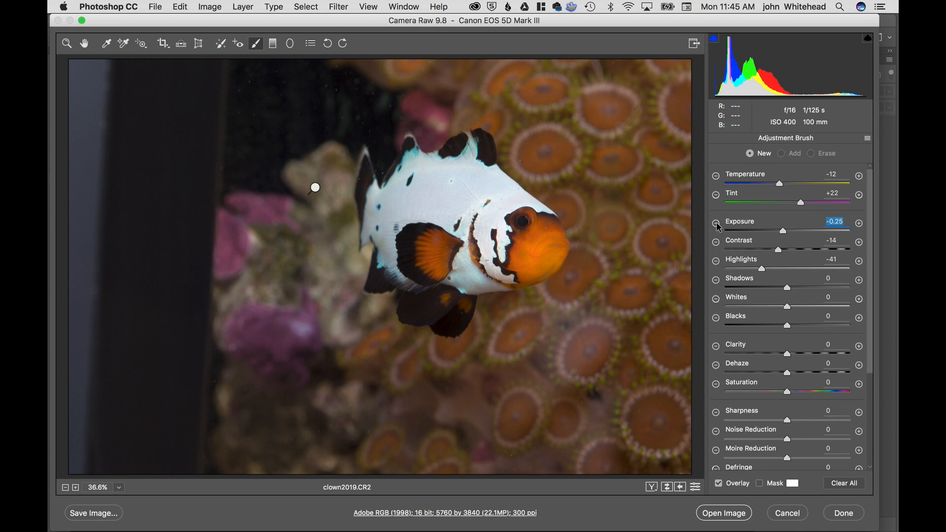
mouse_move(768, 278)
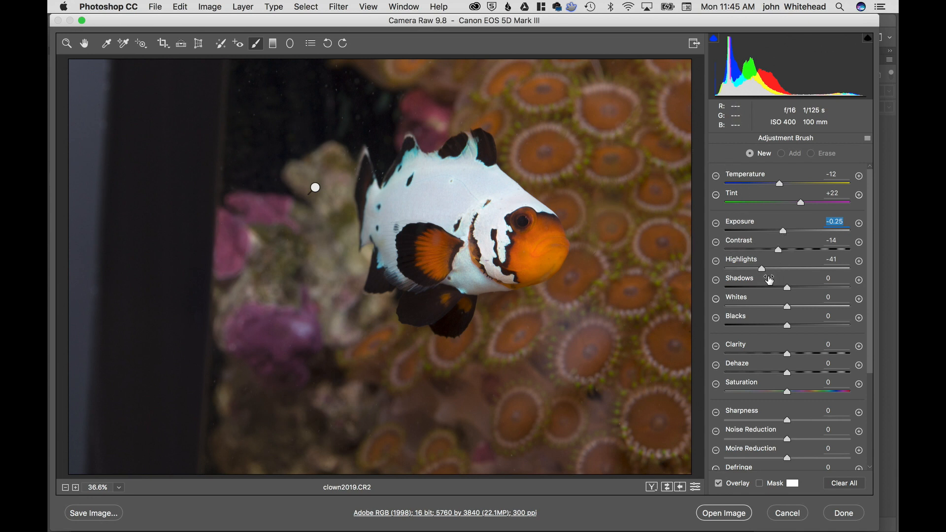
mouse_move(715, 278)
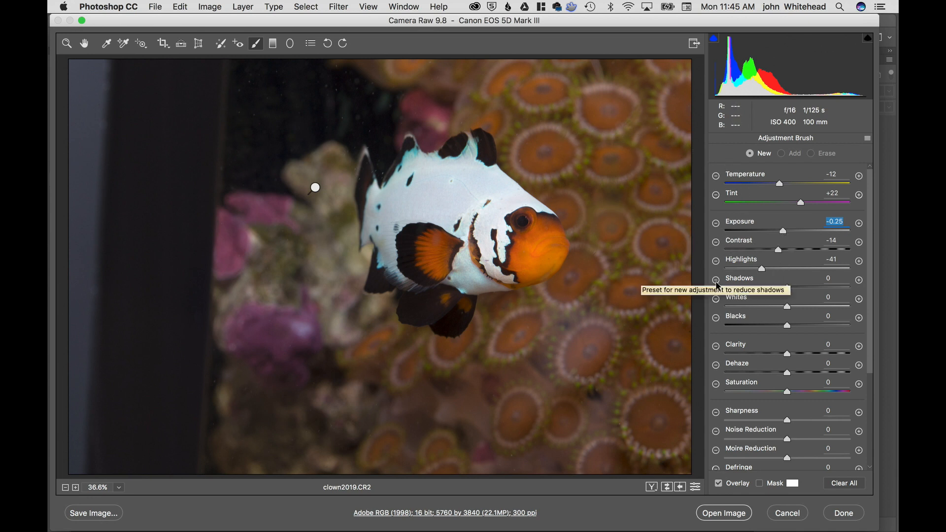
mouse_move(858, 284)
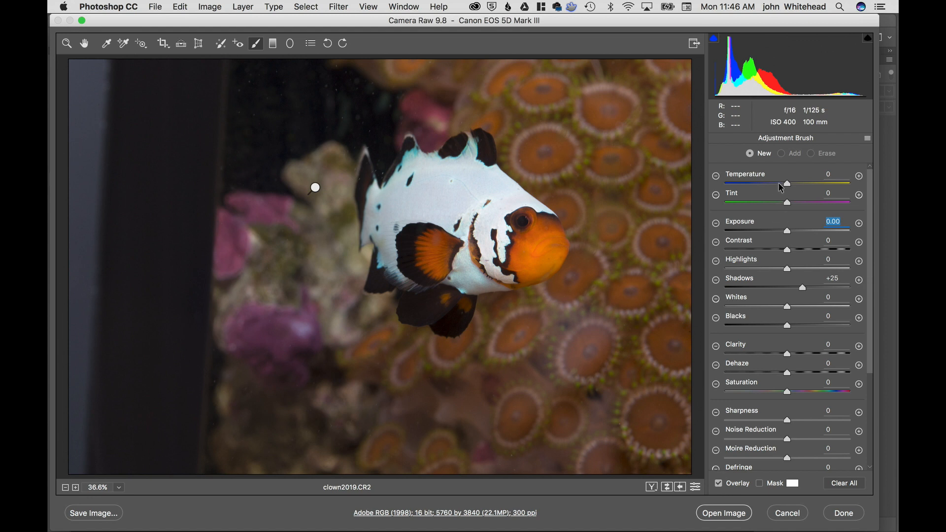
mouse_move(804, 294)
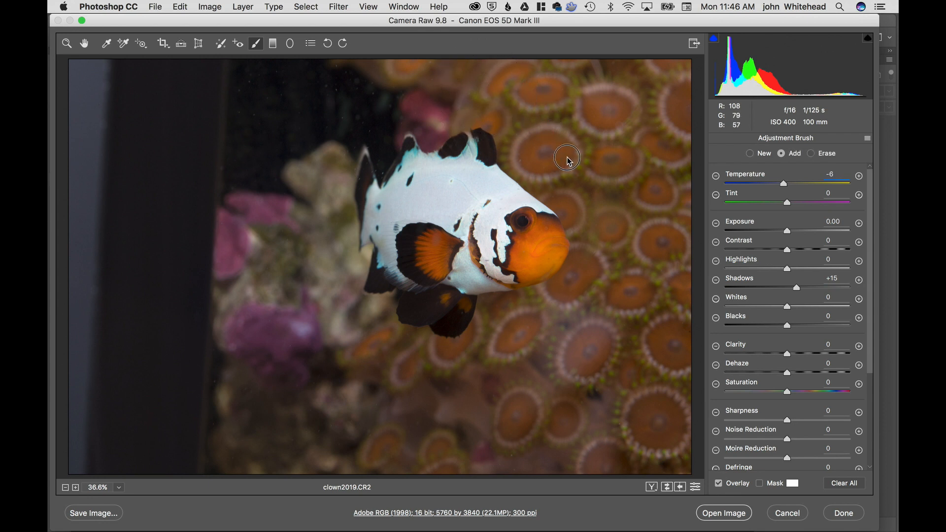
mouse_move(634, 219)
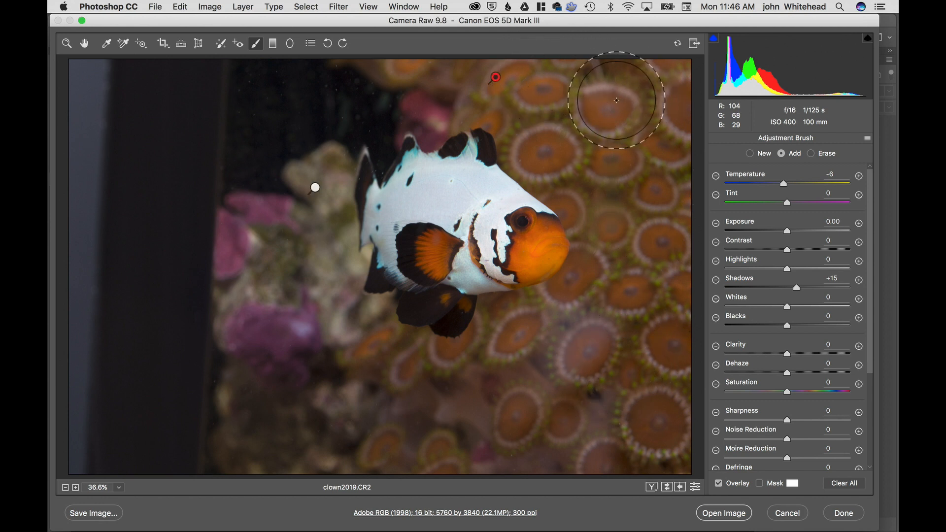
mouse_move(581, 80)
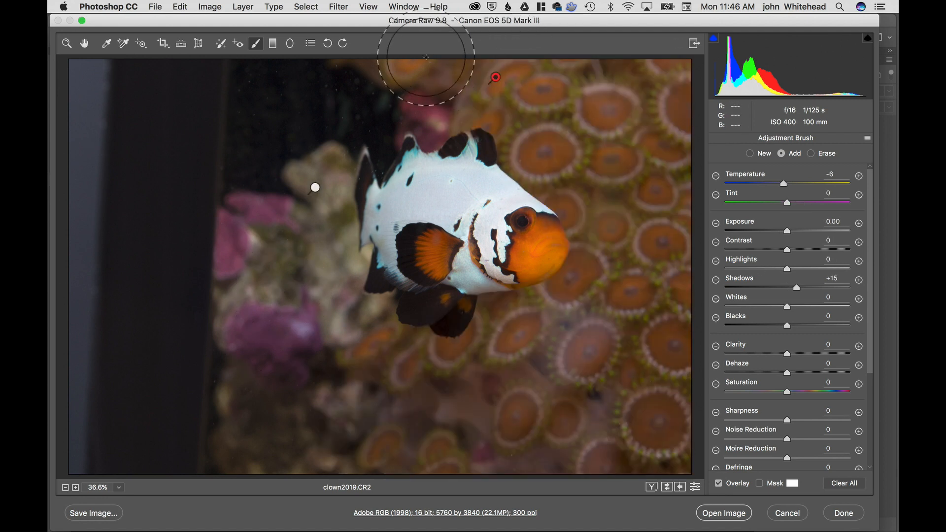
mouse_move(611, 66)
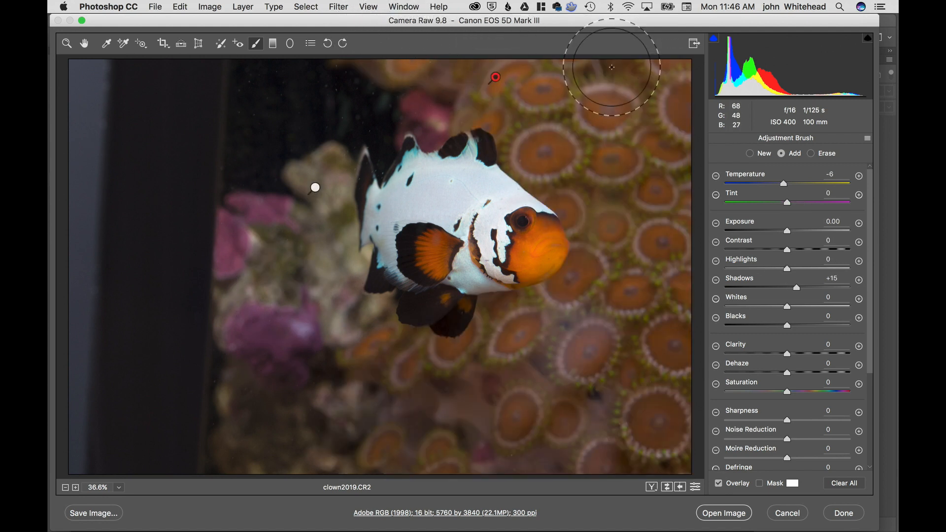
mouse_move(617, 74)
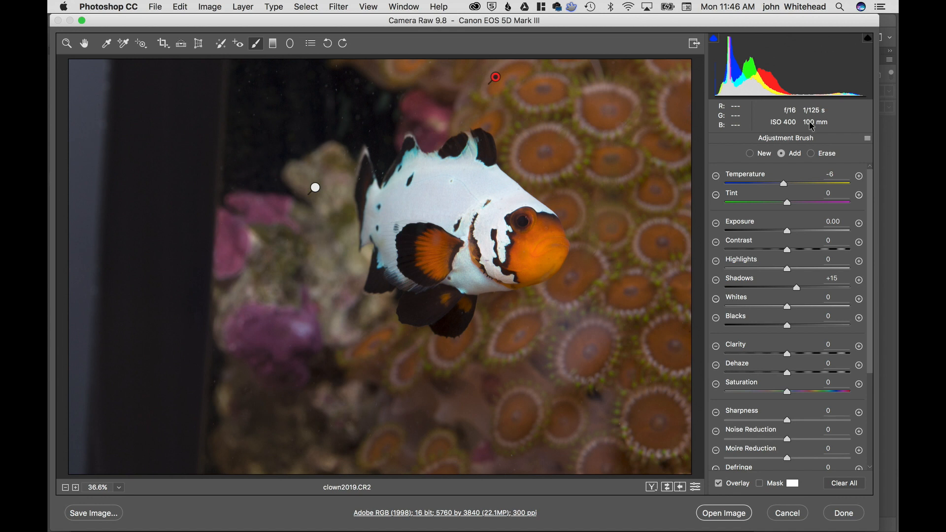
mouse_move(239, 415)
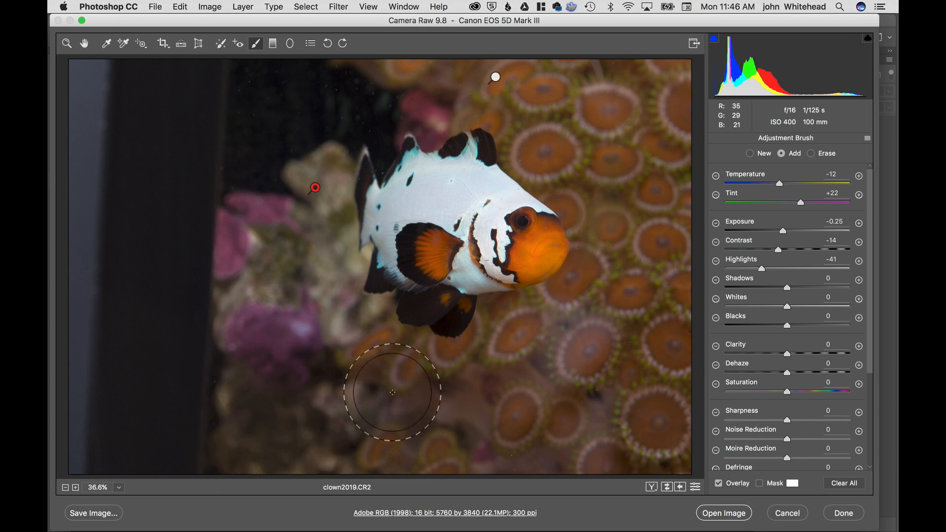
left_click(812, 153)
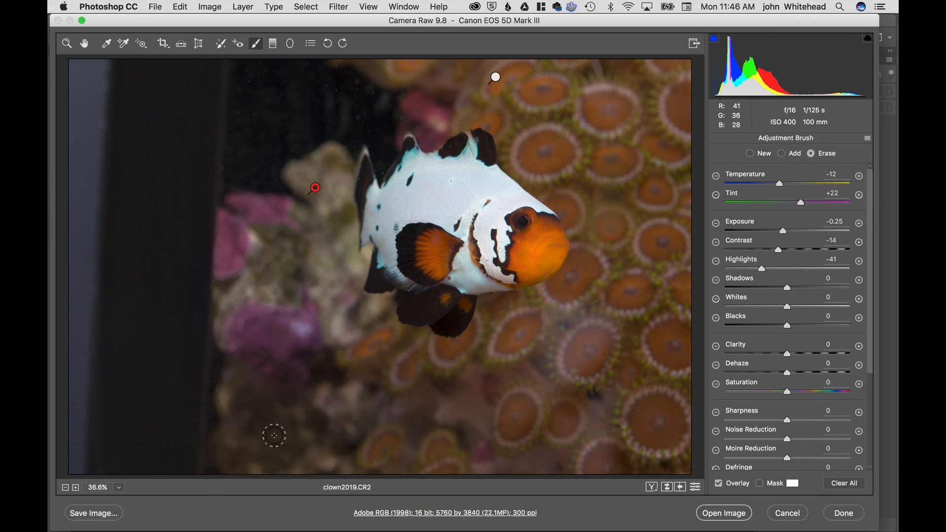
mouse_move(265, 432)
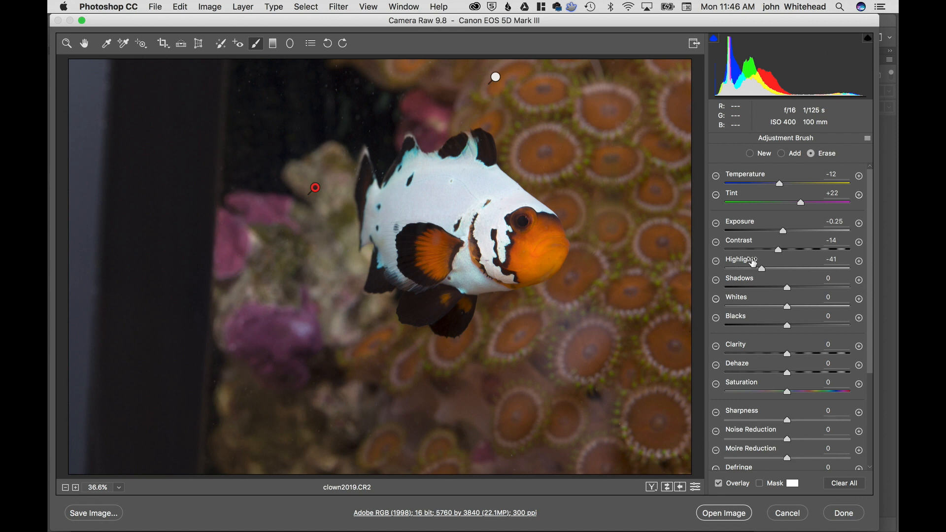
mouse_move(711, 184)
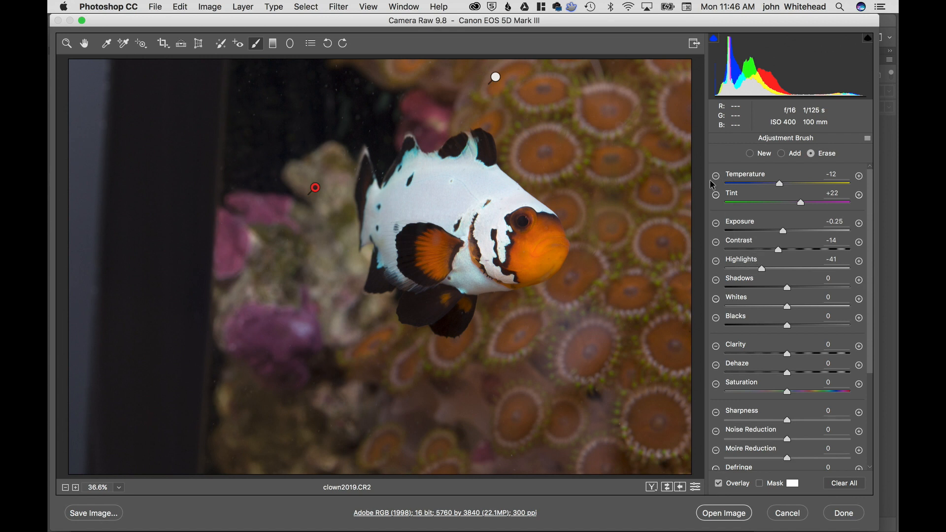
scroll("down", 3)
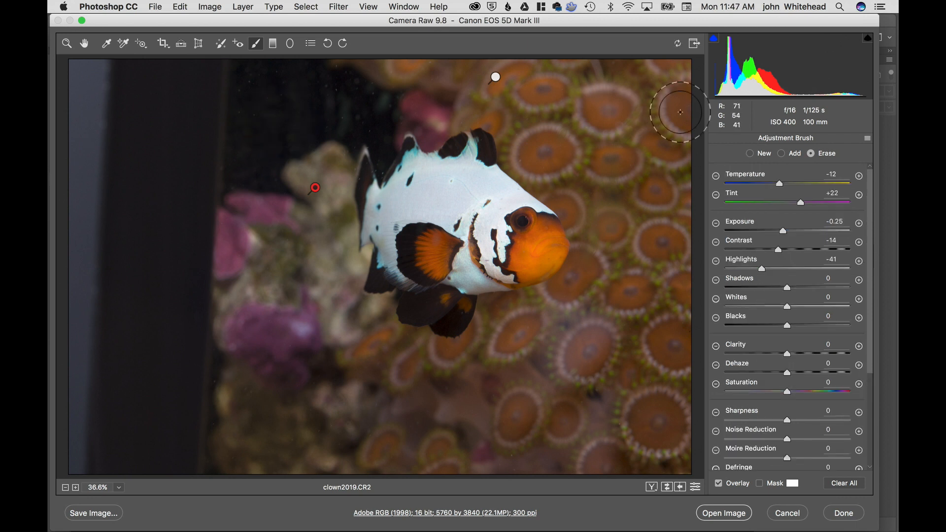
Leave the brush via the Zoom tool and show the Tone Curve panel at default values.
left_click(66, 42)
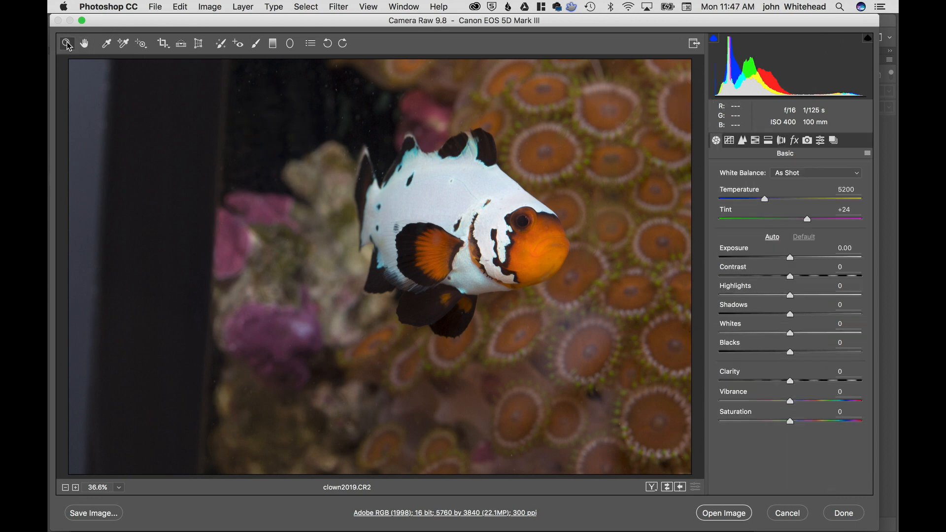
mouse_move(317, 76)
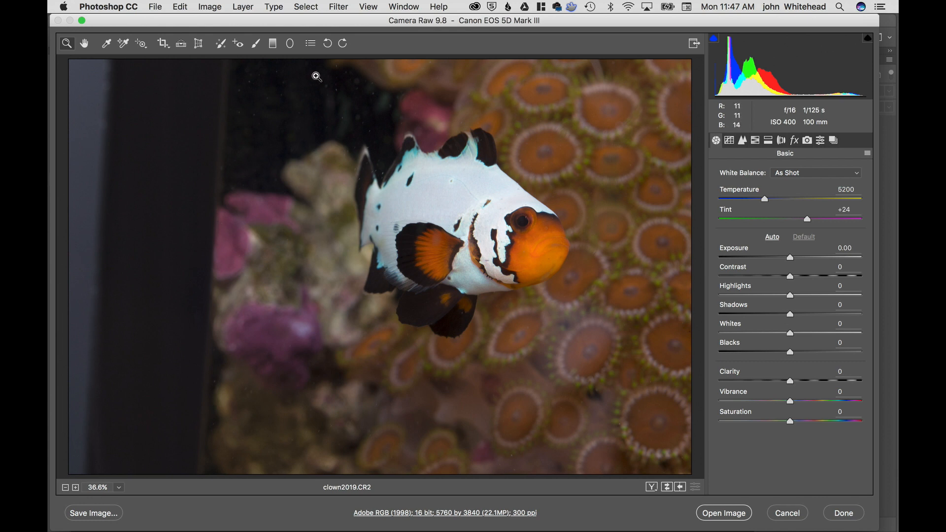
mouse_move(245, 39)
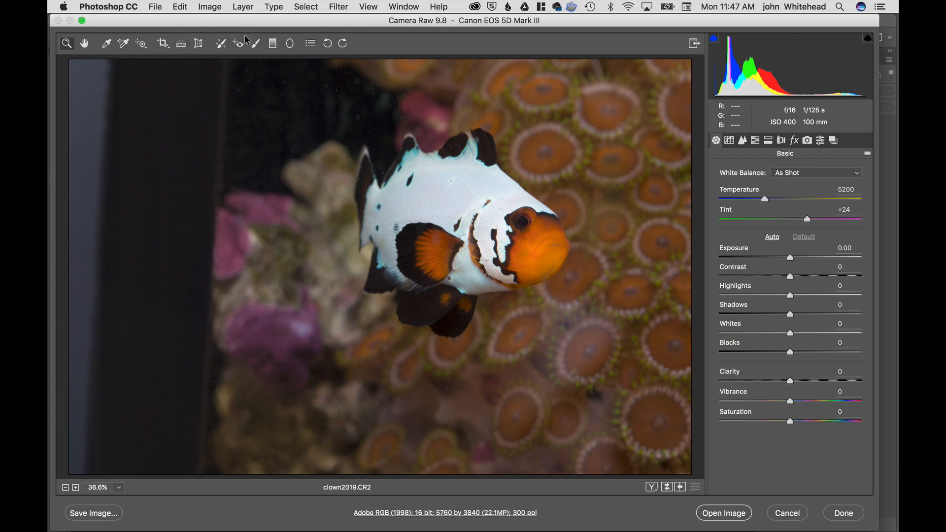
mouse_move(728, 148)
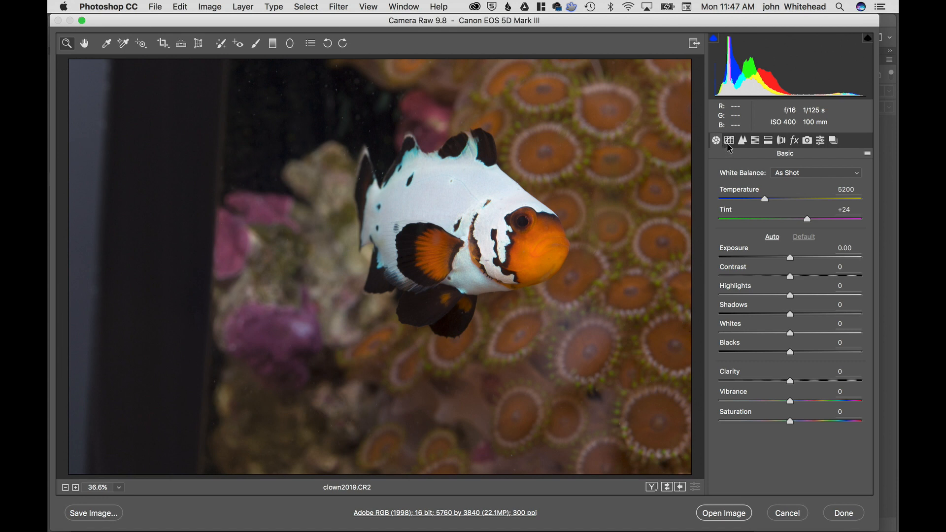
left_click(729, 140)
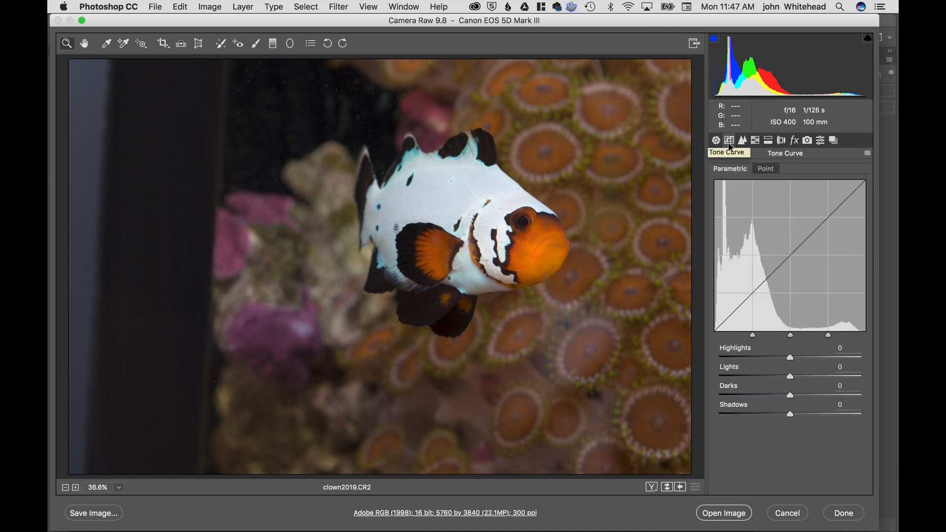
mouse_move(793, 140)
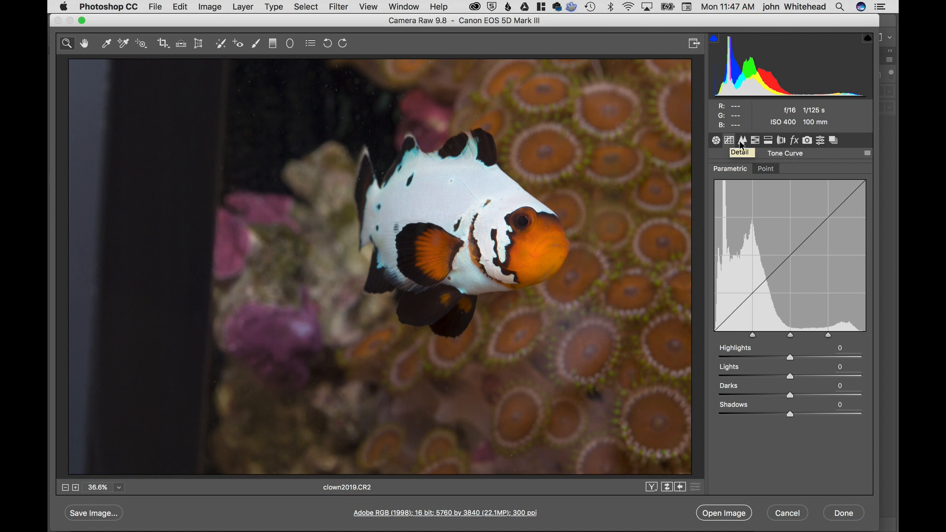
Show the Detail panel with default sharpening 25 and color noise reduction 25.
left_click(741, 140)
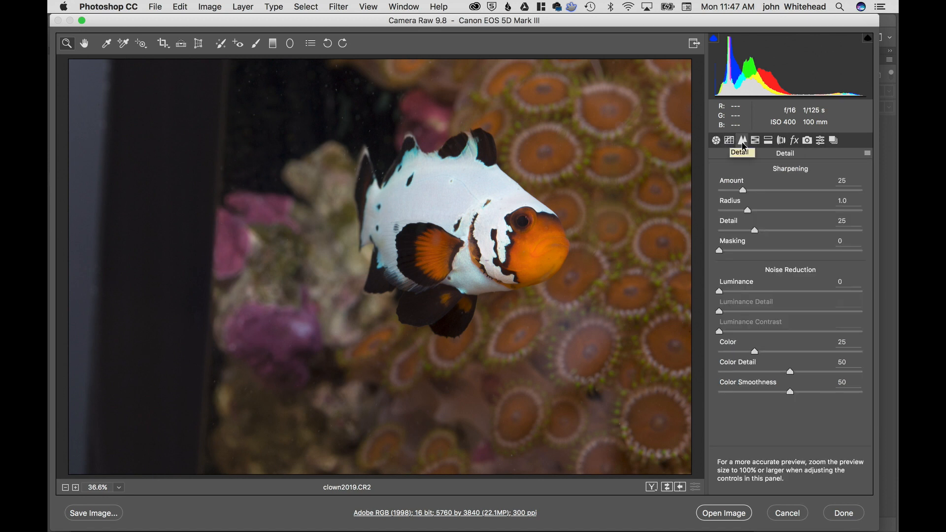
mouse_move(770, 198)
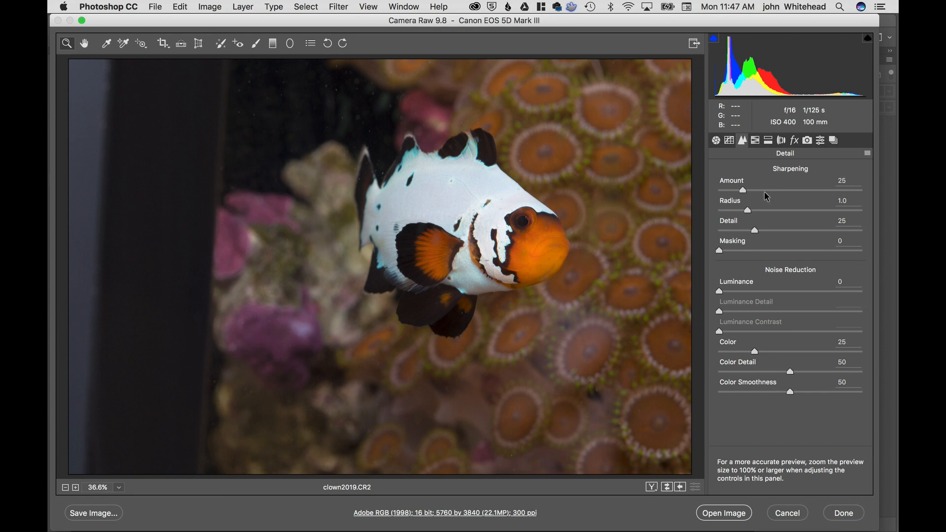
mouse_move(737, 297)
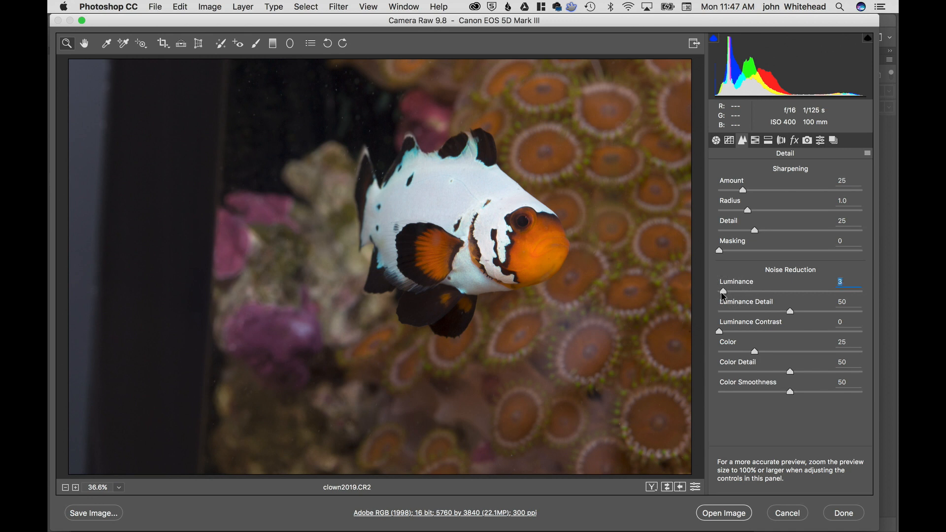
mouse_move(754, 201)
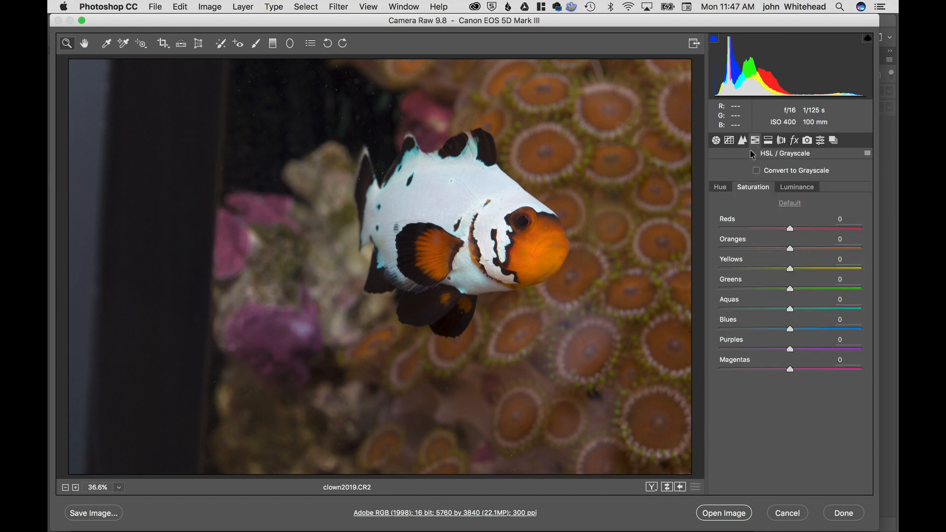
mouse_move(787, 171)
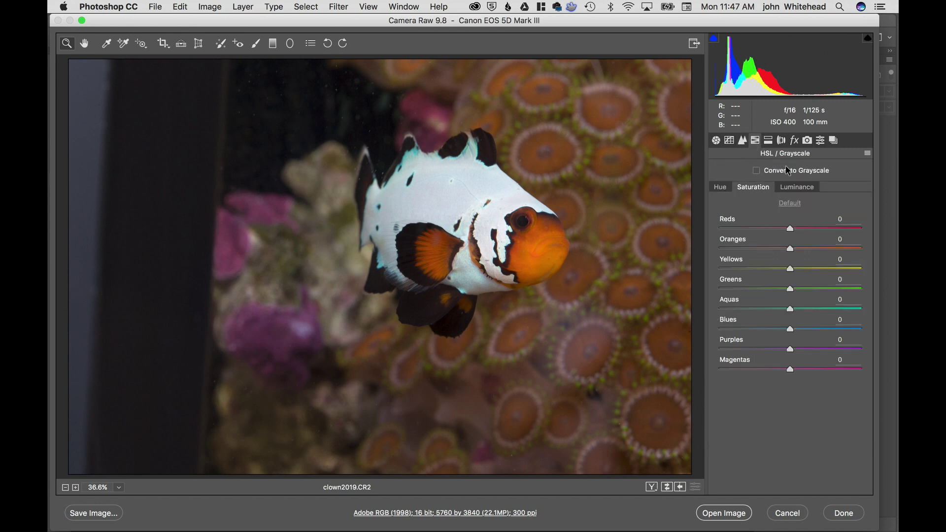
Toggle Convert to Grayscale to preview black and white, then return the photo to colour.
left_click(756, 171)
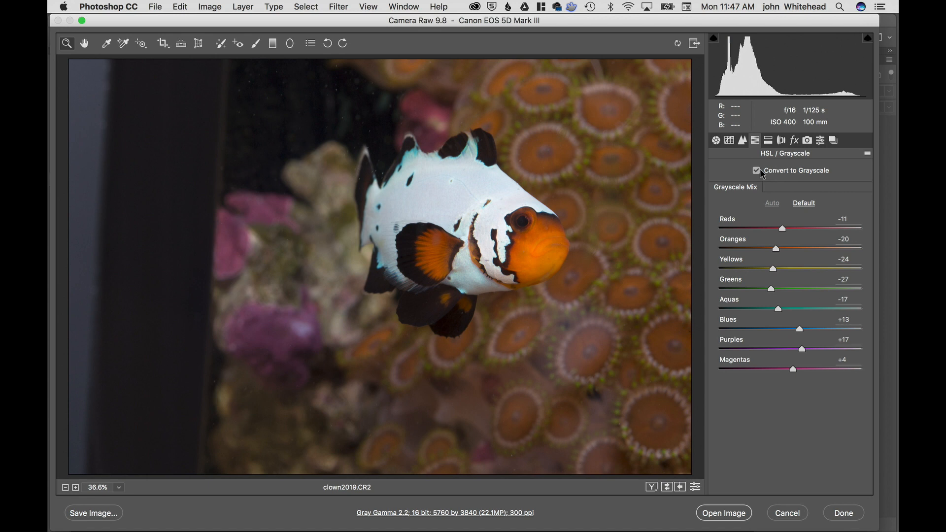
left_click(757, 171)
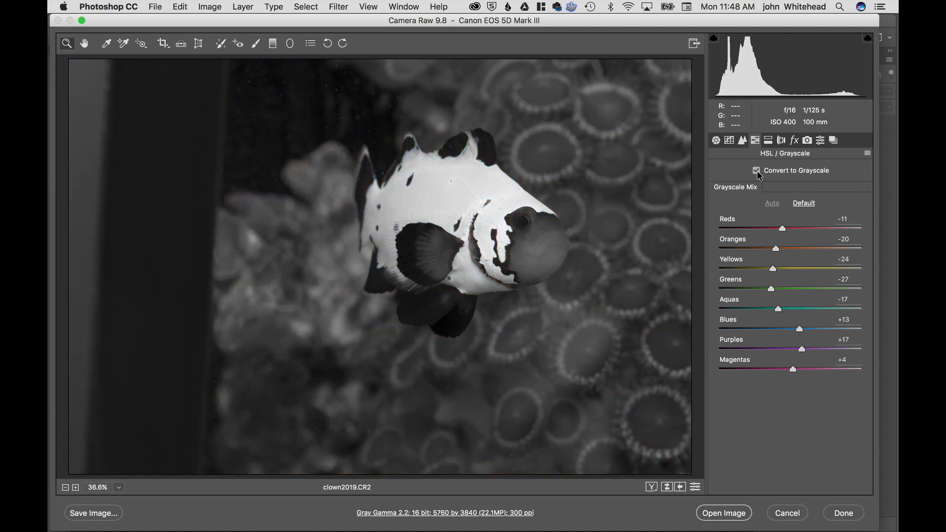
left_click(757, 171)
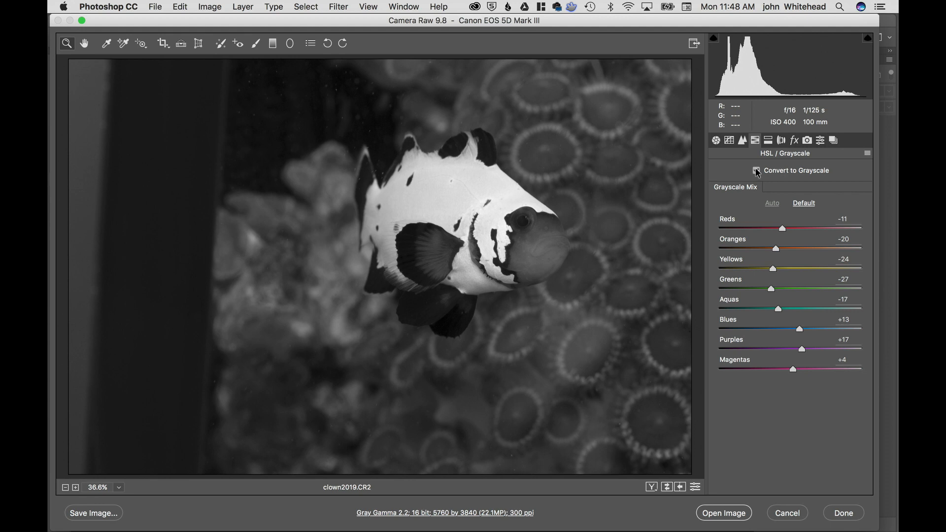
left_click(756, 171)
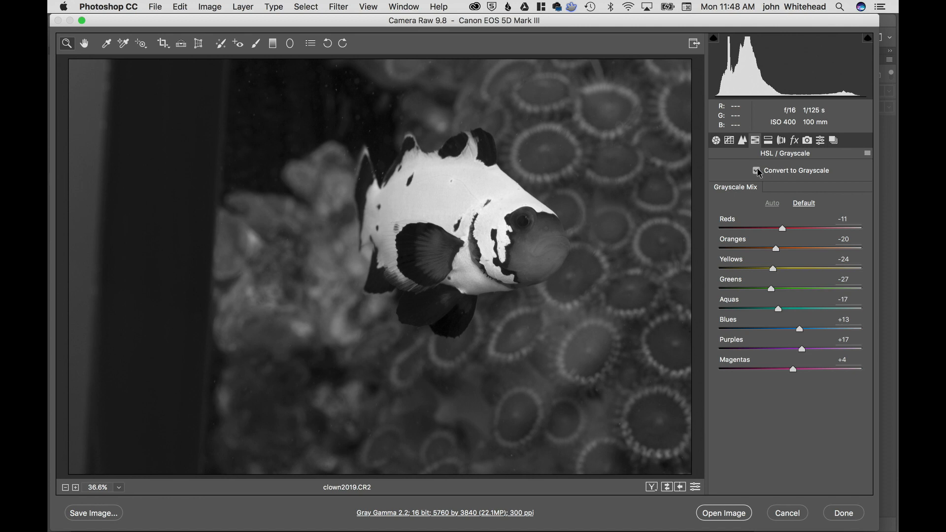
left_click(756, 170)
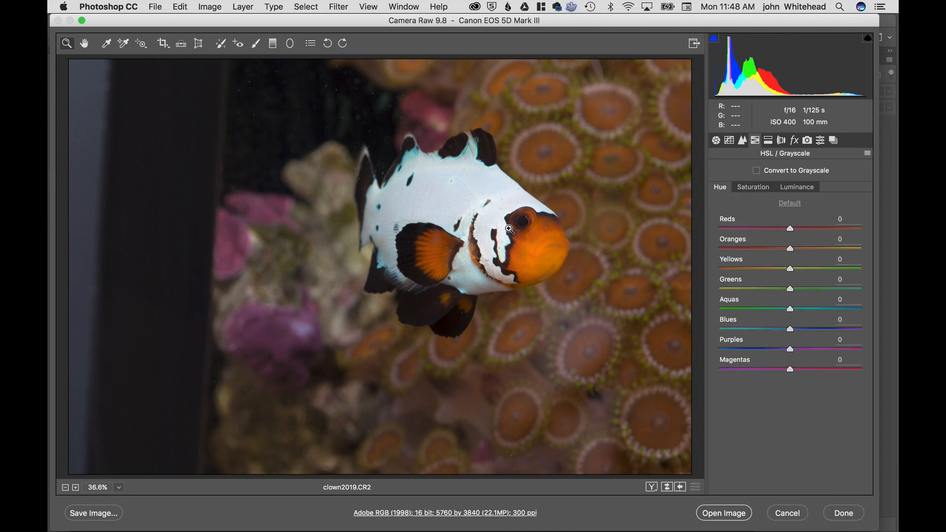
mouse_move(759, 219)
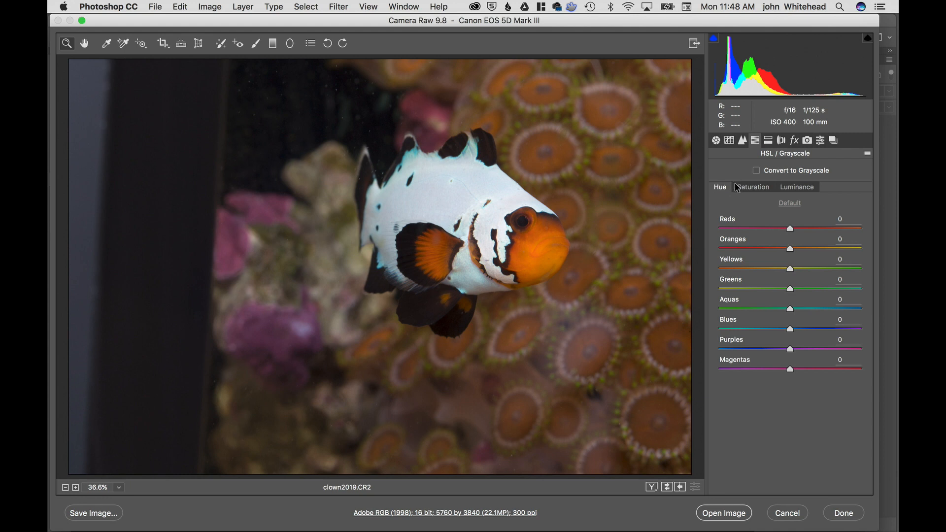
mouse_move(790, 233)
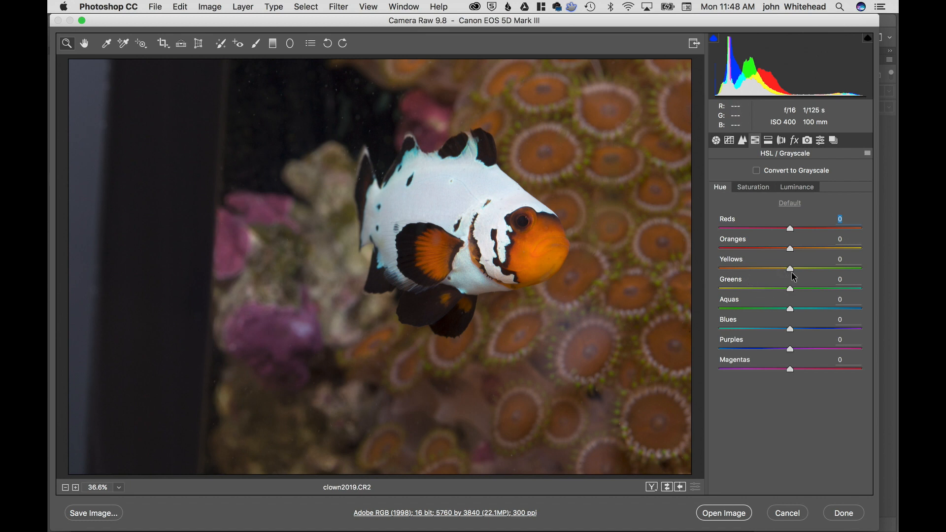
mouse_move(793, 272)
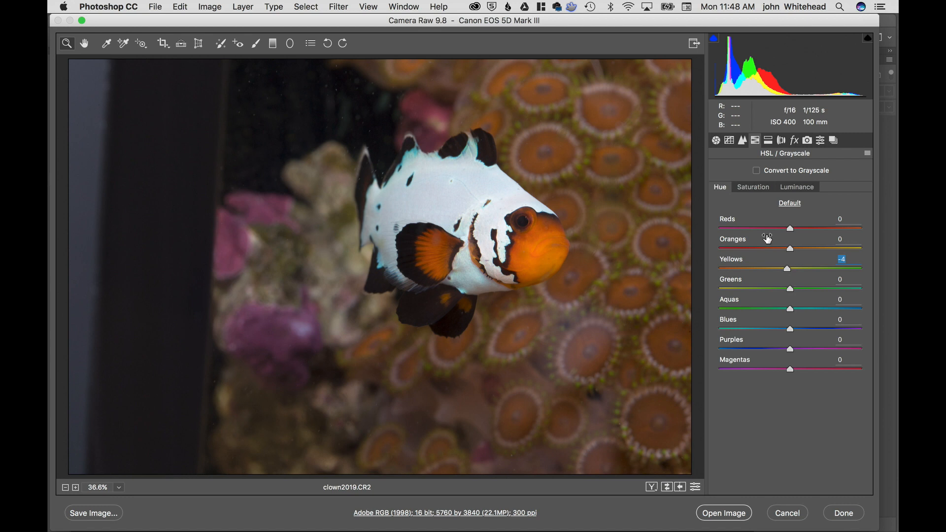
mouse_move(770, 367)
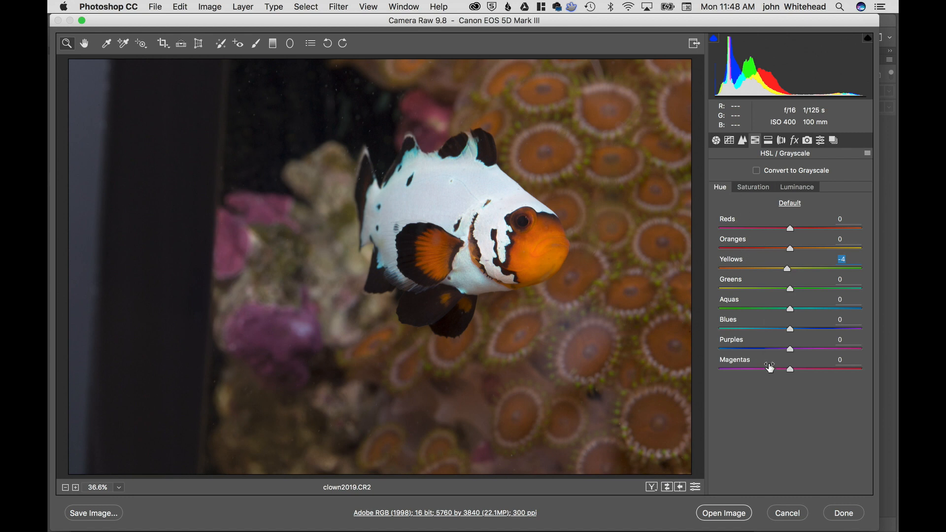
Show the per-colour Saturation settings, all values at 0 with Yellows hue kept at −4.
left_click(752, 186)
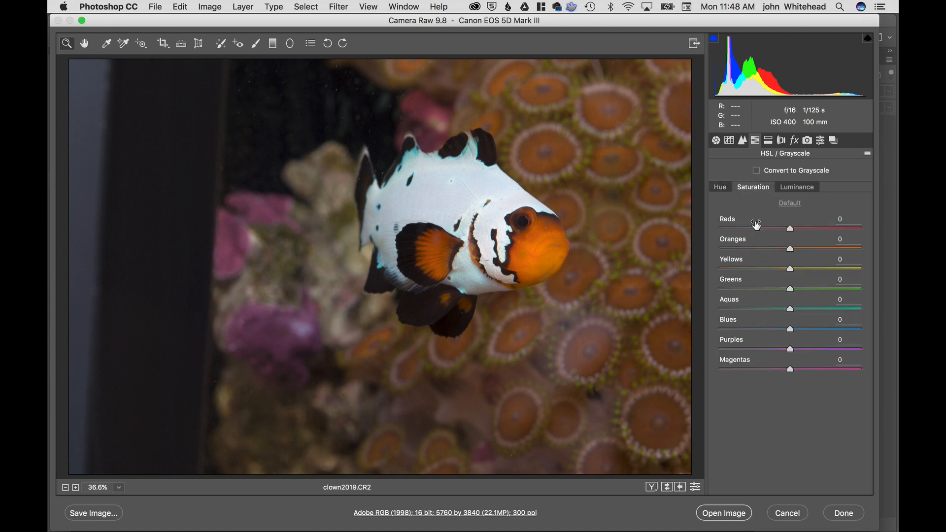
mouse_move(786, 272)
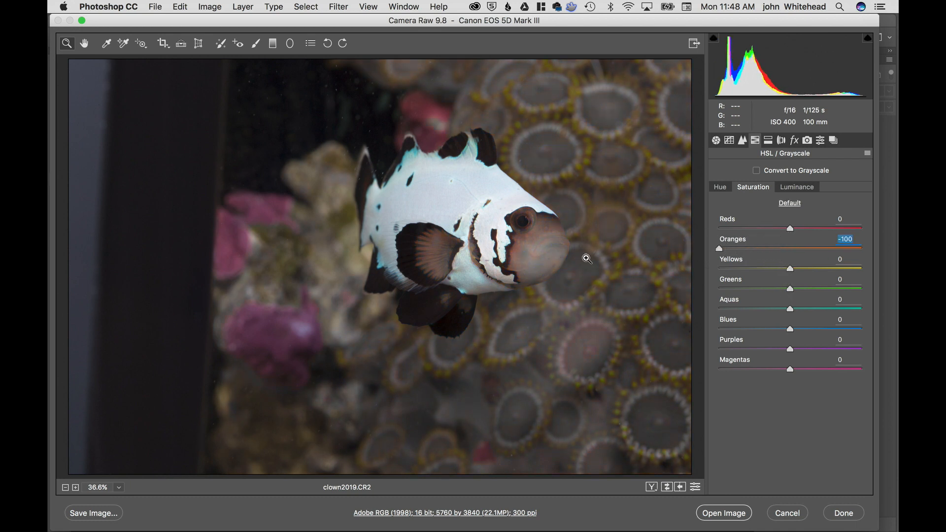
mouse_move(532, 251)
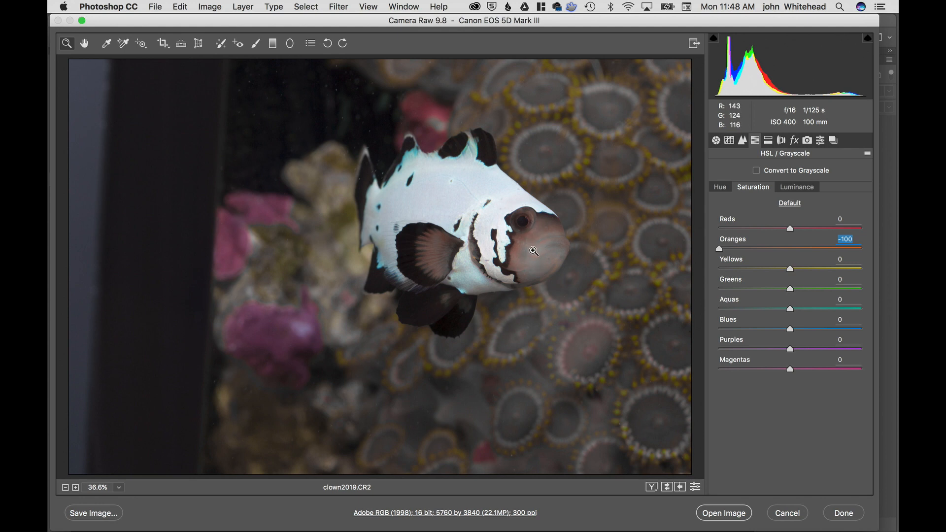
mouse_move(551, 225)
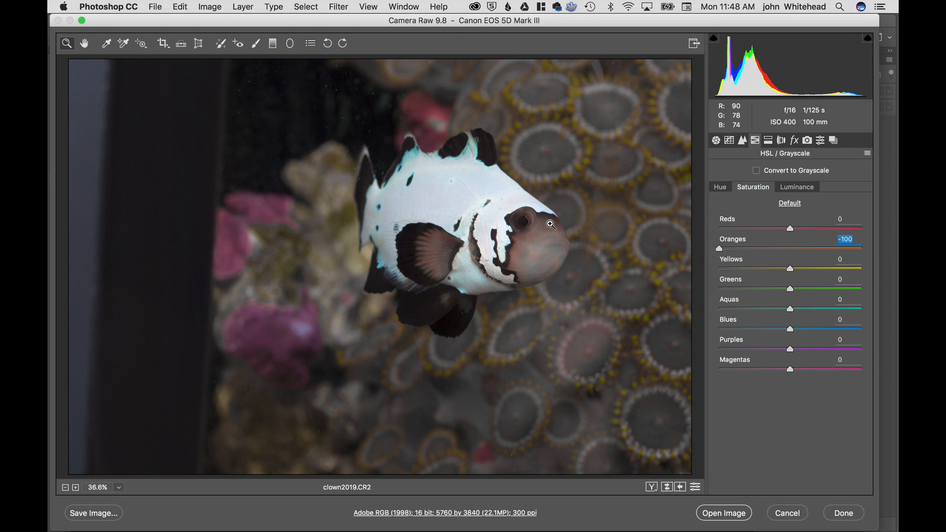
mouse_move(532, 227)
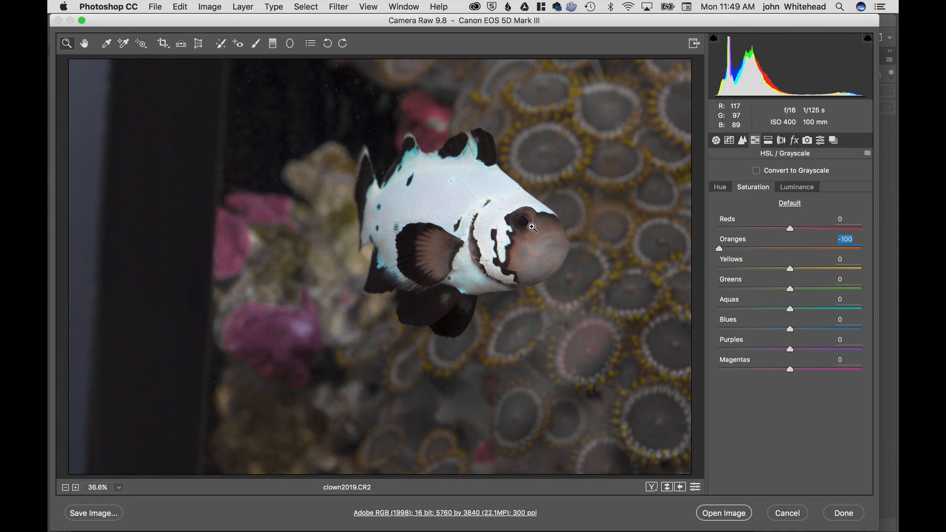
mouse_move(540, 244)
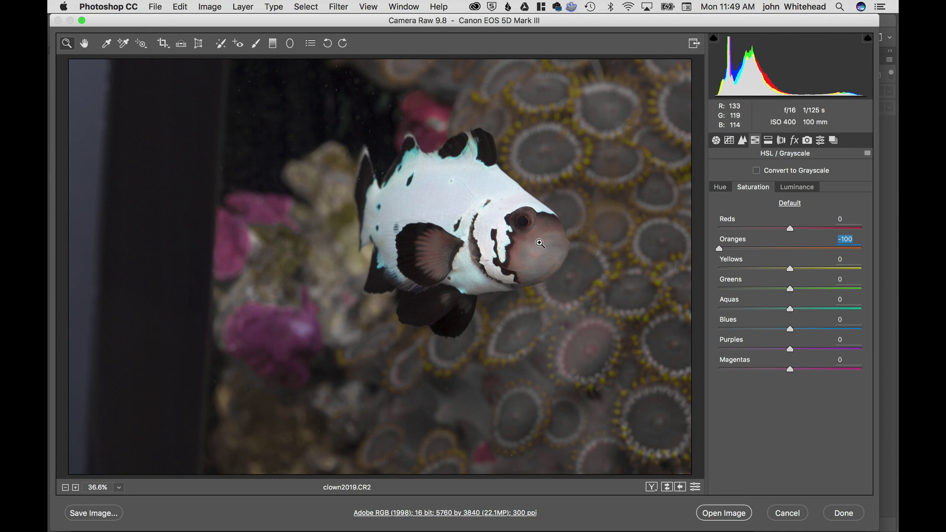
mouse_move(722, 254)
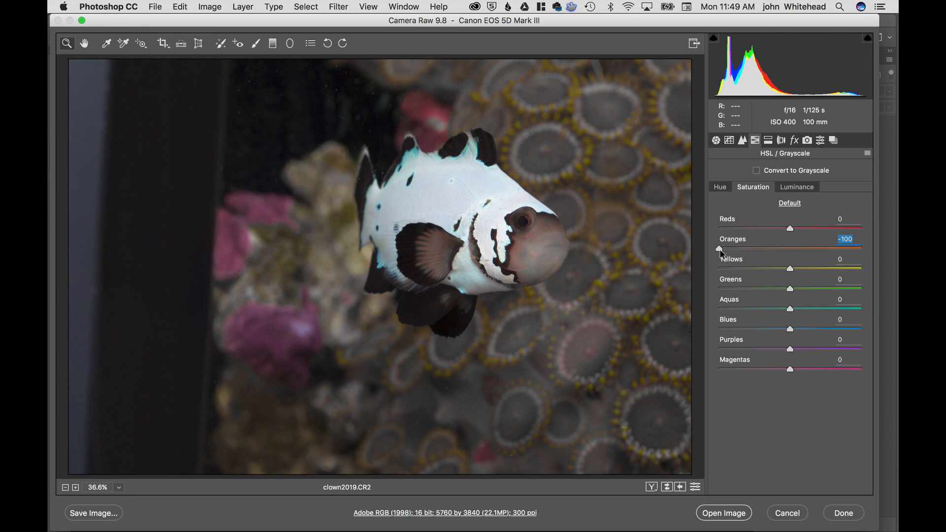
mouse_move(535, 235)
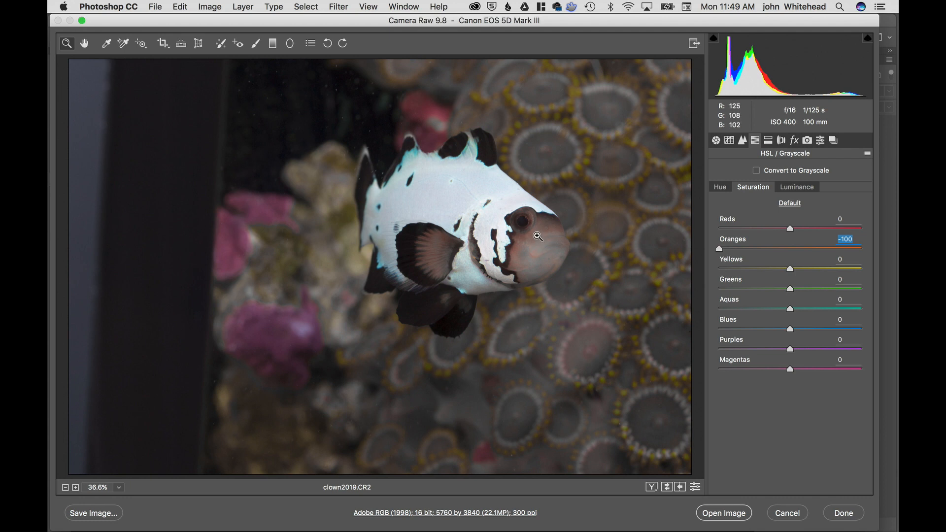
mouse_move(786, 248)
type("0")
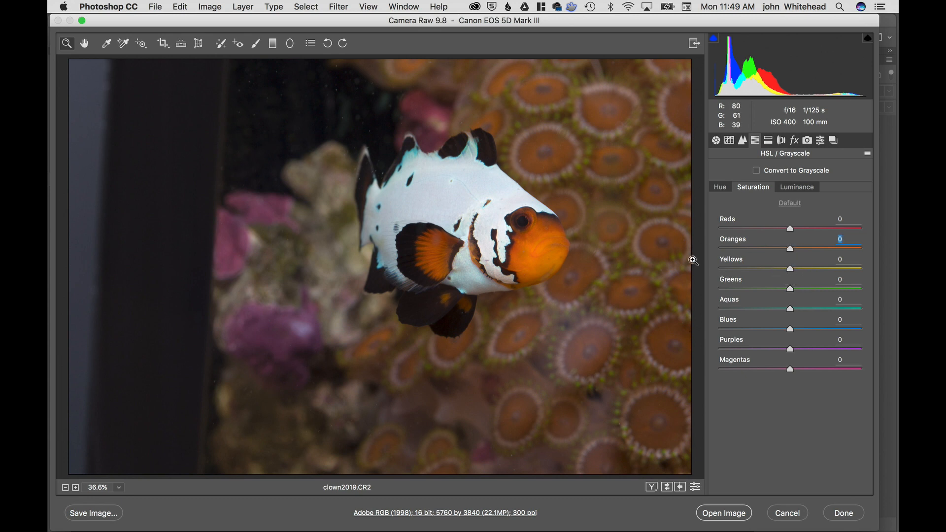
Check the per-colour luminance (Oranges at −1), then move to Split Toning at default values.
left_click(796, 187)
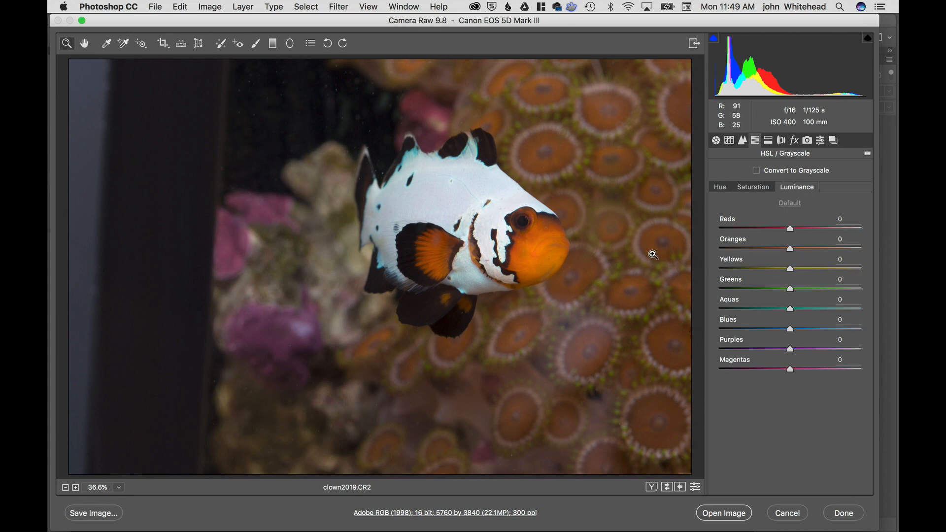
mouse_move(802, 268)
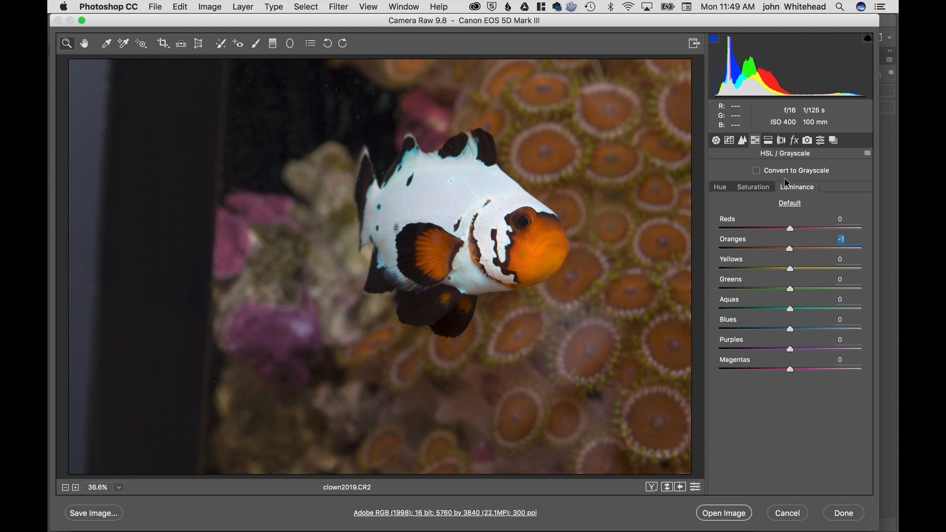
mouse_move(797, 190)
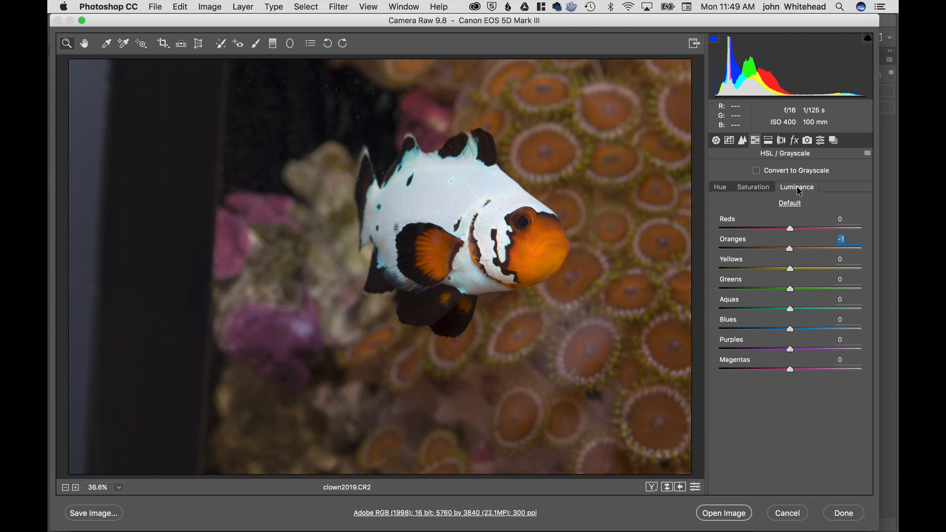
left_click(767, 140)
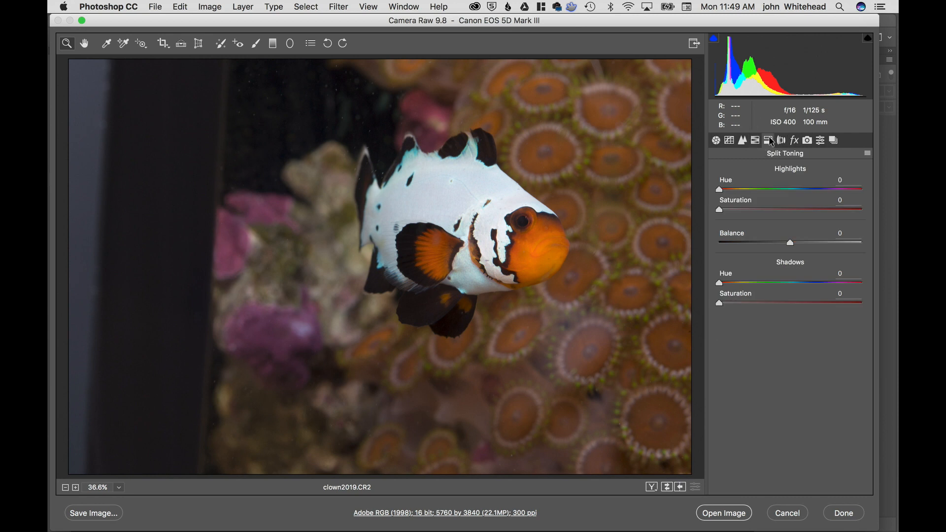
mouse_move(791, 195)
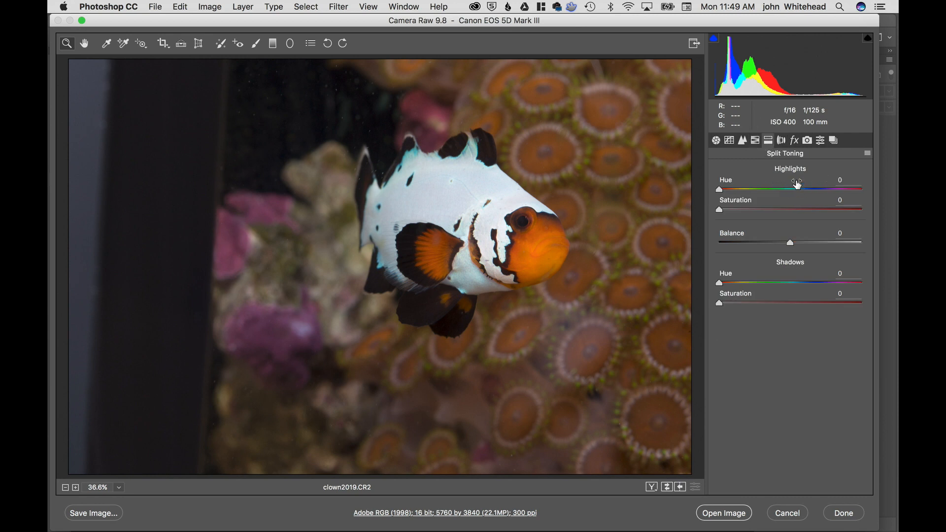
mouse_move(791, 173)
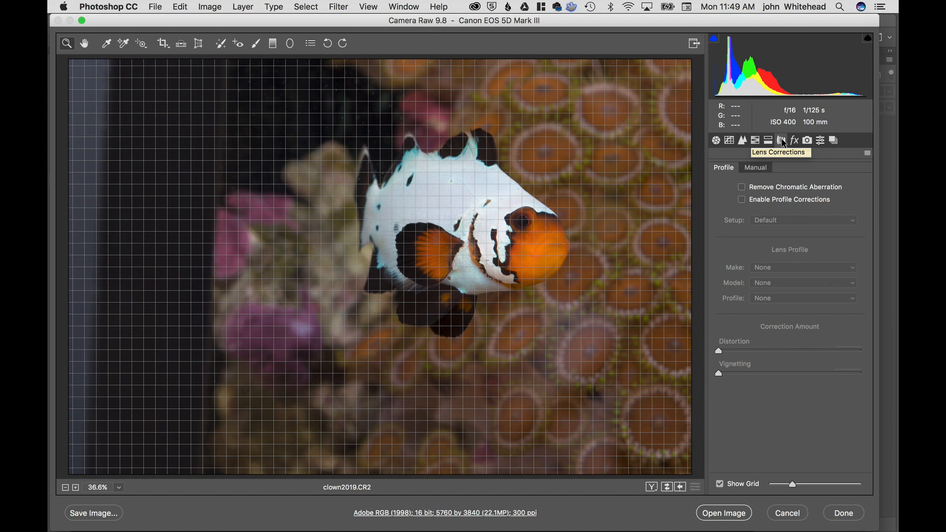
mouse_move(762, 202)
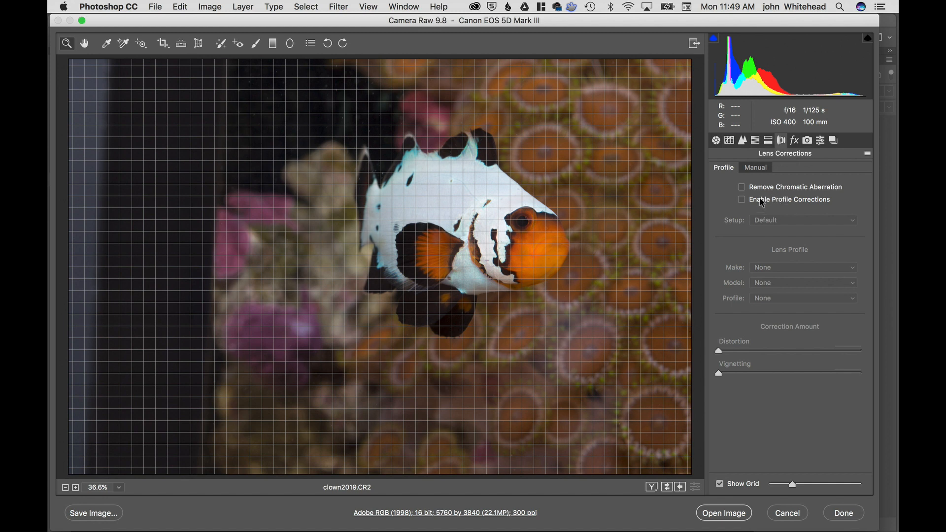
mouse_move(853, 234)
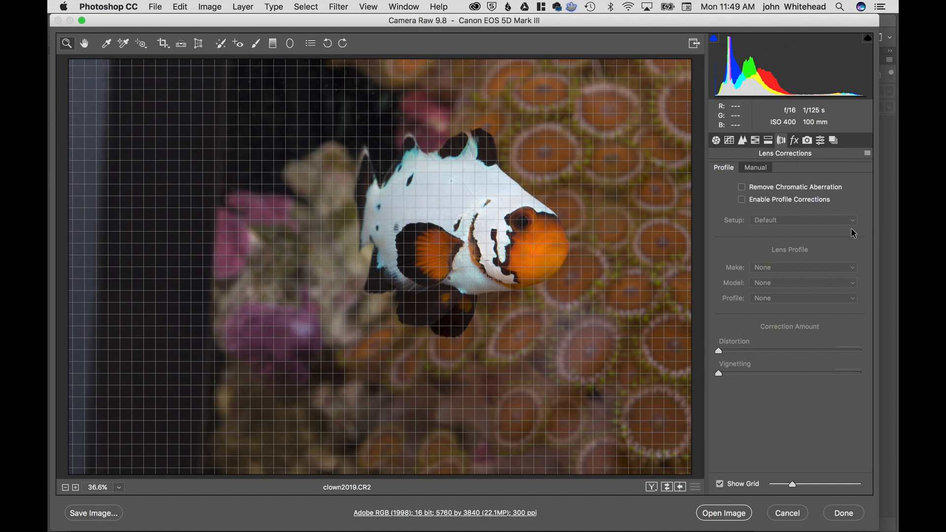
mouse_move(475, 257)
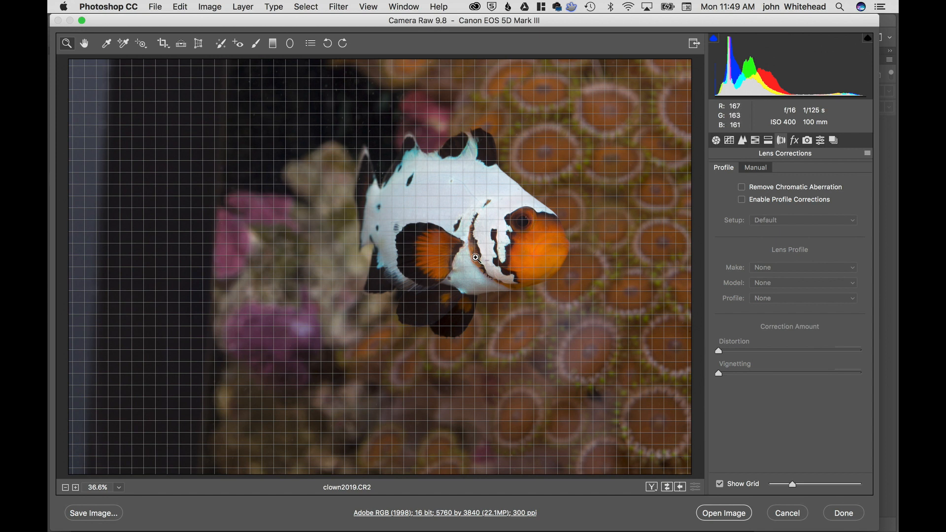
mouse_move(750, 201)
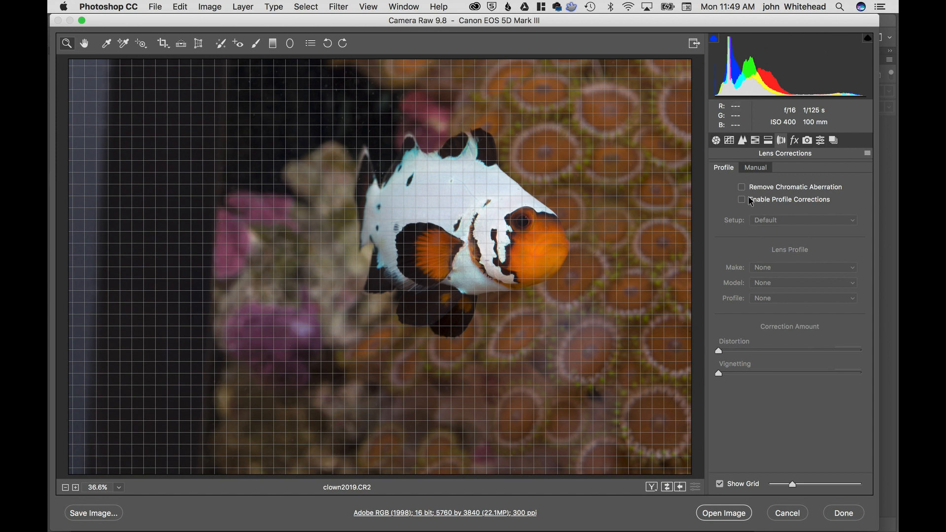
mouse_move(796, 241)
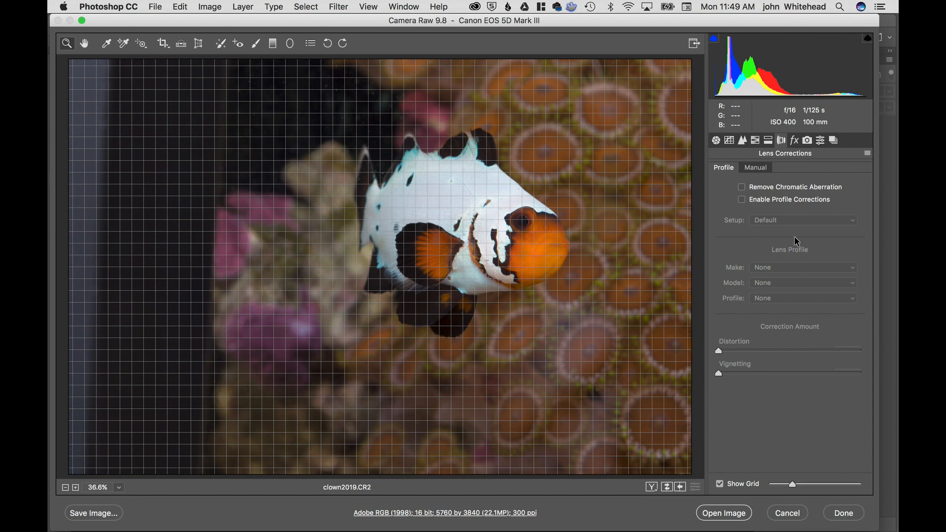
mouse_move(742, 203)
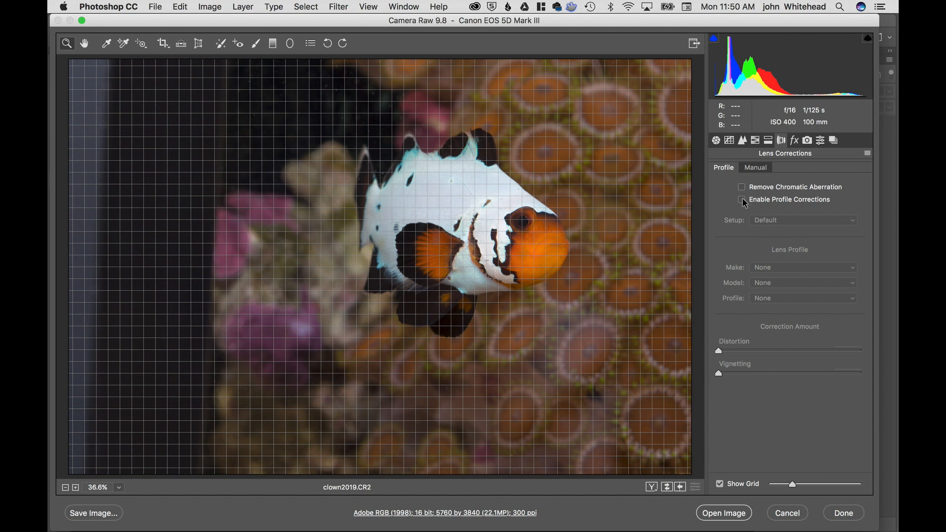
Enable profile corrections for the Canon EF 100mm macro, then show the manual lens settings.
left_click(741, 199)
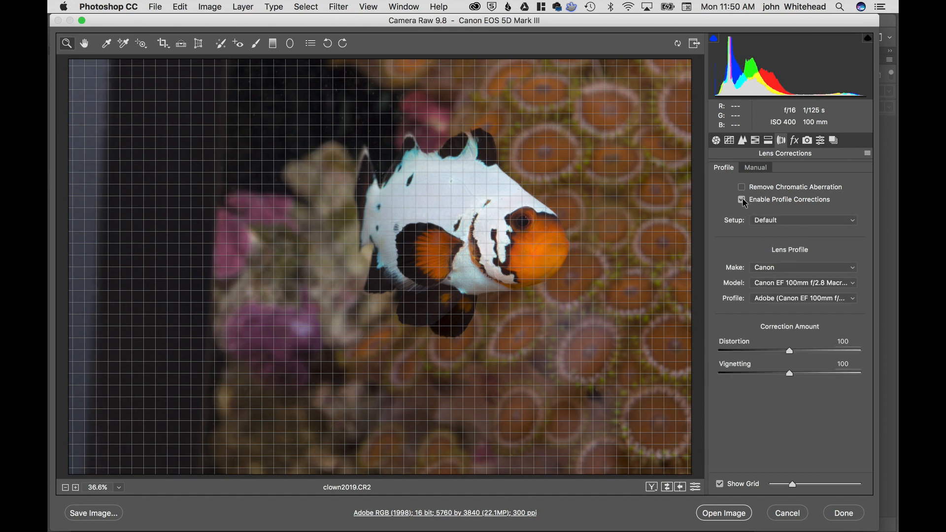
left_click(742, 200)
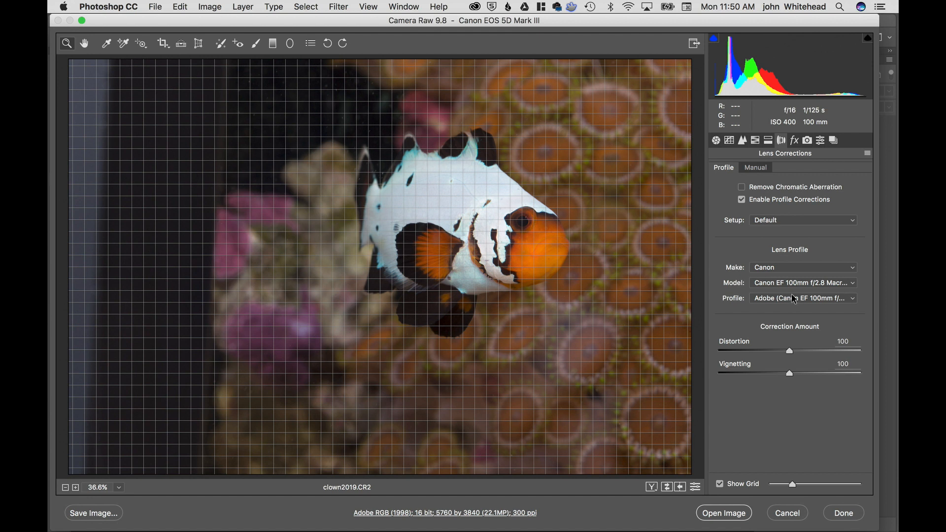
mouse_move(543, 249)
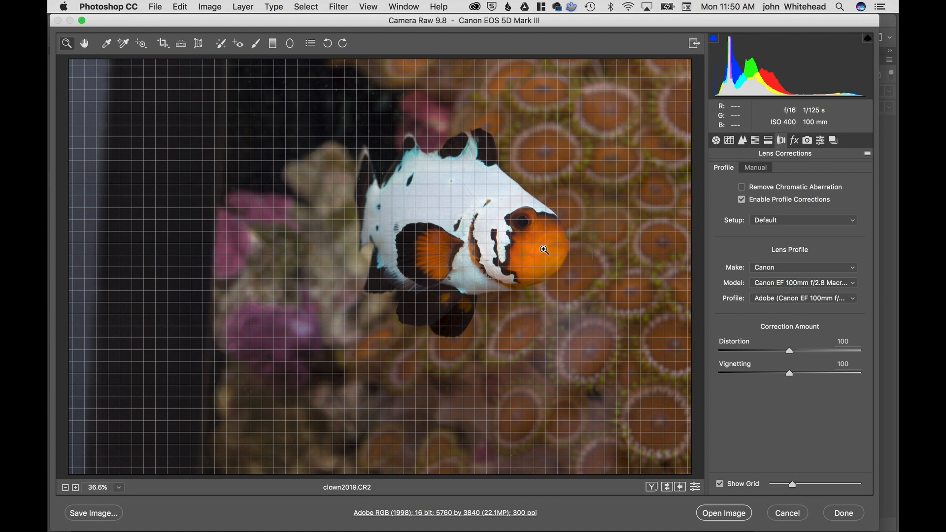
mouse_move(727, 237)
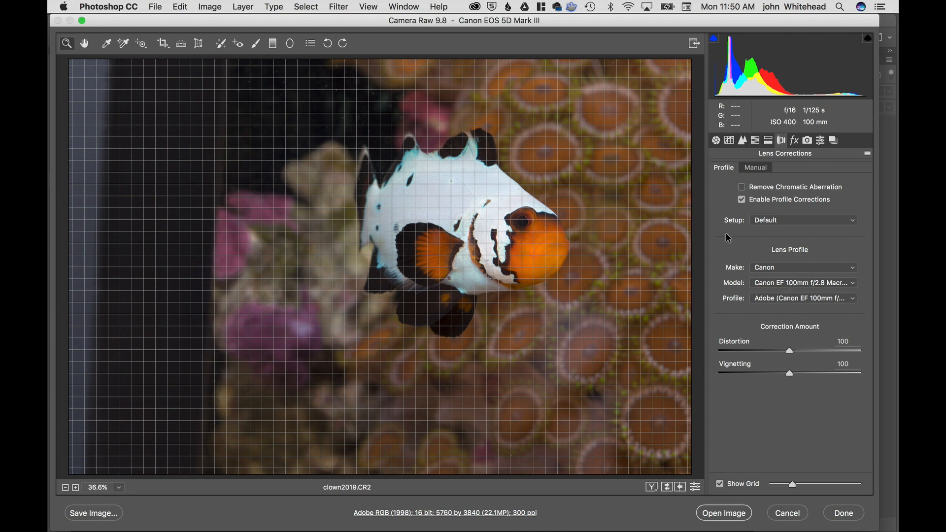
mouse_move(759, 202)
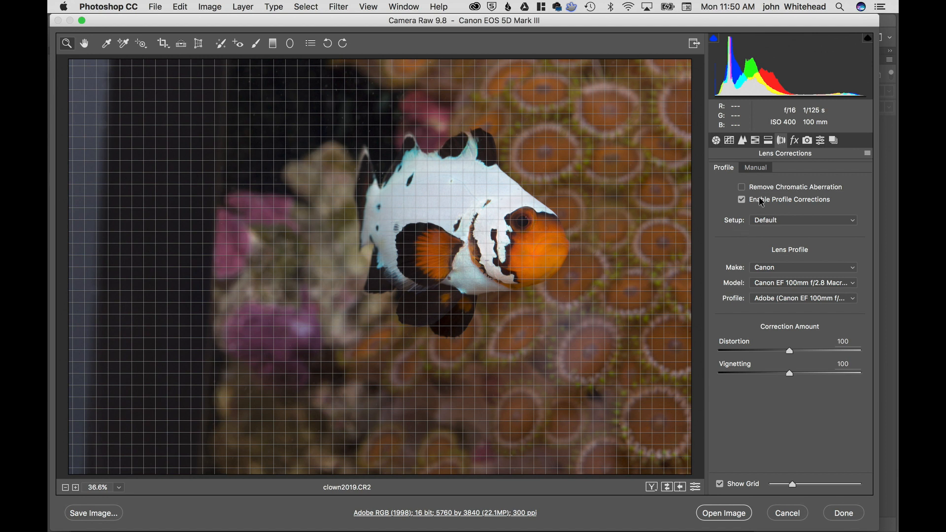
mouse_move(788, 205)
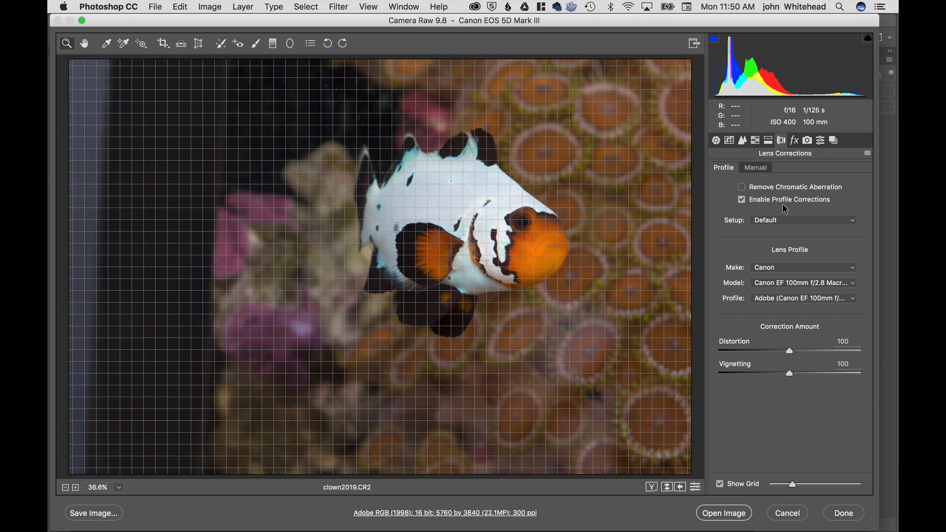
left_click(755, 167)
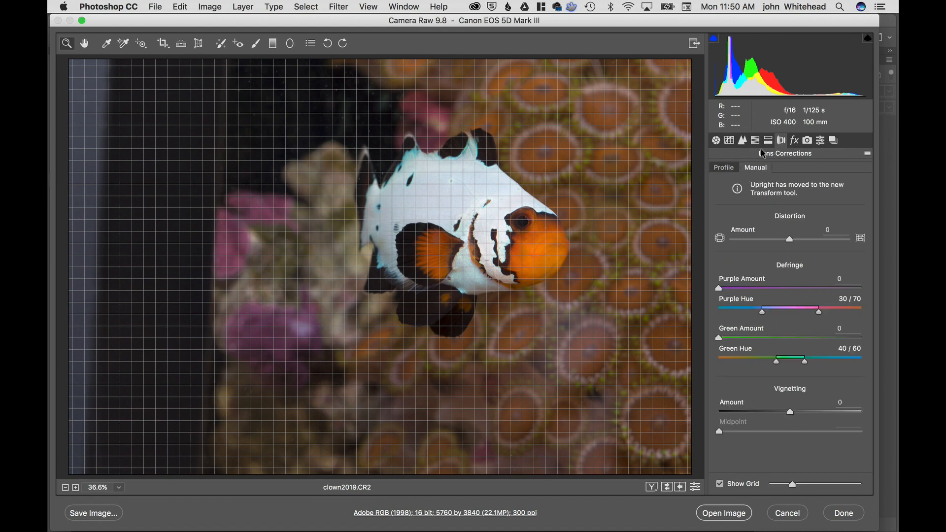
Show the Effects settings with dehaze, grain and post-crop vignetting all at 0.
left_click(794, 141)
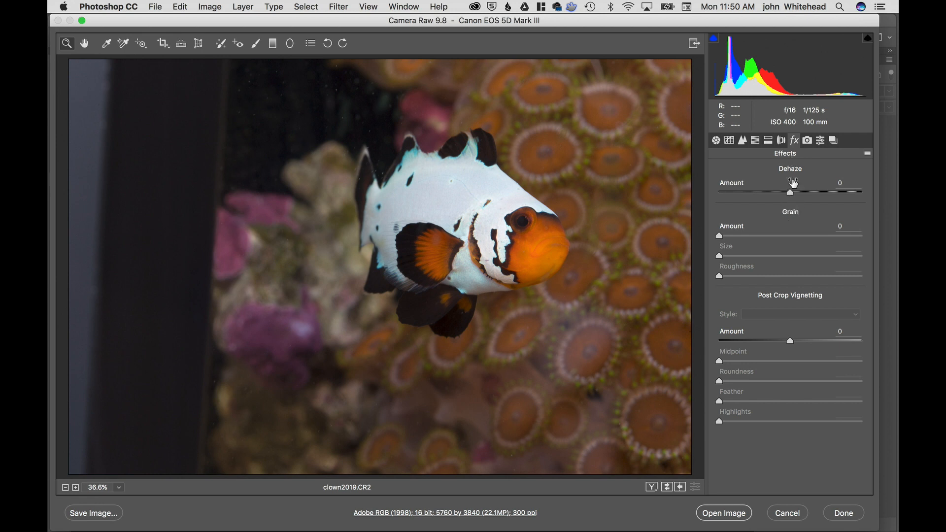
mouse_move(741, 243)
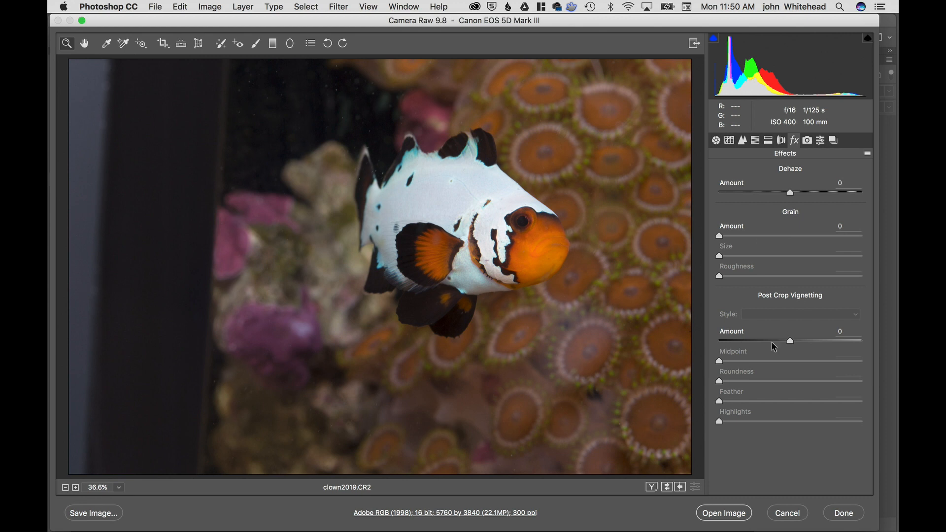
mouse_move(754, 347)
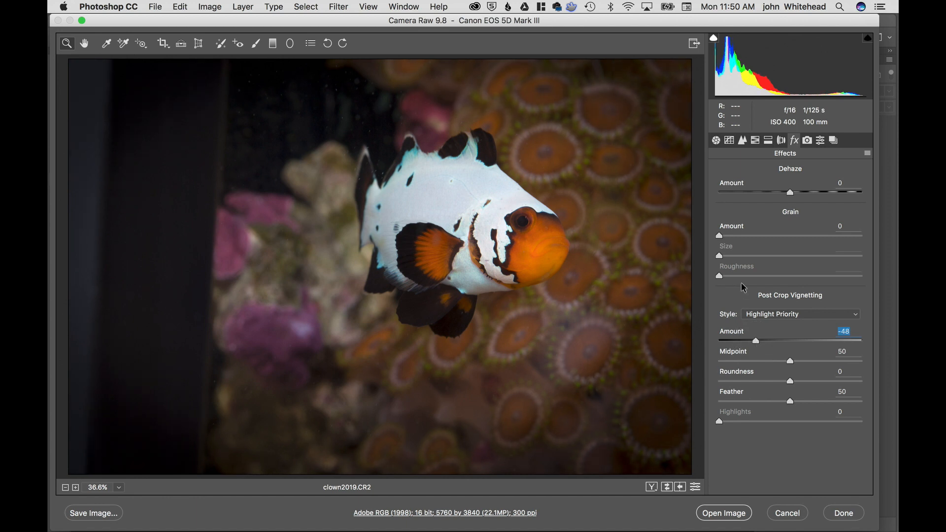
mouse_move(807, 317)
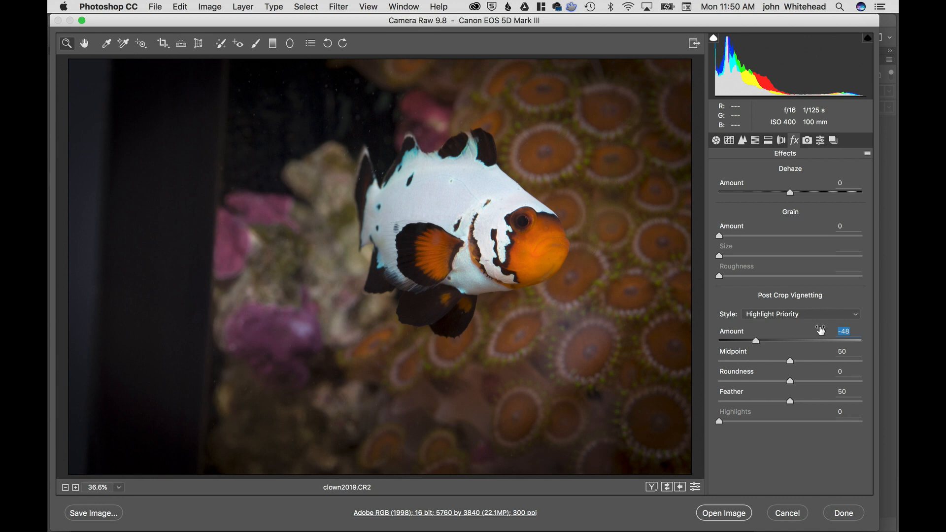
mouse_move(509, 111)
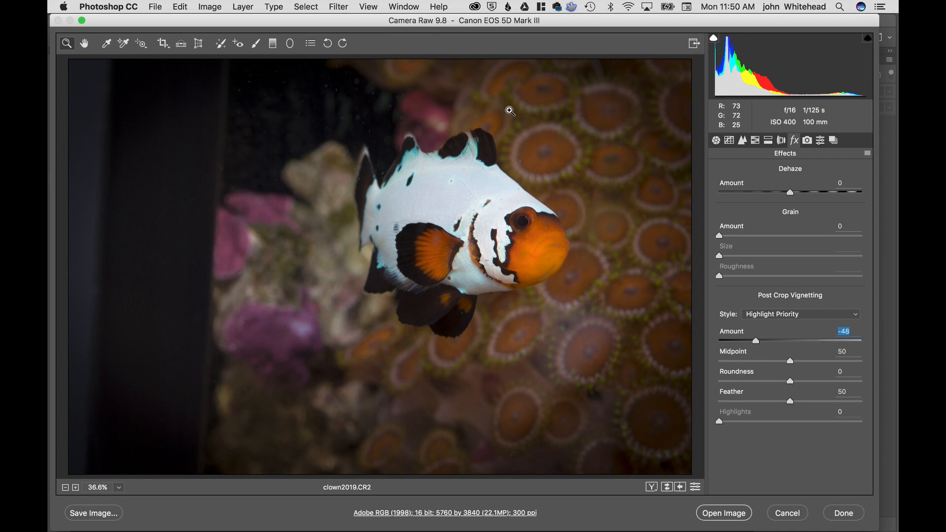
mouse_move(792, 342)
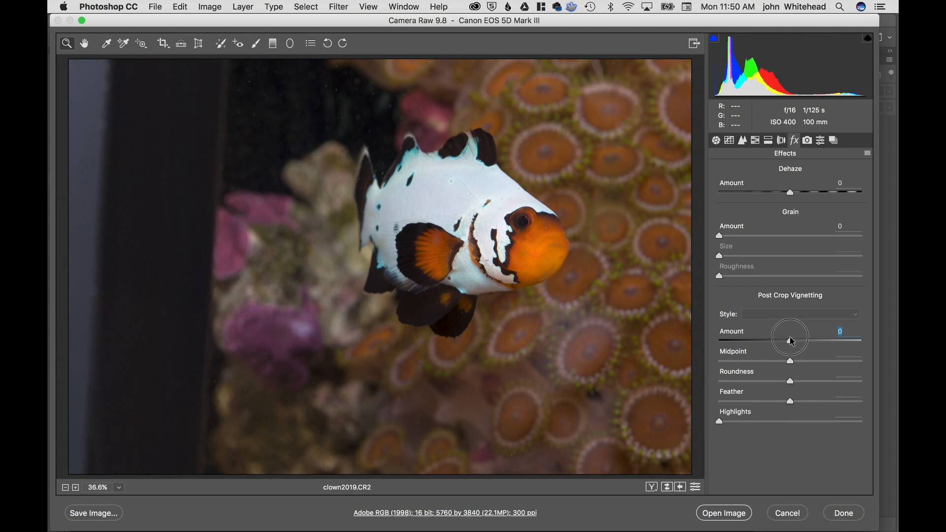
mouse_move(797, 286)
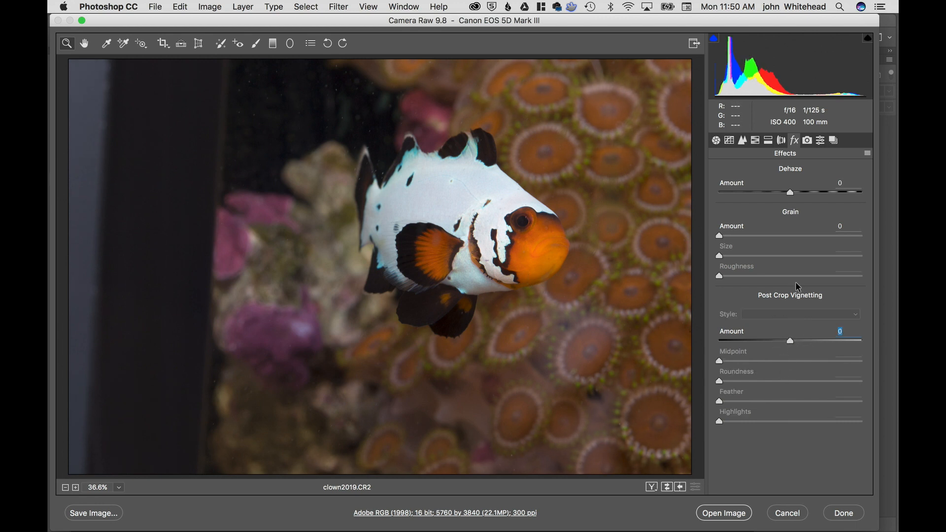
mouse_move(638, 199)
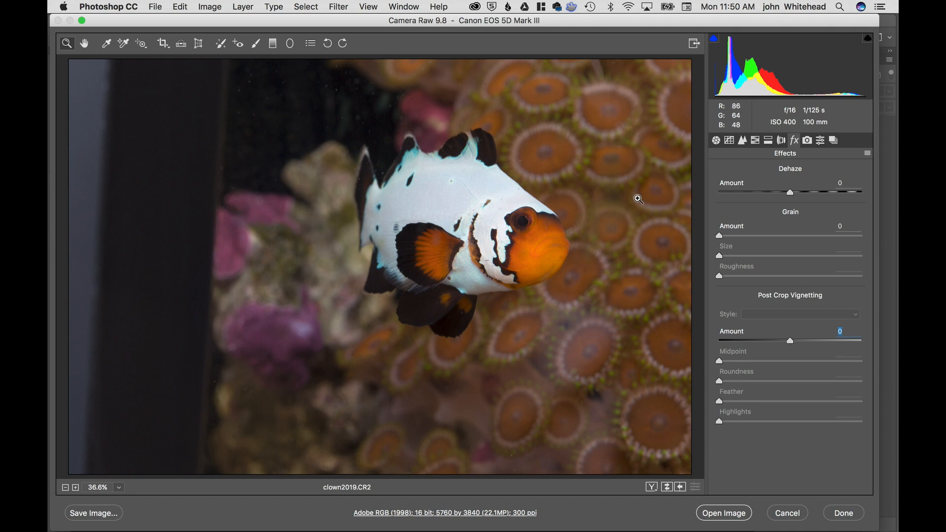
Review default Camera Calibration and the presets list, ending on the empty Snapshots list.
left_click(807, 140)
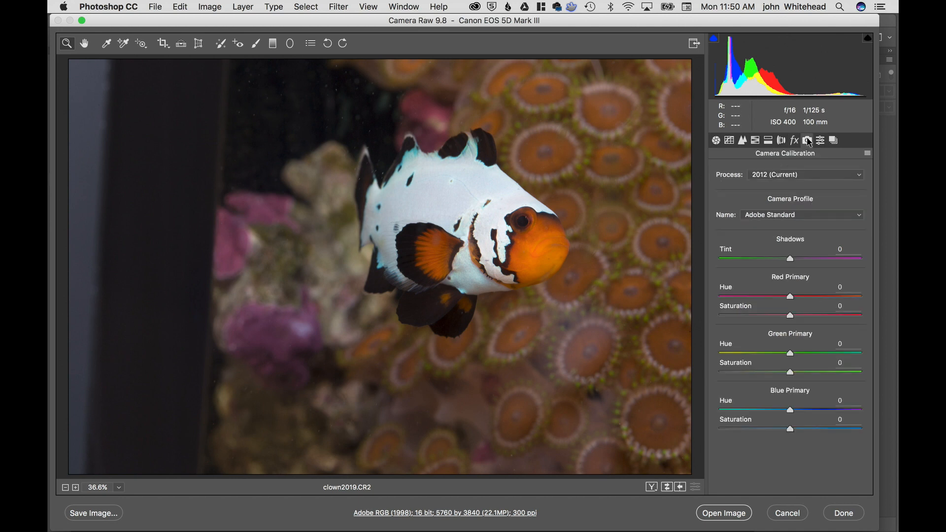
mouse_move(807, 140)
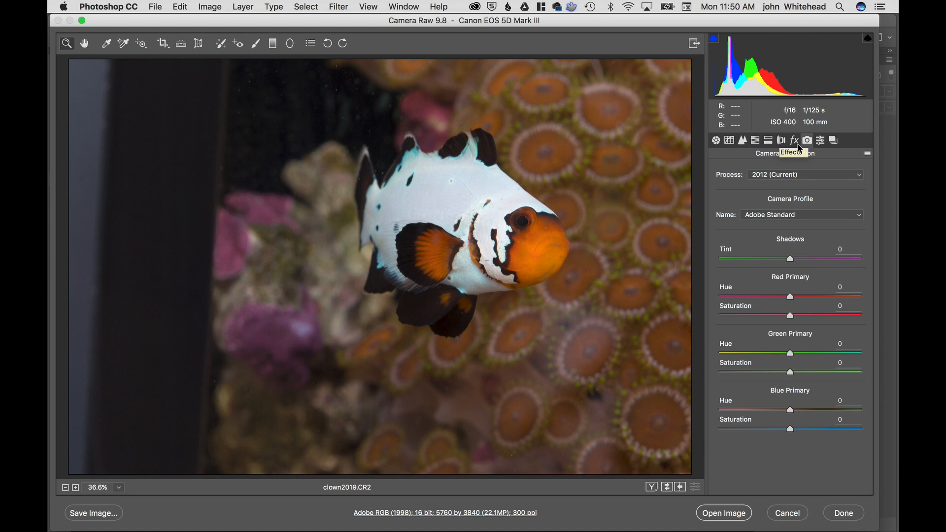
mouse_move(844, 233)
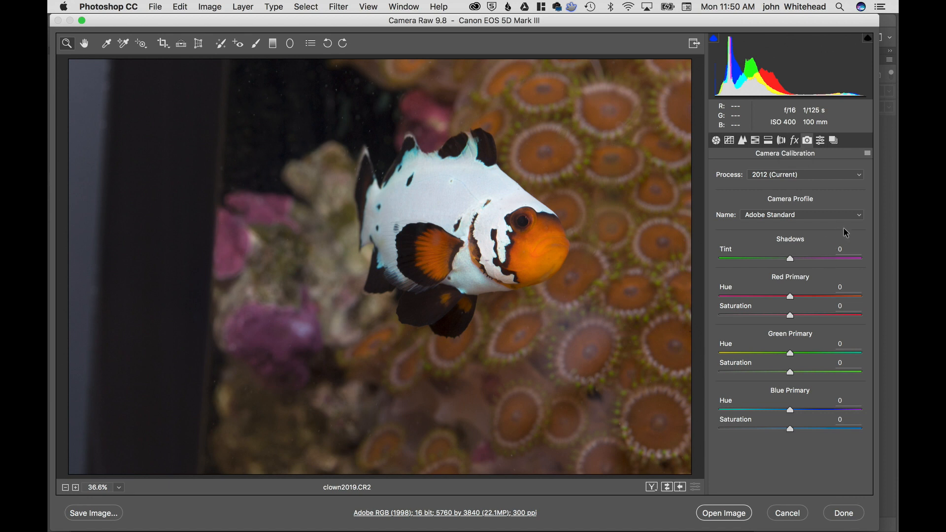
mouse_move(787, 240)
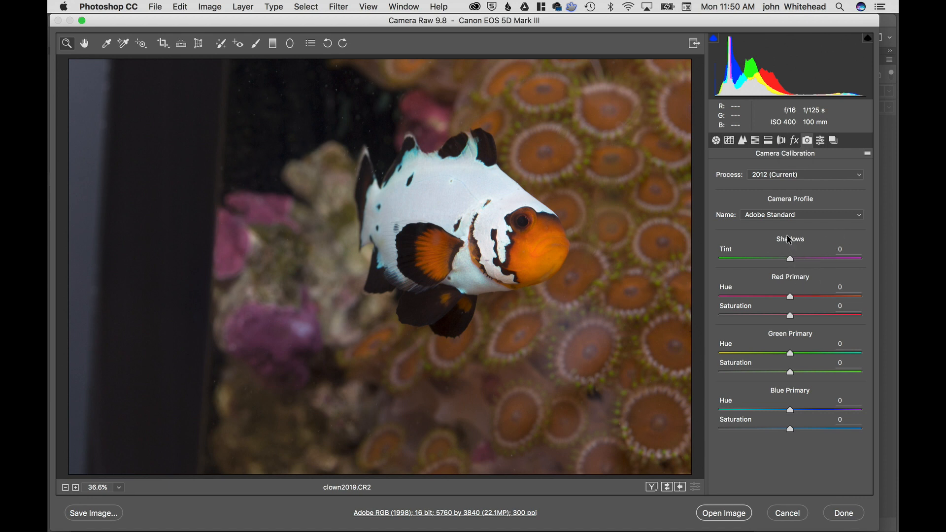
mouse_move(804, 182)
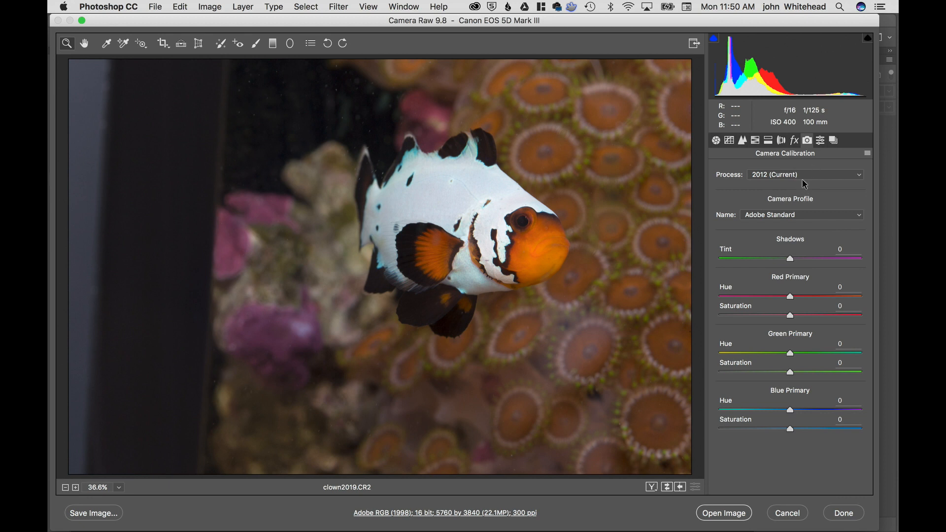
mouse_move(823, 247)
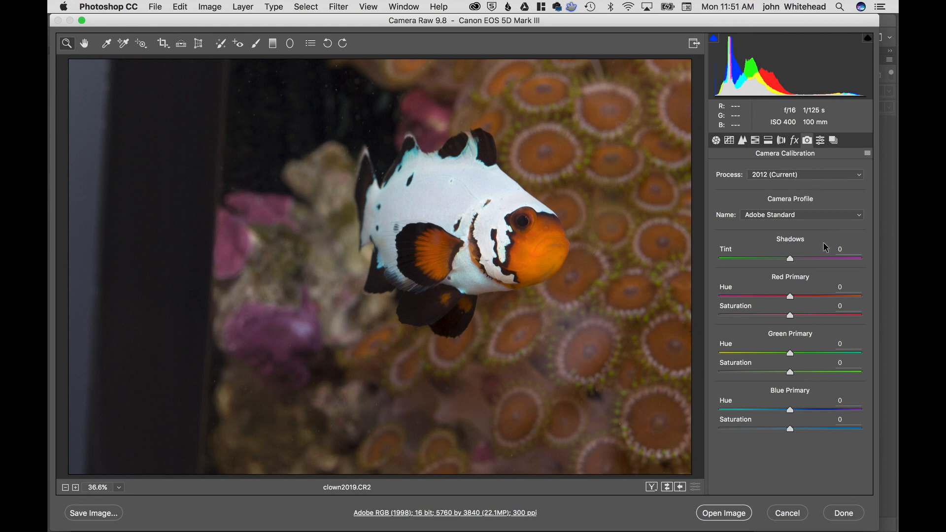
left_click(819, 140)
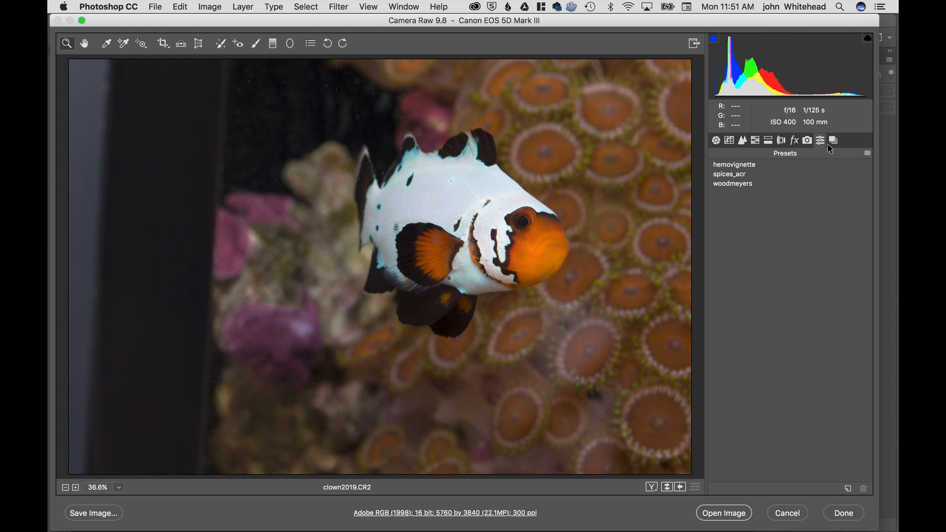
left_click(833, 140)
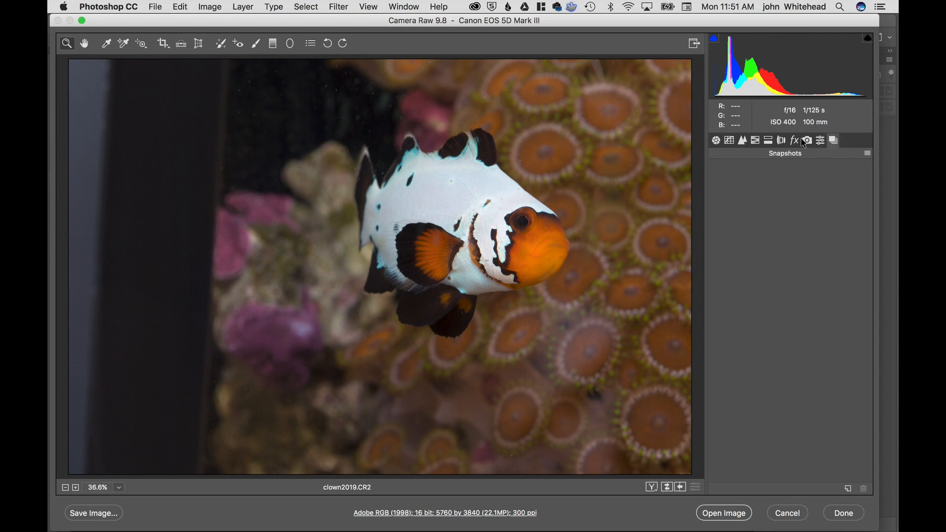
Return to Basic settings showing temperature 5200, tint +24 and exposure 0.00.
left_click(715, 140)
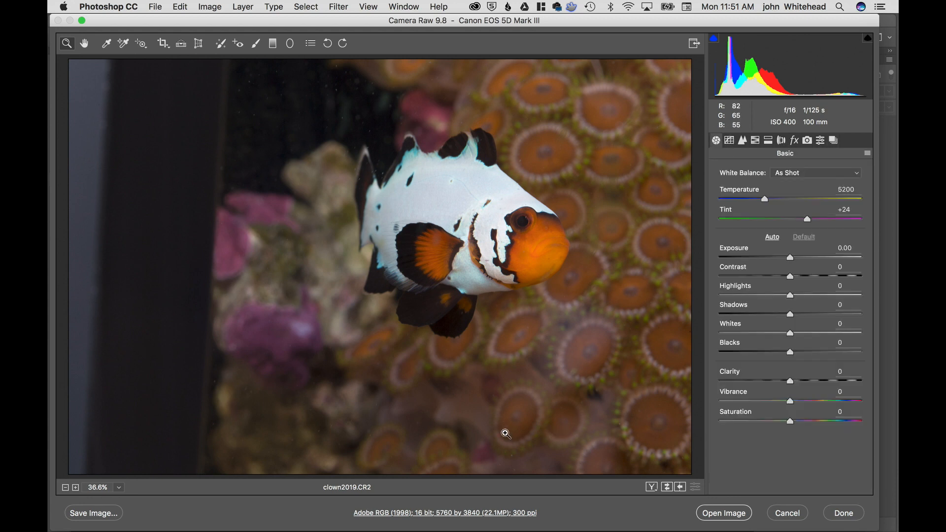
mouse_move(366, 209)
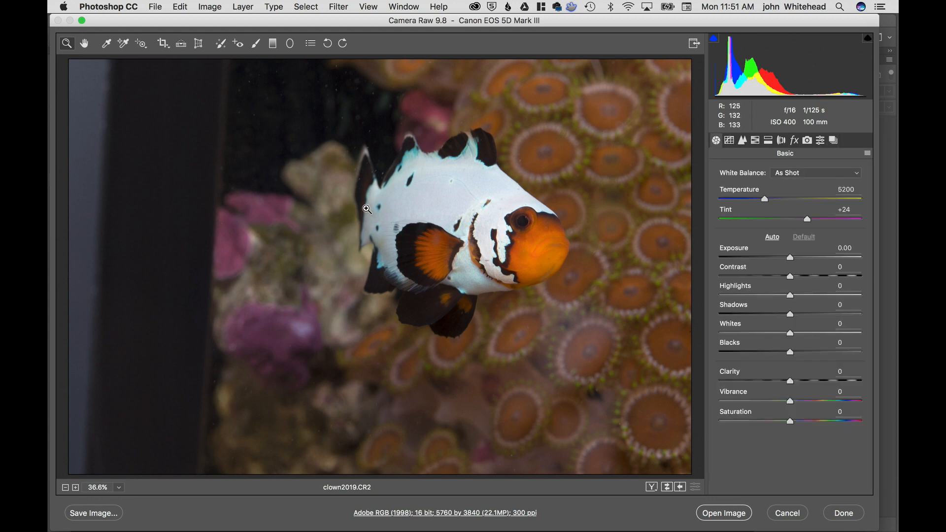
mouse_move(324, 187)
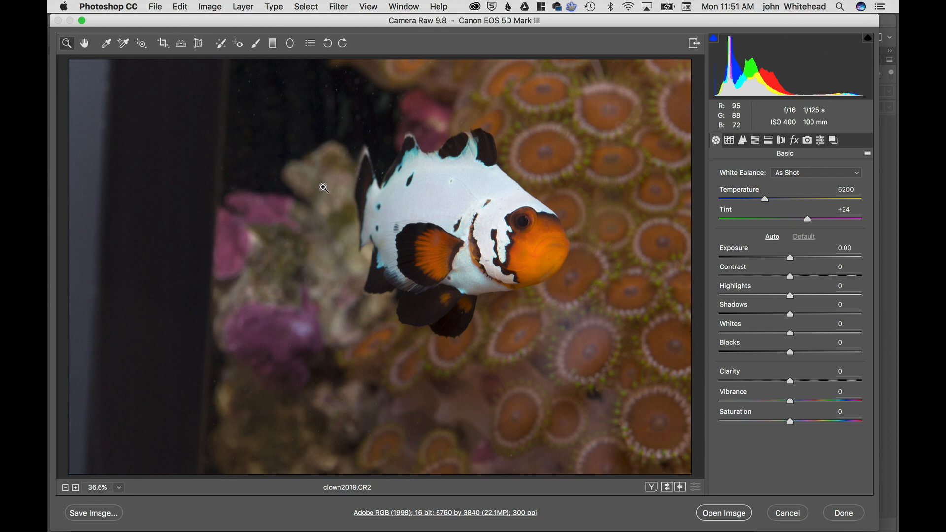
mouse_move(105, 42)
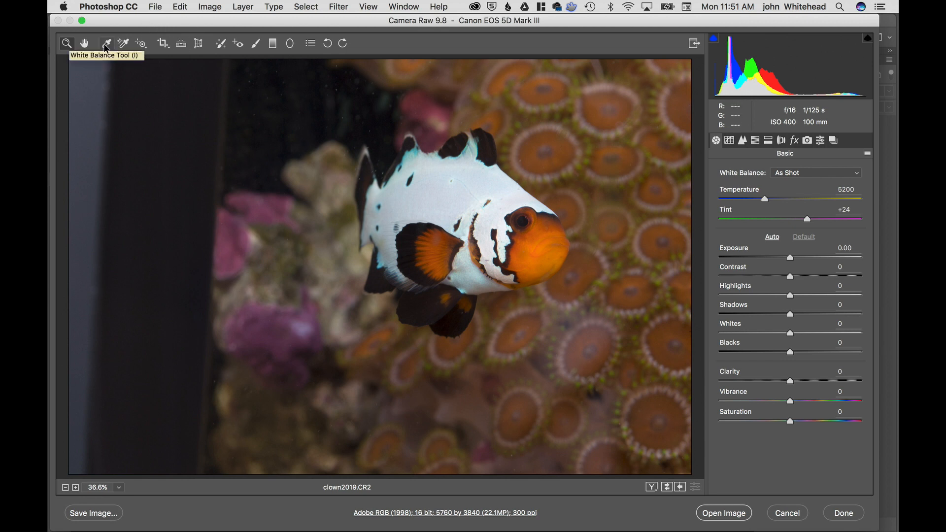
mouse_move(140, 42)
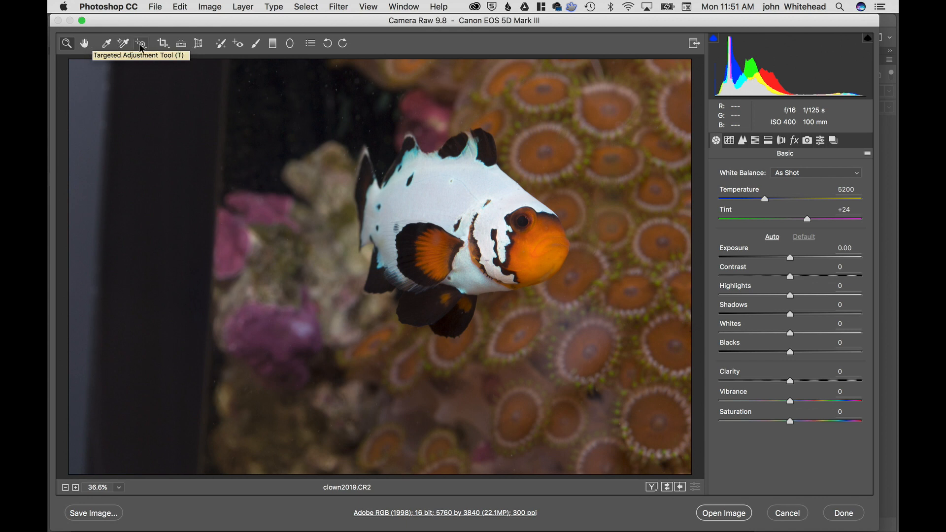
mouse_move(162, 43)
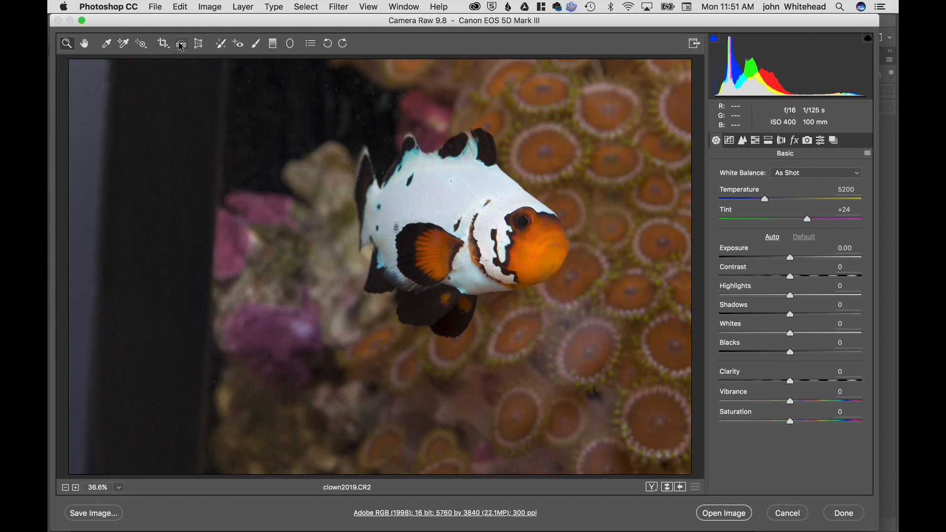
mouse_move(181, 43)
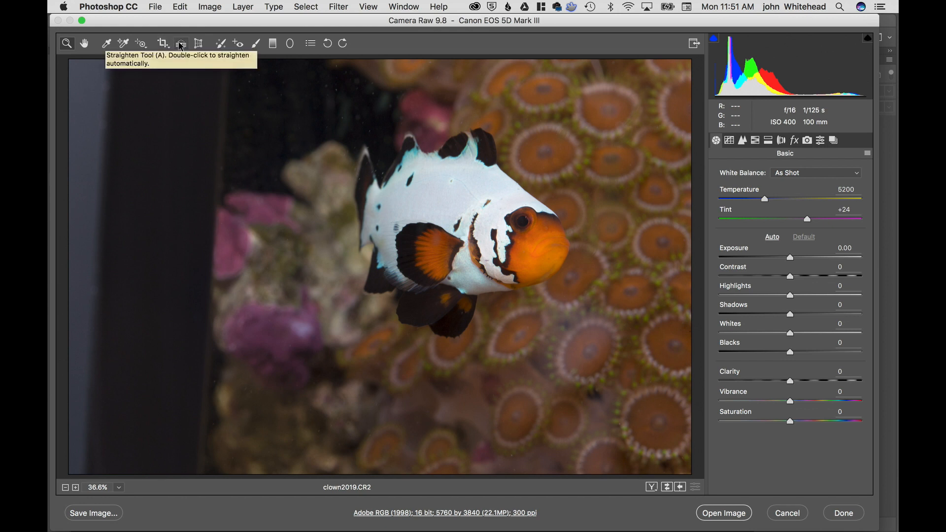
mouse_move(241, 92)
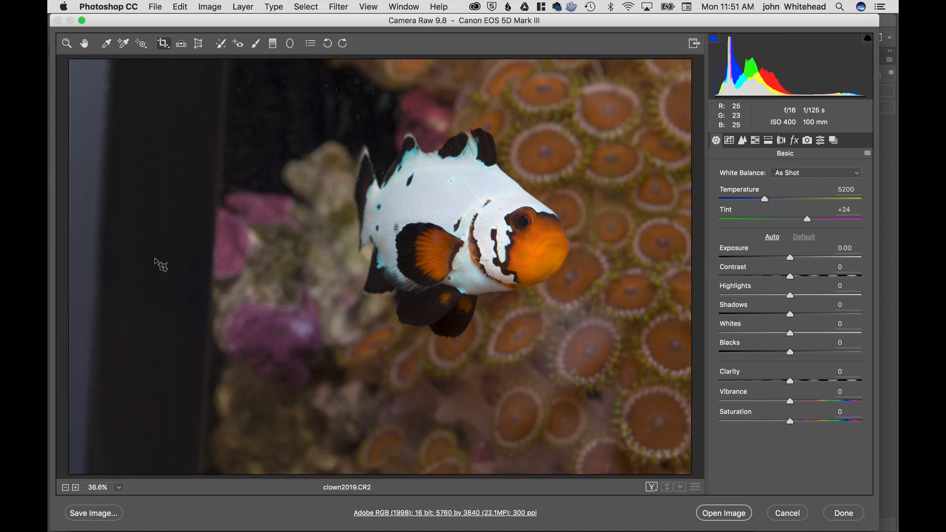
mouse_move(200, 47)
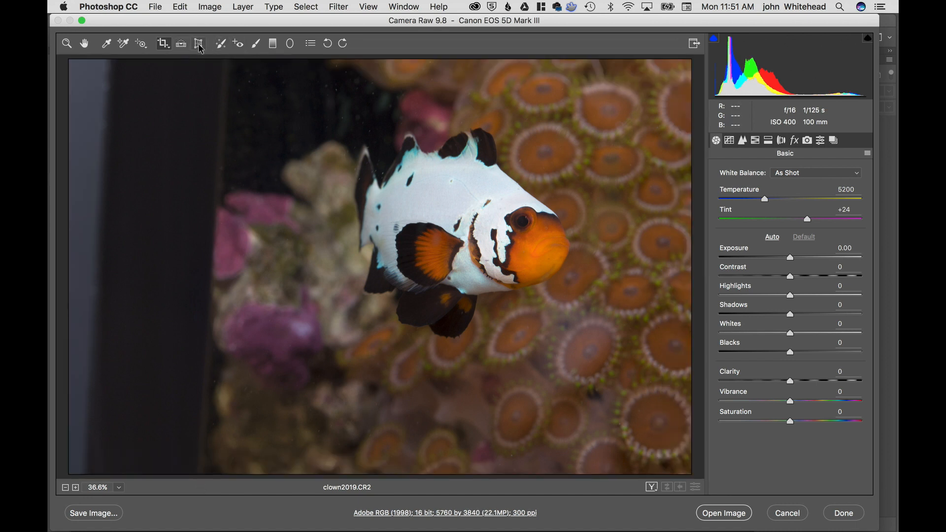
mouse_move(199, 43)
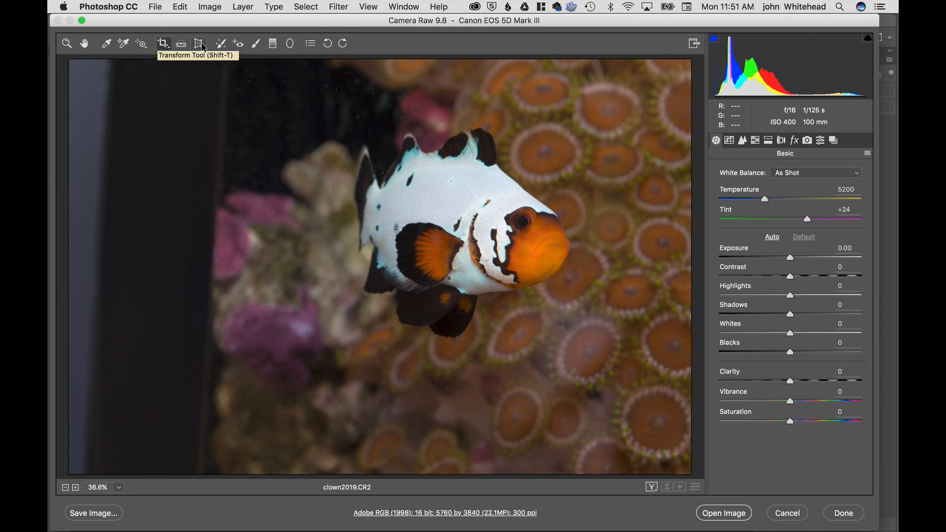
mouse_move(220, 44)
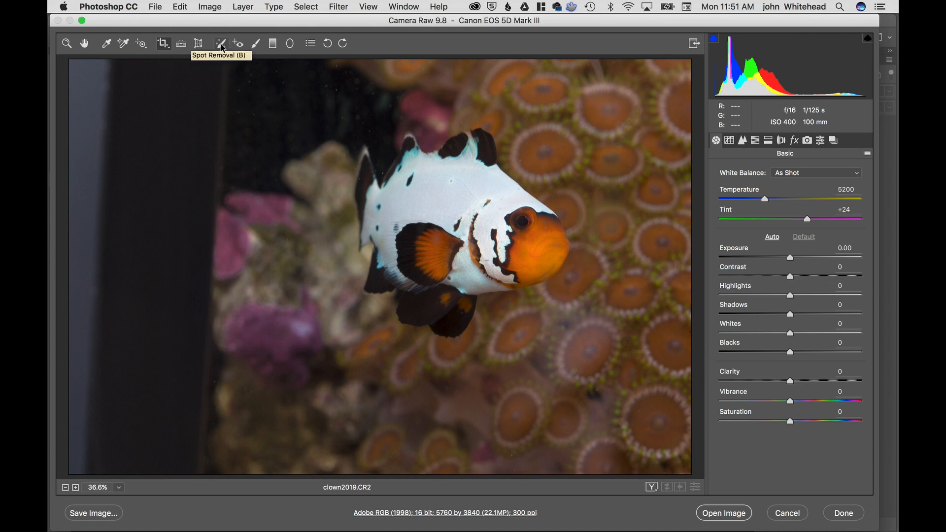
mouse_move(253, 88)
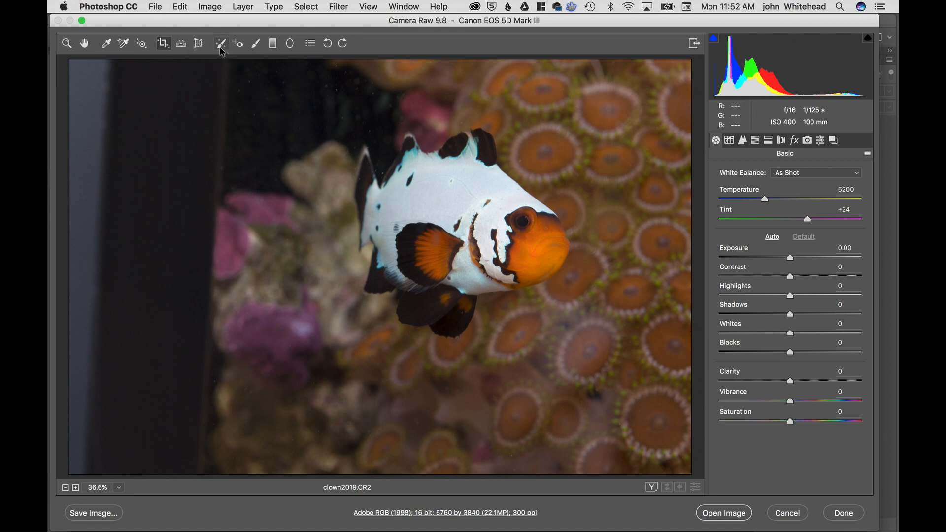
Heal a speck in the dark background with Spot Removal, then cancel Camera Raw discarding changes.
left_click(220, 42)
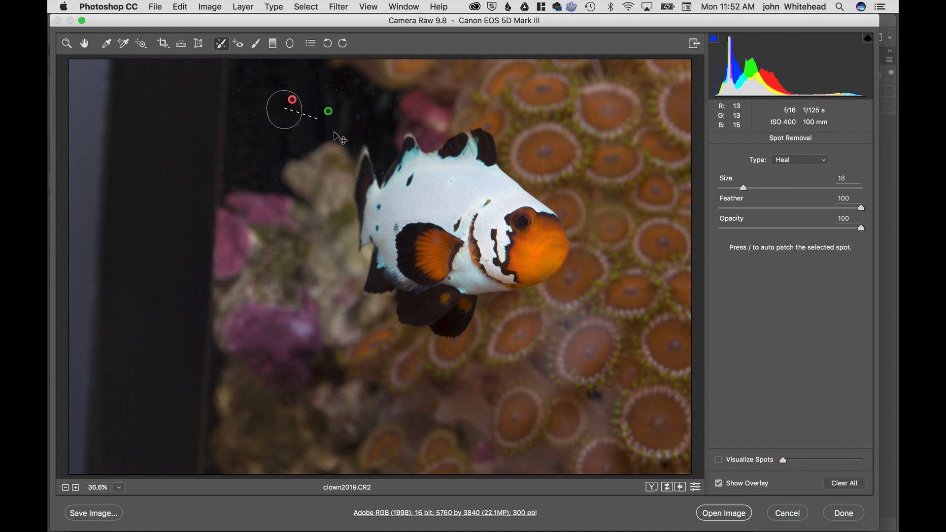
left_click_drag(328, 111, 320, 111)
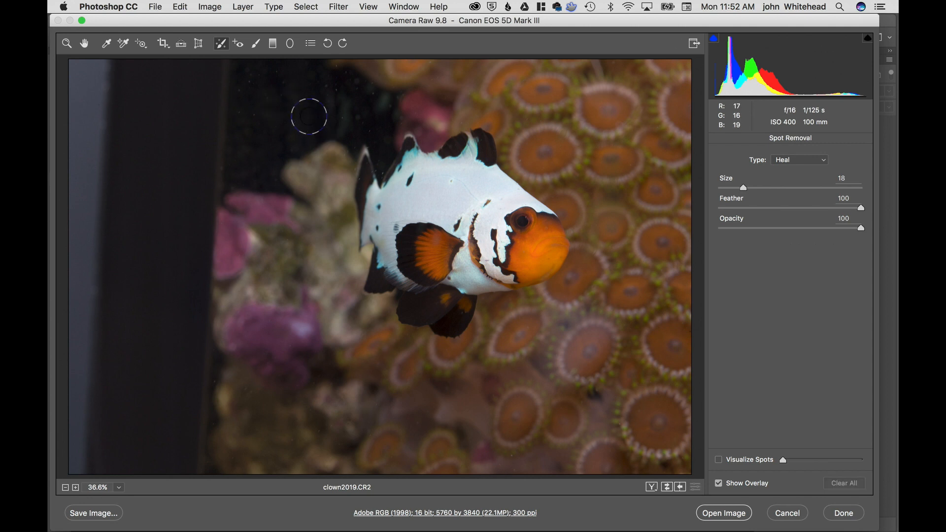
mouse_move(235, 48)
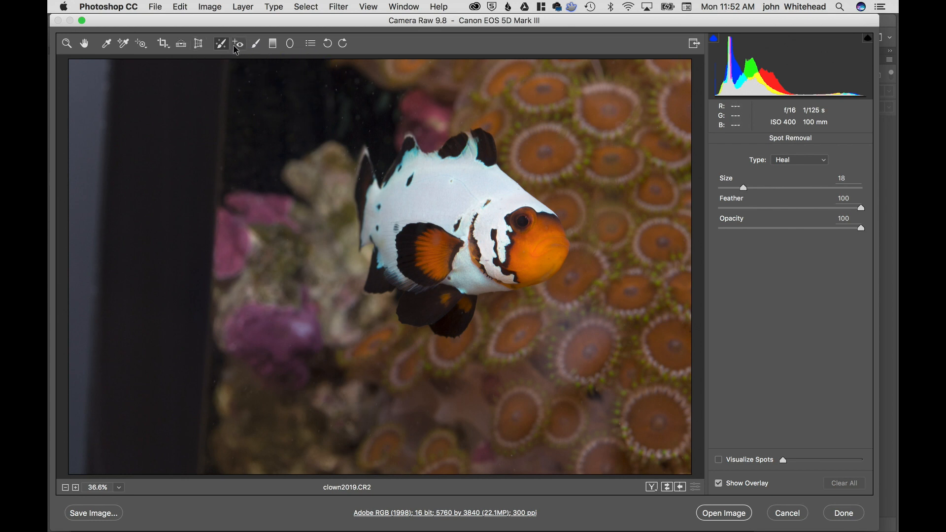
mouse_move(239, 43)
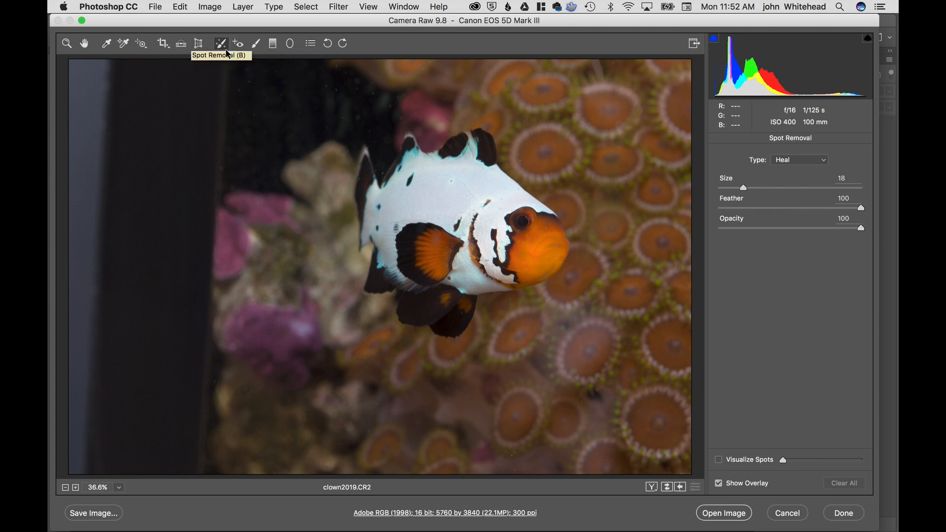
mouse_move(237, 43)
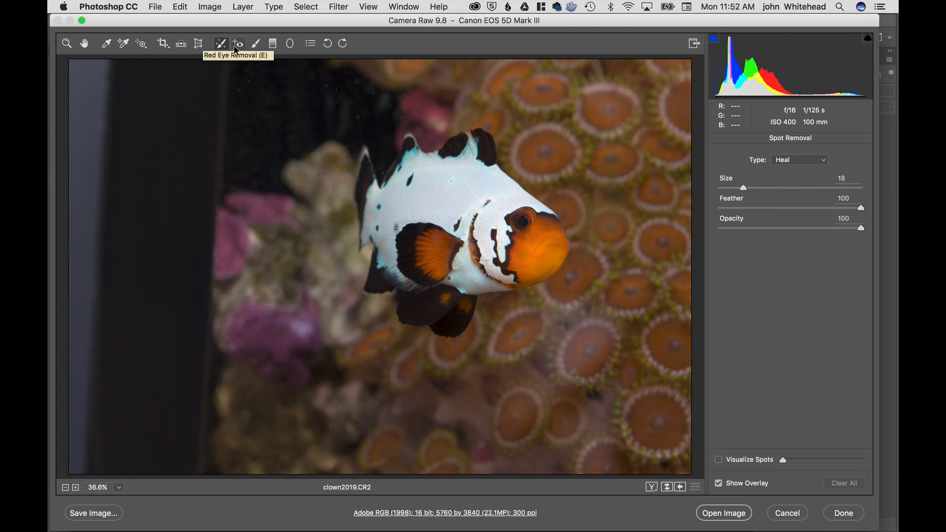
mouse_move(256, 43)
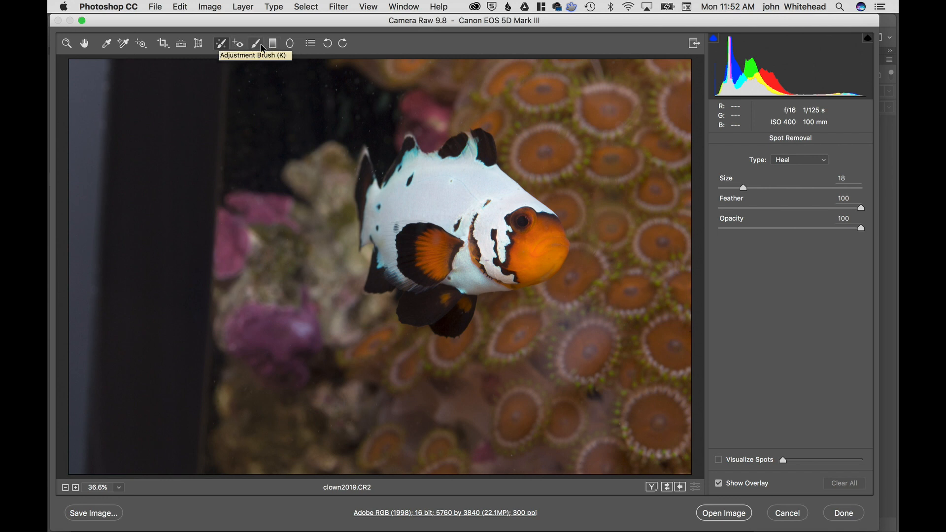
mouse_move(272, 44)
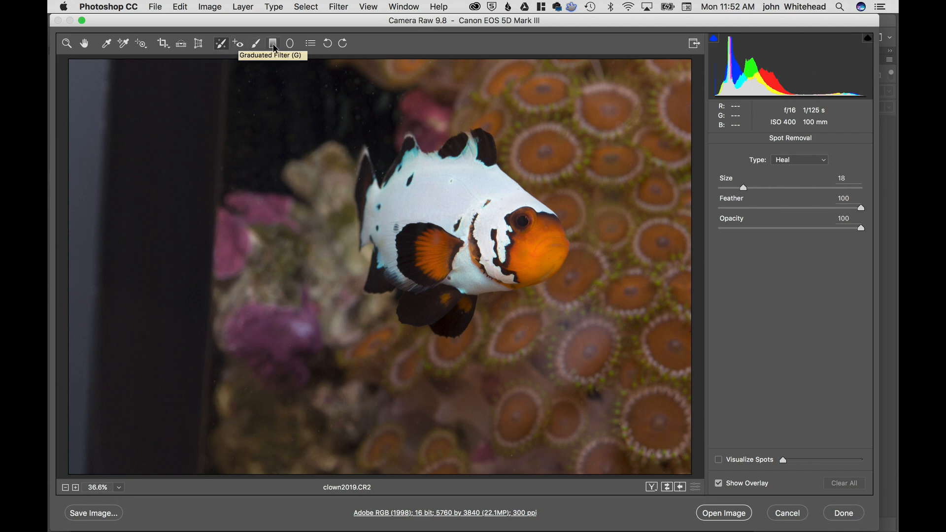
mouse_move(289, 42)
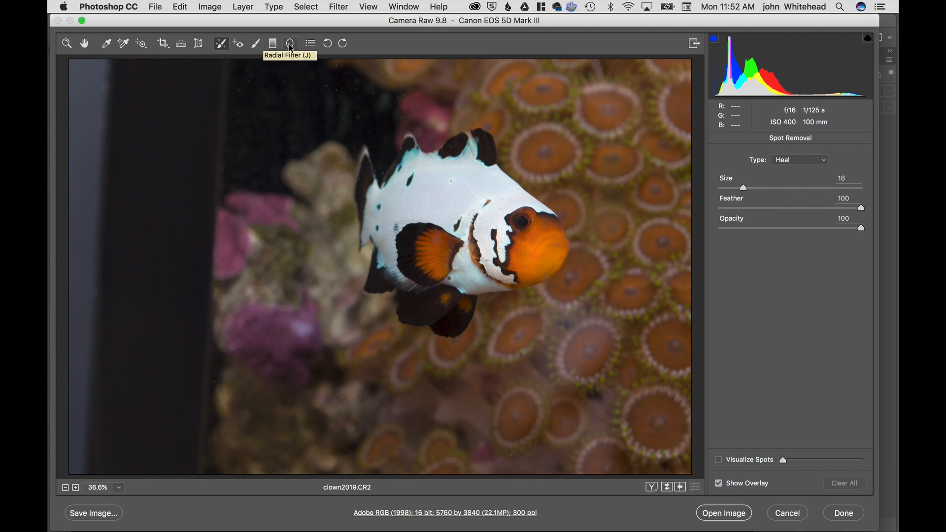
mouse_move(310, 42)
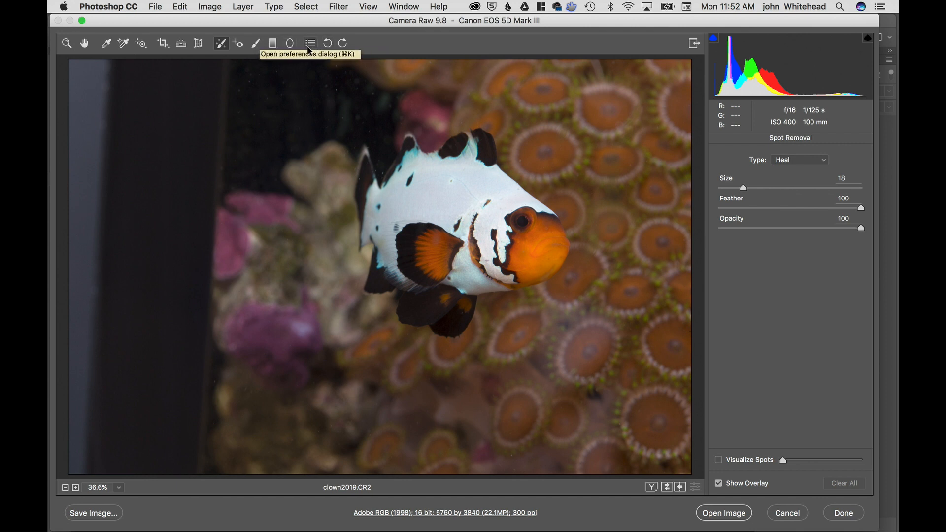
mouse_move(568, 154)
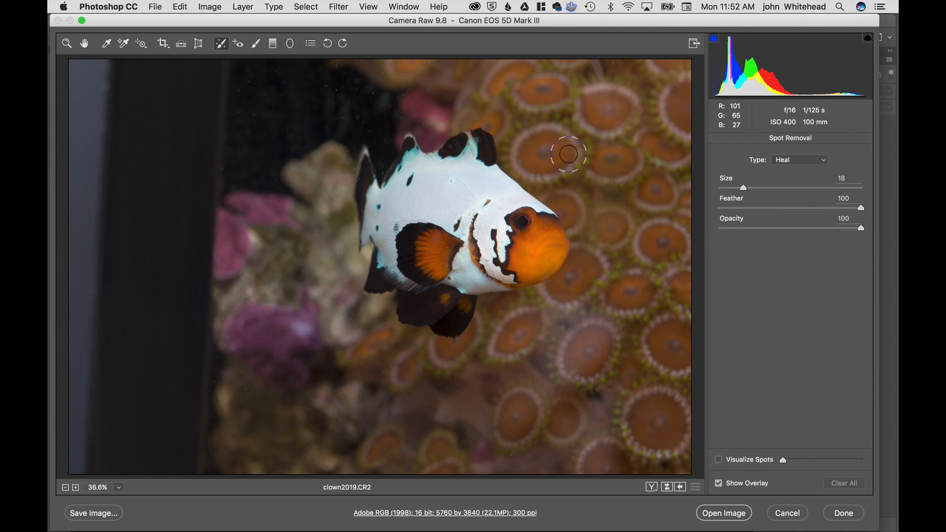
mouse_move(780, 514)
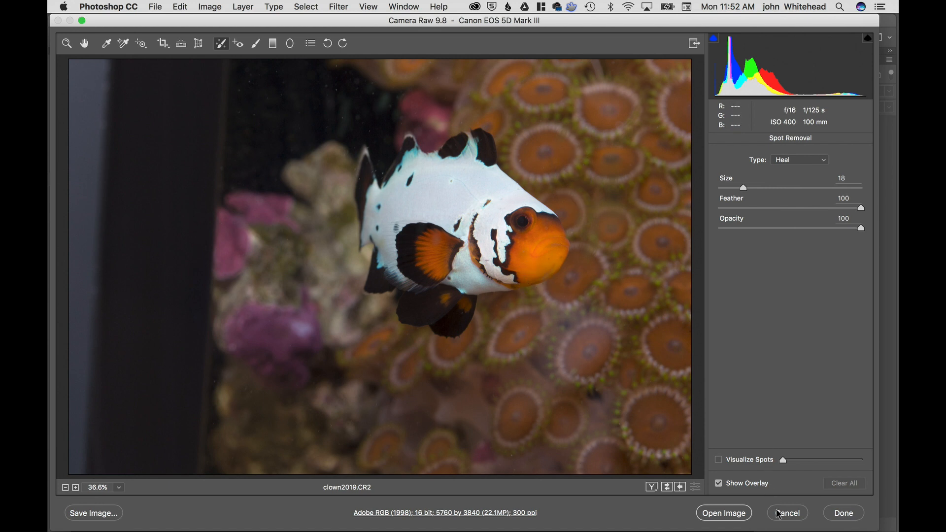
mouse_move(787, 512)
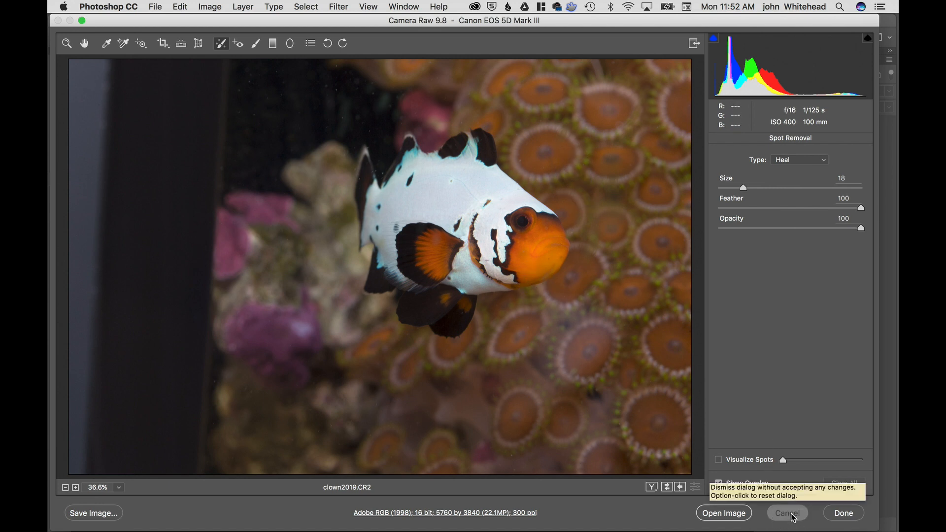
left_click(786, 512)
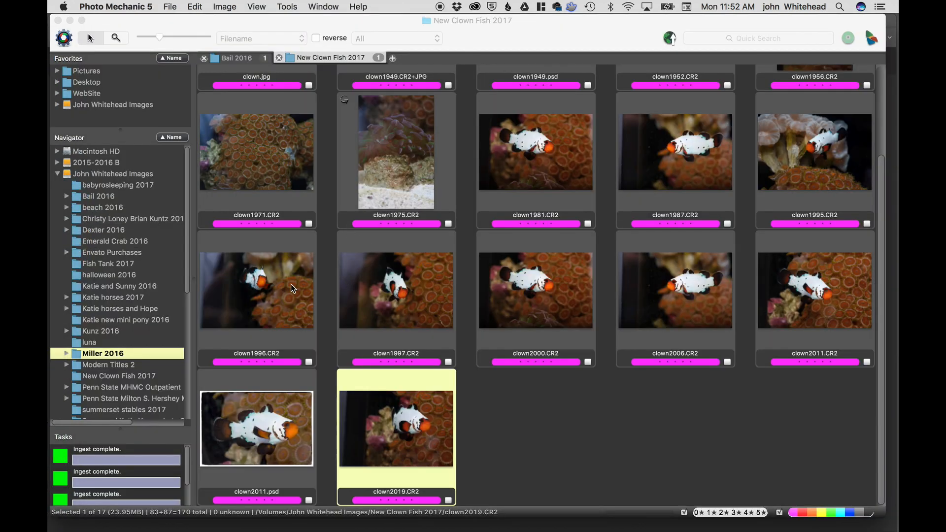
mouse_move(285, 302)
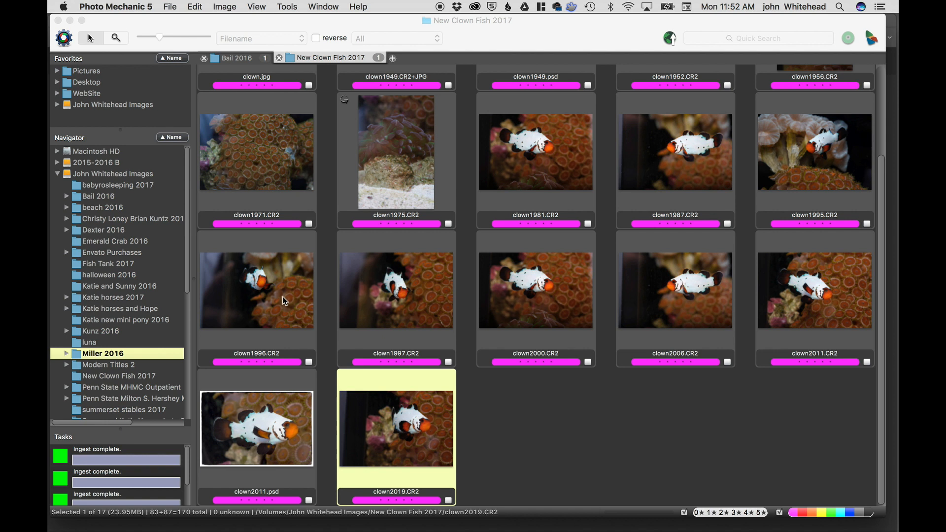
mouse_move(382, 296)
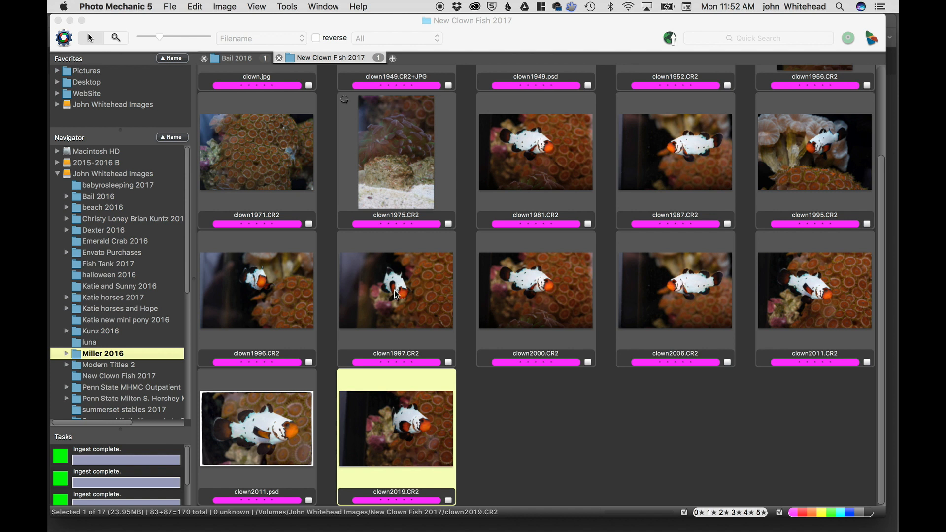
Start the multi-photo selection with clown1997.CR2 in the New Clown Fish 2017 folder.
left_click(395, 289)
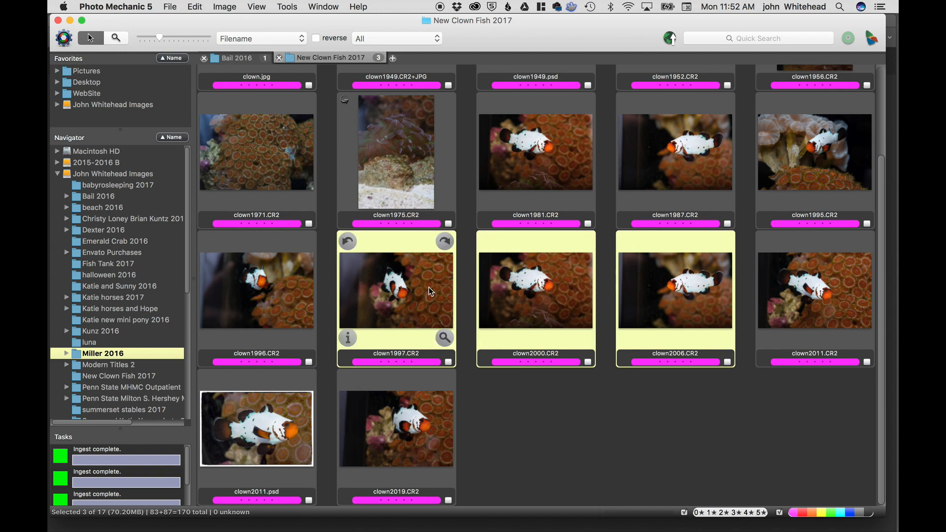
mouse_move(680, 273)
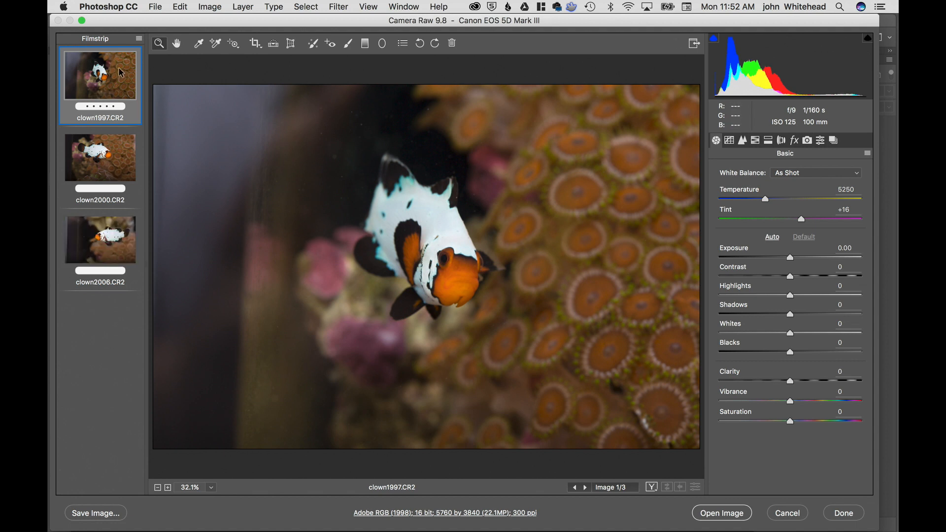
mouse_move(101, 206)
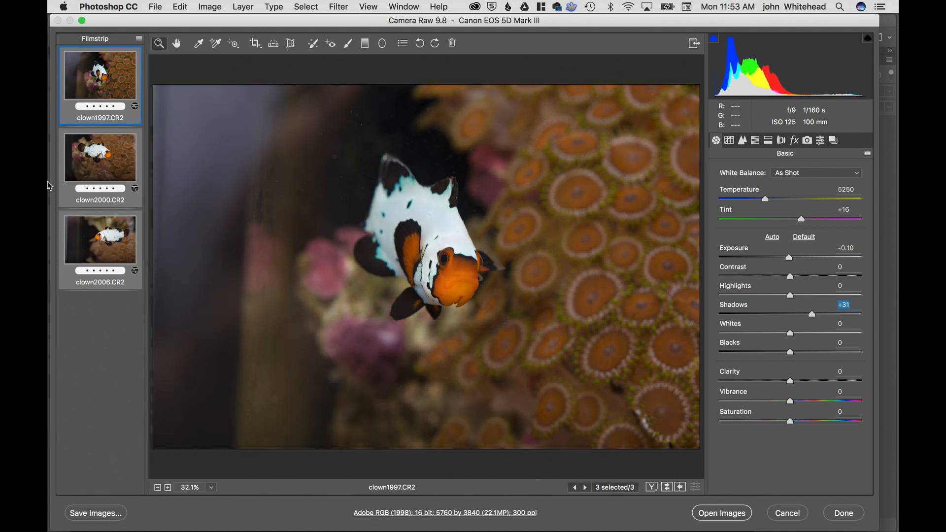
mouse_move(291, 111)
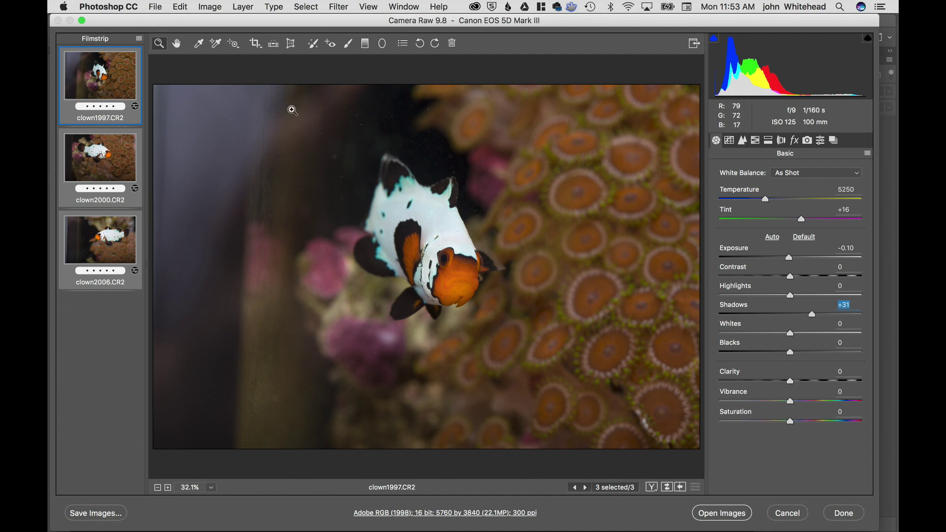
View clown2000 alone, reselect all three photos and open them in Photoshop.
left_click(346, 43)
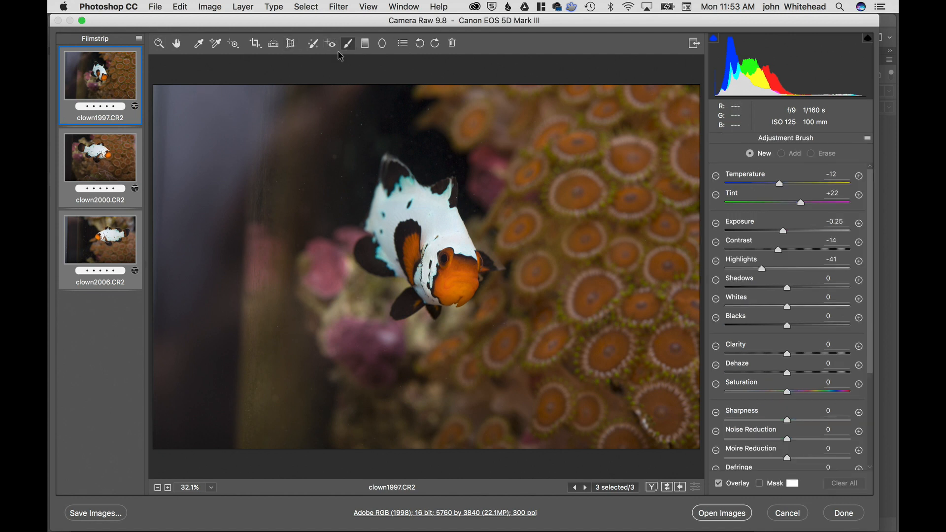
left_click(99, 157)
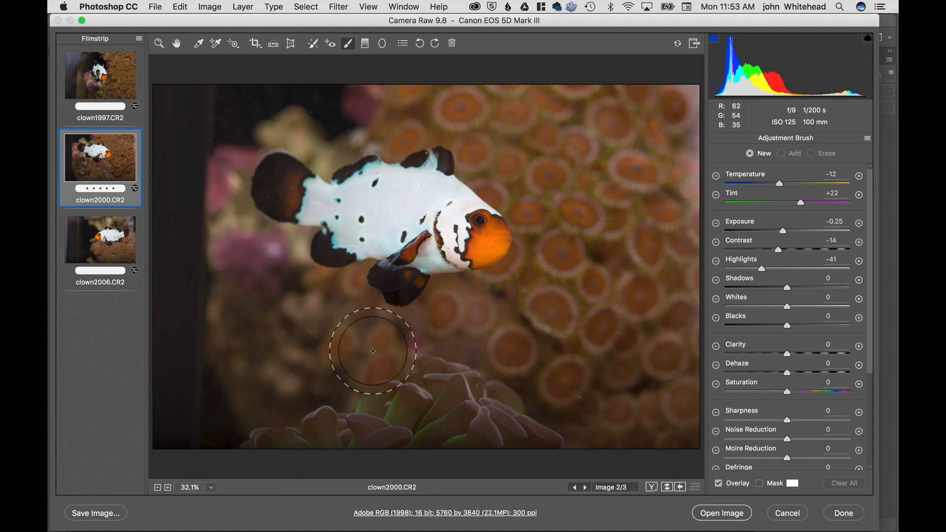
mouse_move(593, 196)
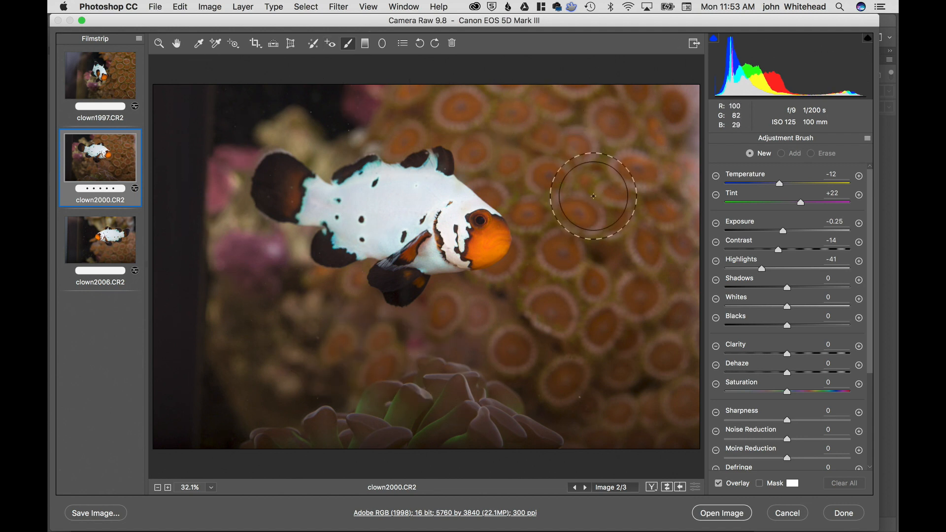
mouse_move(77, 290)
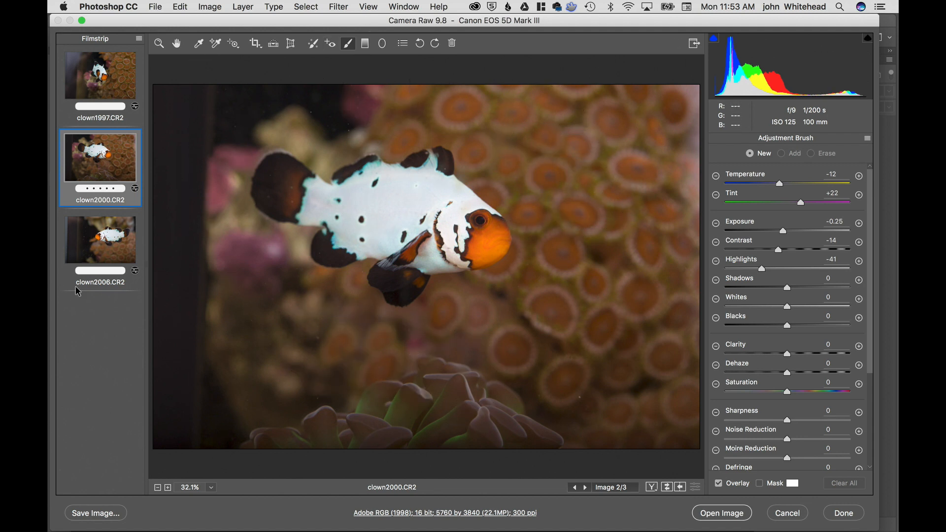
left_click(100, 75)
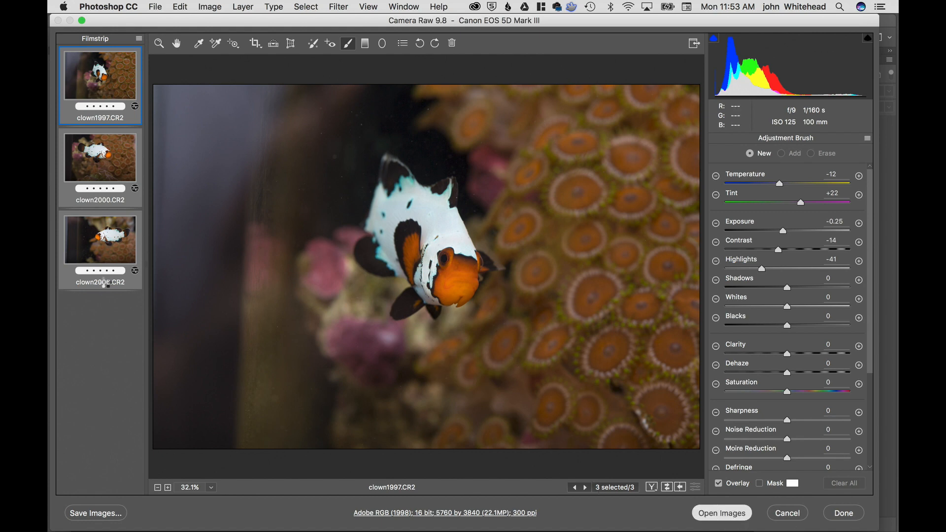
left_click(721, 512)
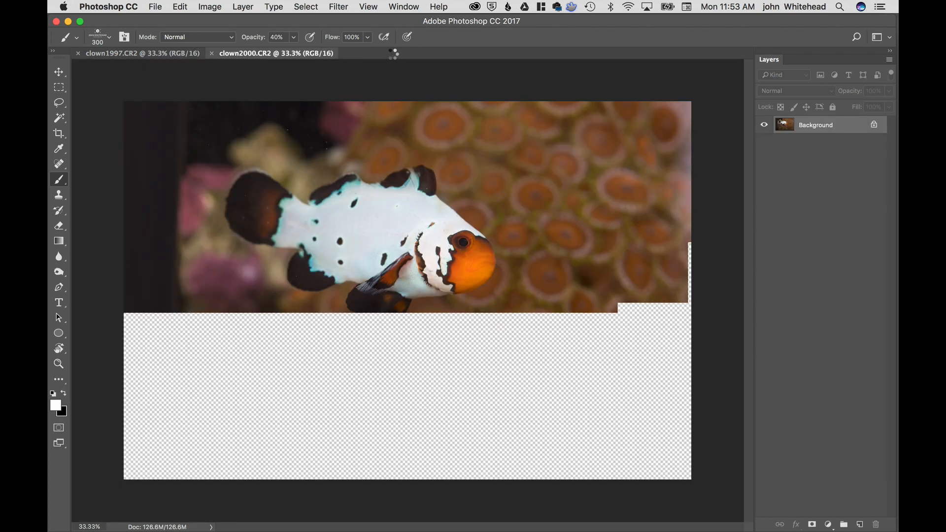
With the three photos open as documents, pick clown2011.CR2 in Photo Mechanic to process next.
left_click(409, 53)
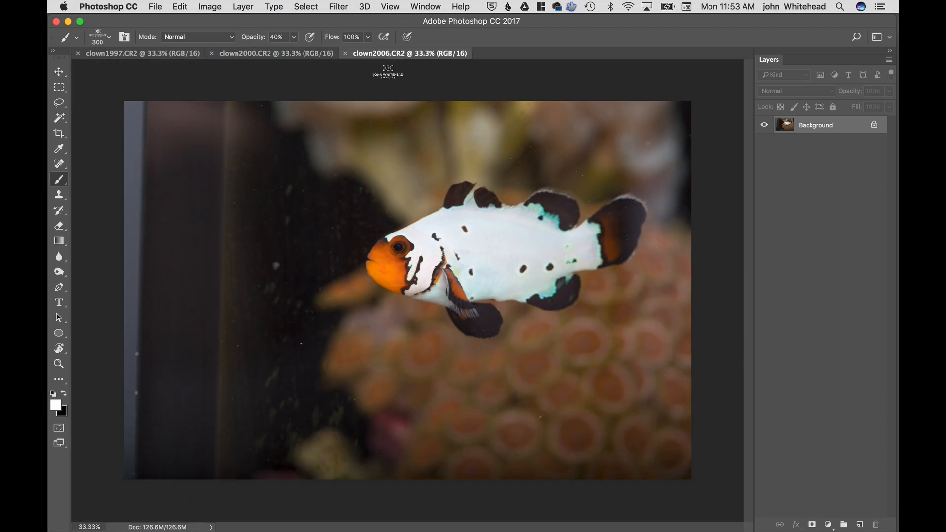
mouse_move(71, 301)
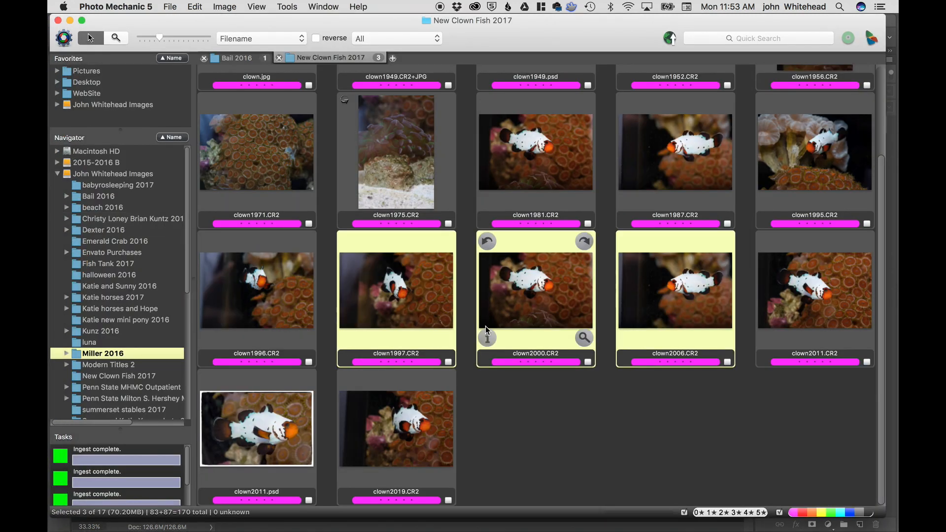
left_click(814, 290)
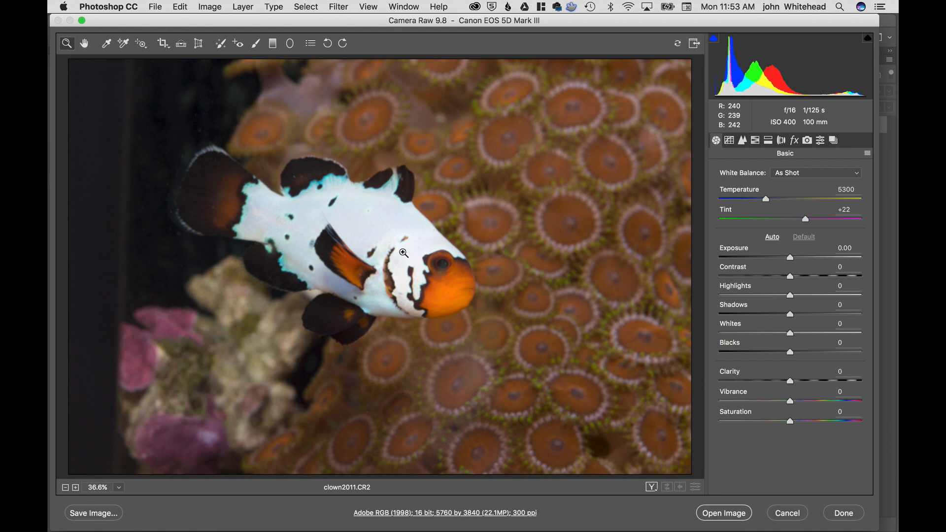
mouse_move(337, 355)
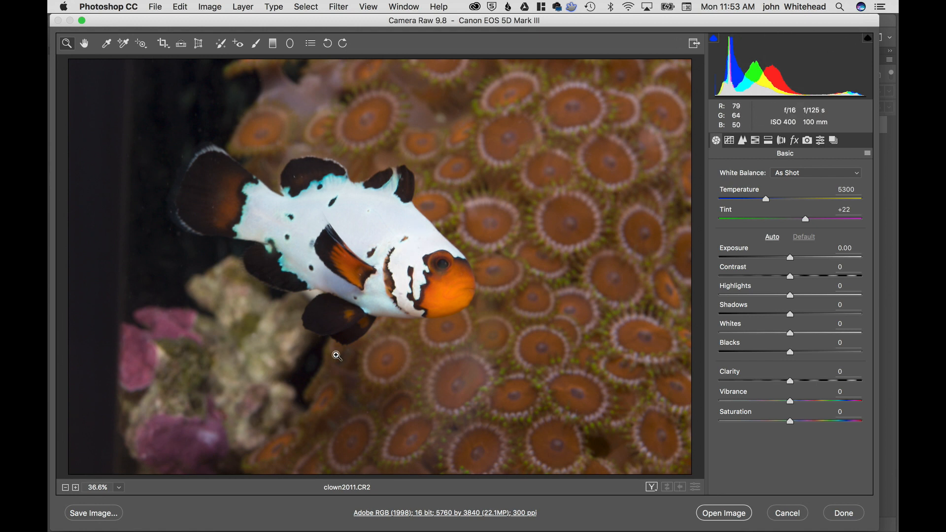
mouse_move(274, 185)
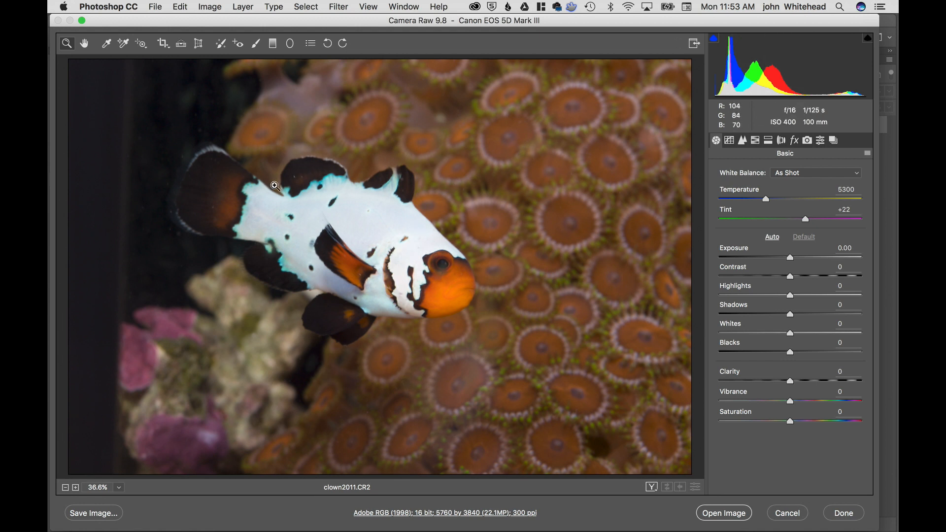
mouse_move(215, 120)
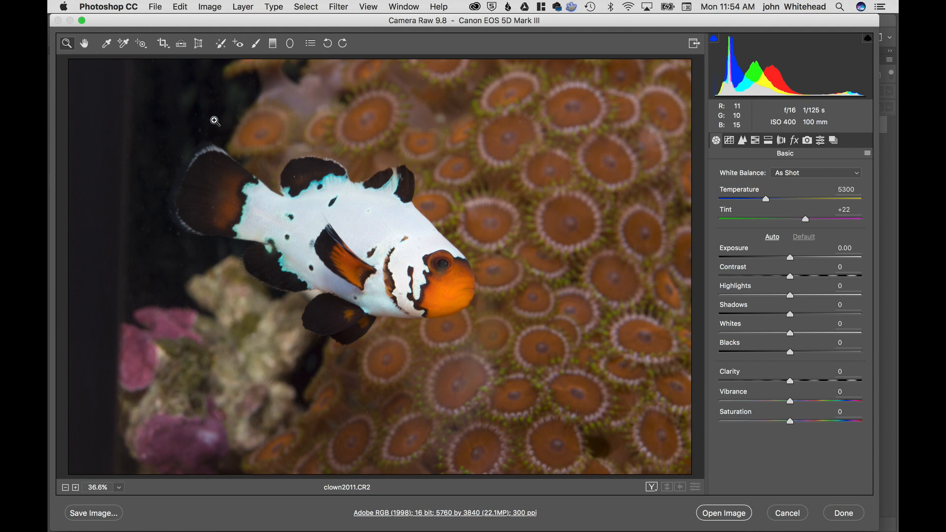
Apply the previous conversion (exposure -0.10, shadows +31) to clown2011.CR2 and bring it into Photoshop.
left_click(867, 140)
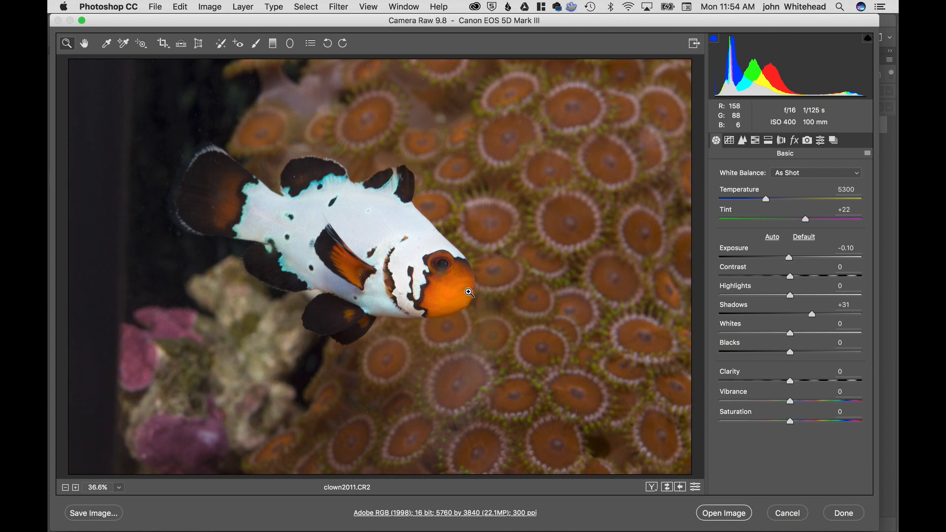
mouse_move(309, 199)
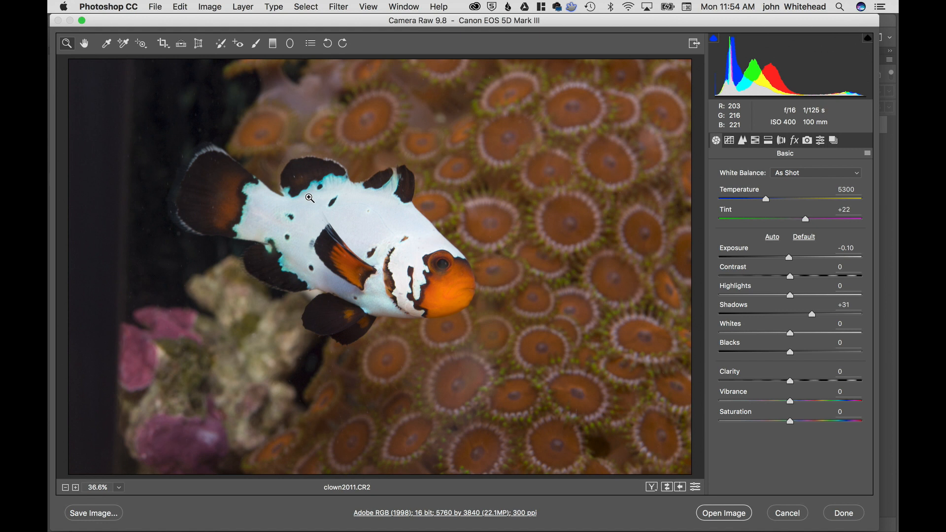
mouse_move(675, 474)
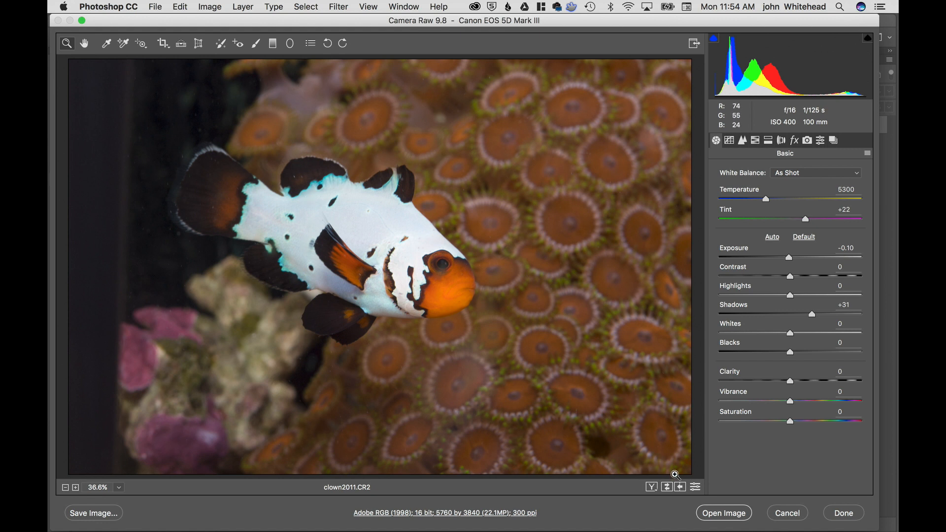
left_click(722, 513)
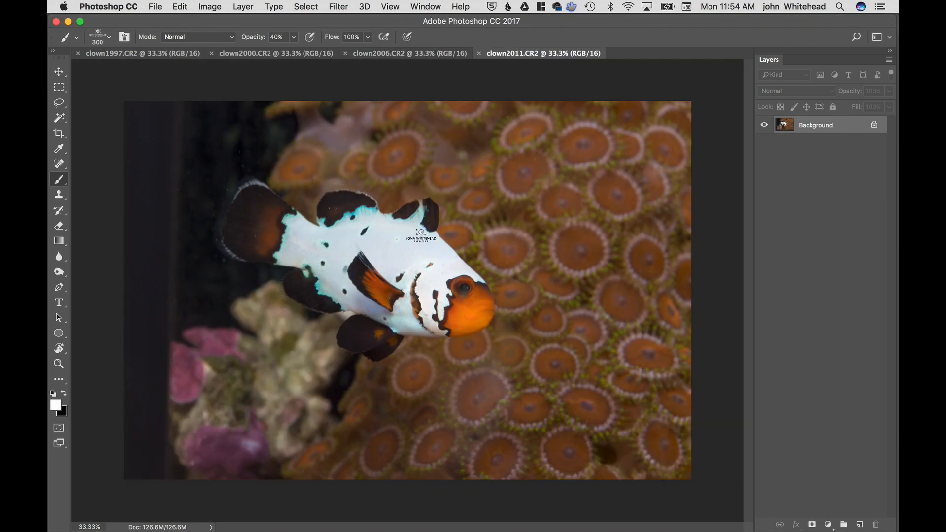
Select the Lasso Tool with a 33 px feather on the clown2011 document.
left_click(58, 103)
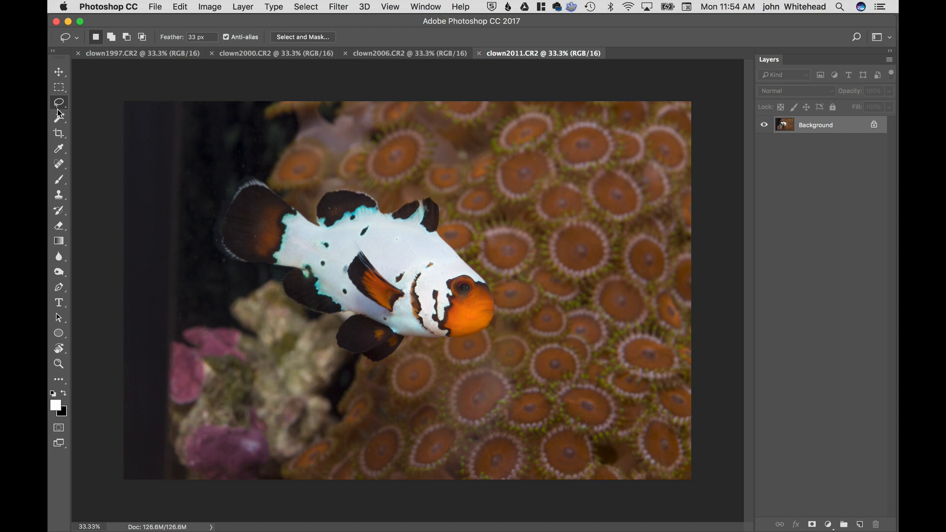
mouse_move(58, 103)
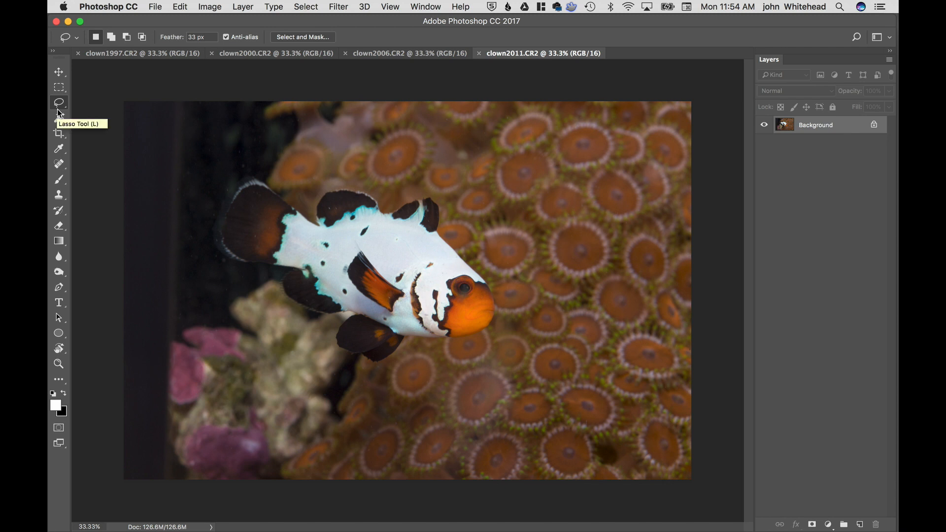
mouse_move(59, 113)
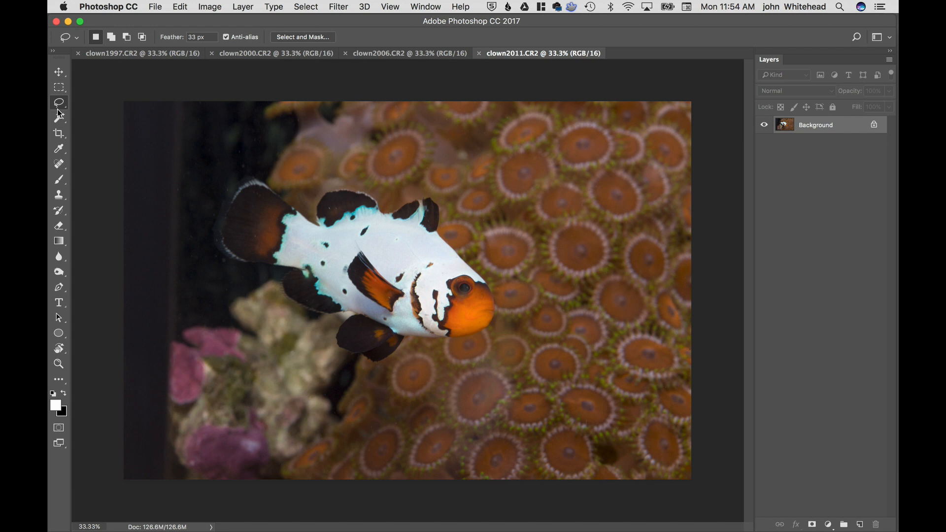
mouse_move(103, 110)
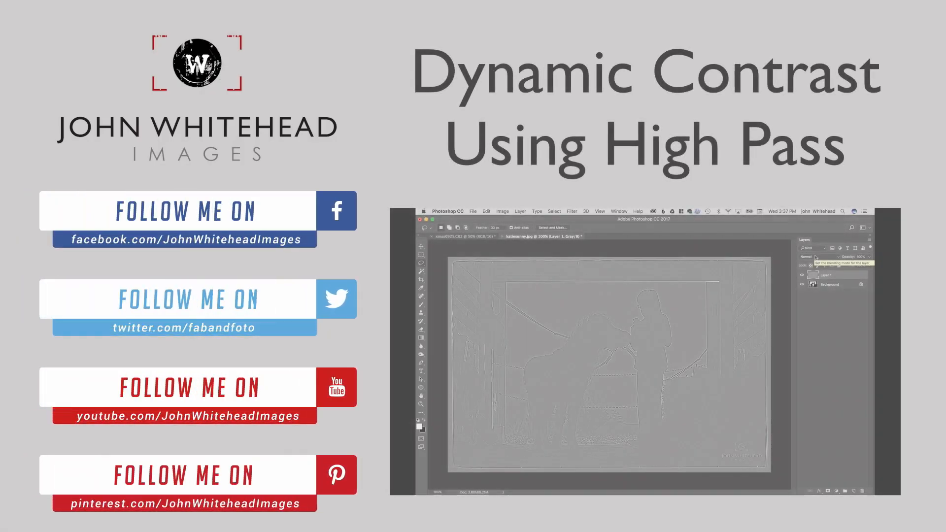
left_click(813, 256)
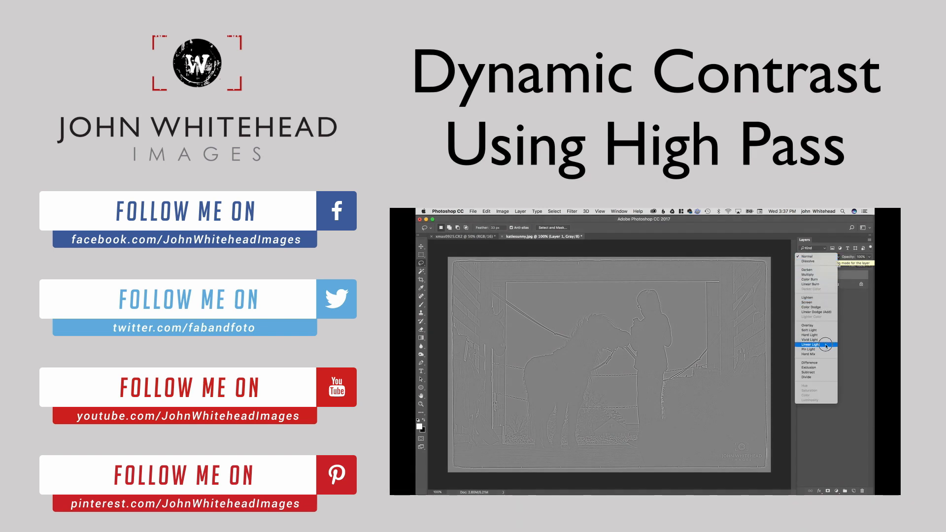
left_click(813, 345)
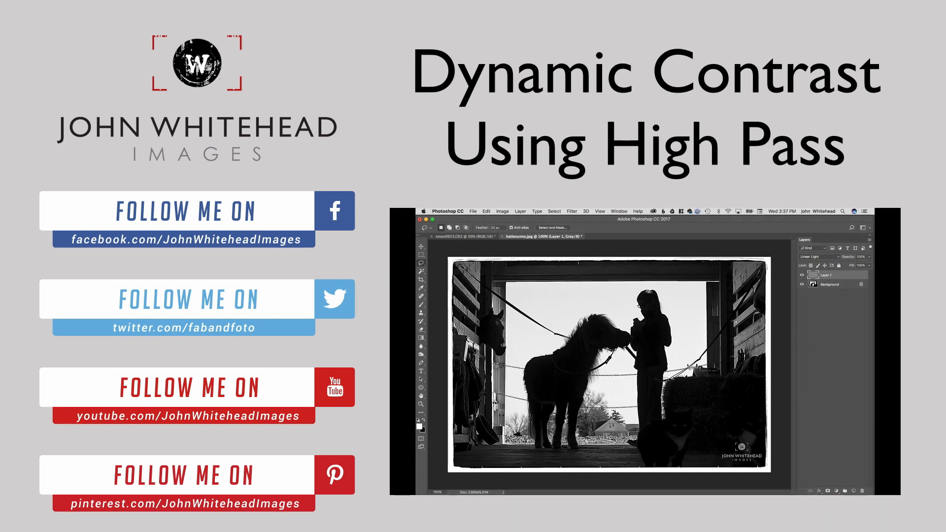